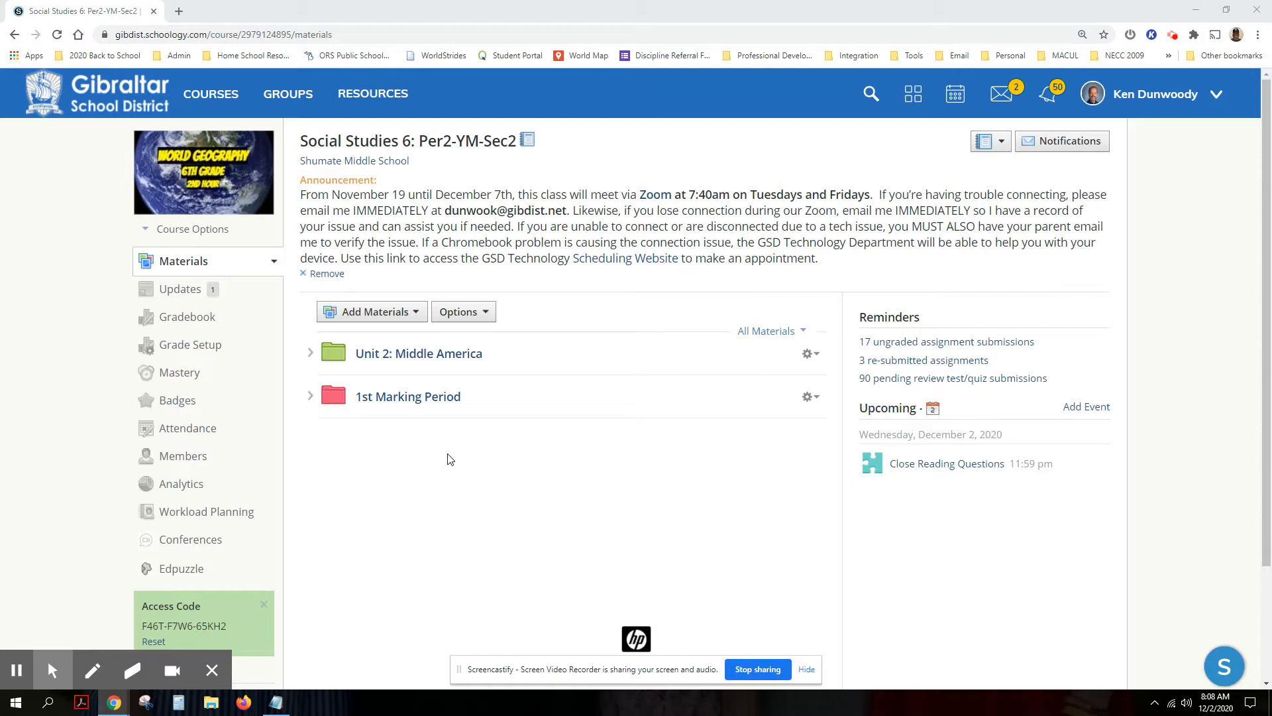
{"action": "mouse_move", "coordinate": [886, 428]}
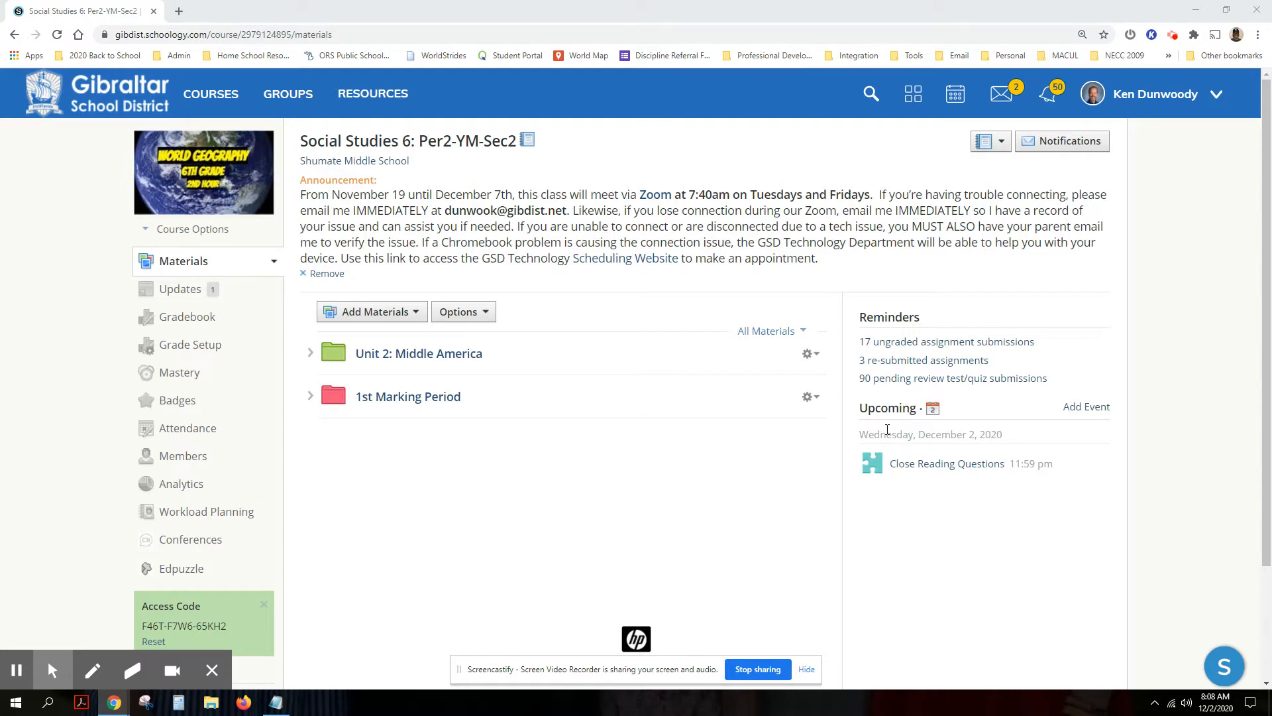
{"action": "mouse_move", "coordinate": [1026, 451]}
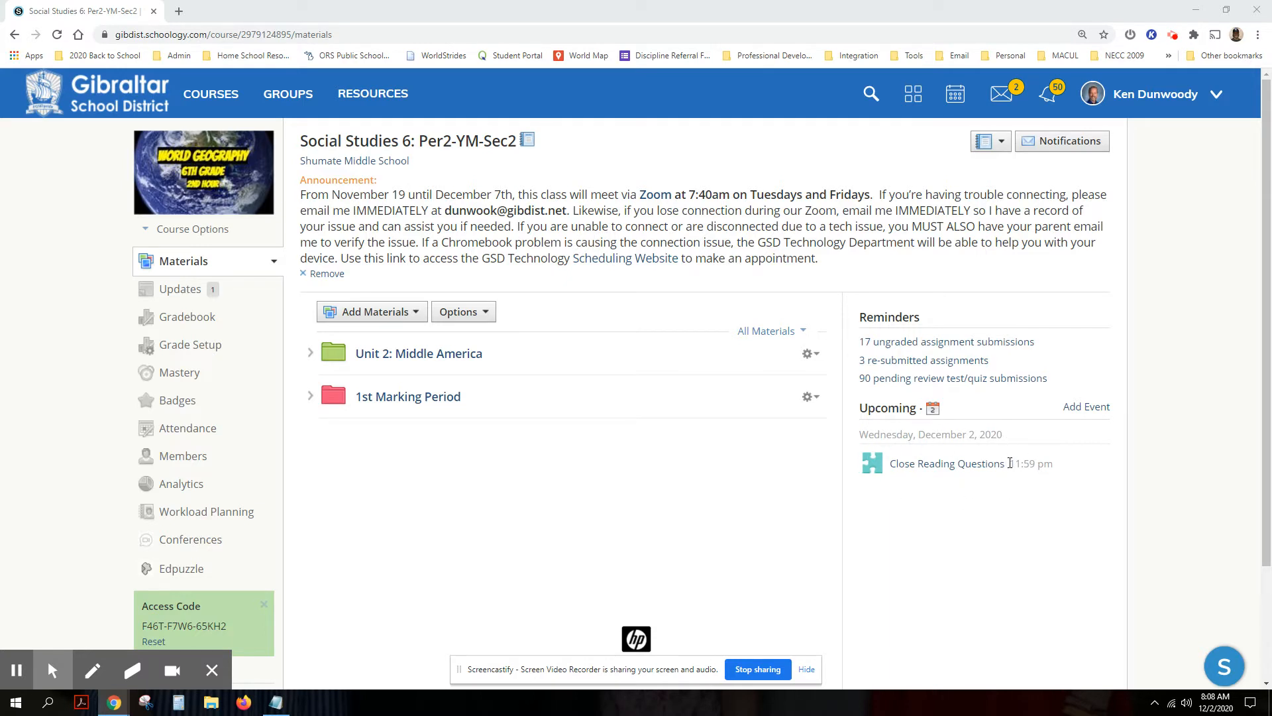
{"action": "mouse_move", "coordinate": [955, 477]}
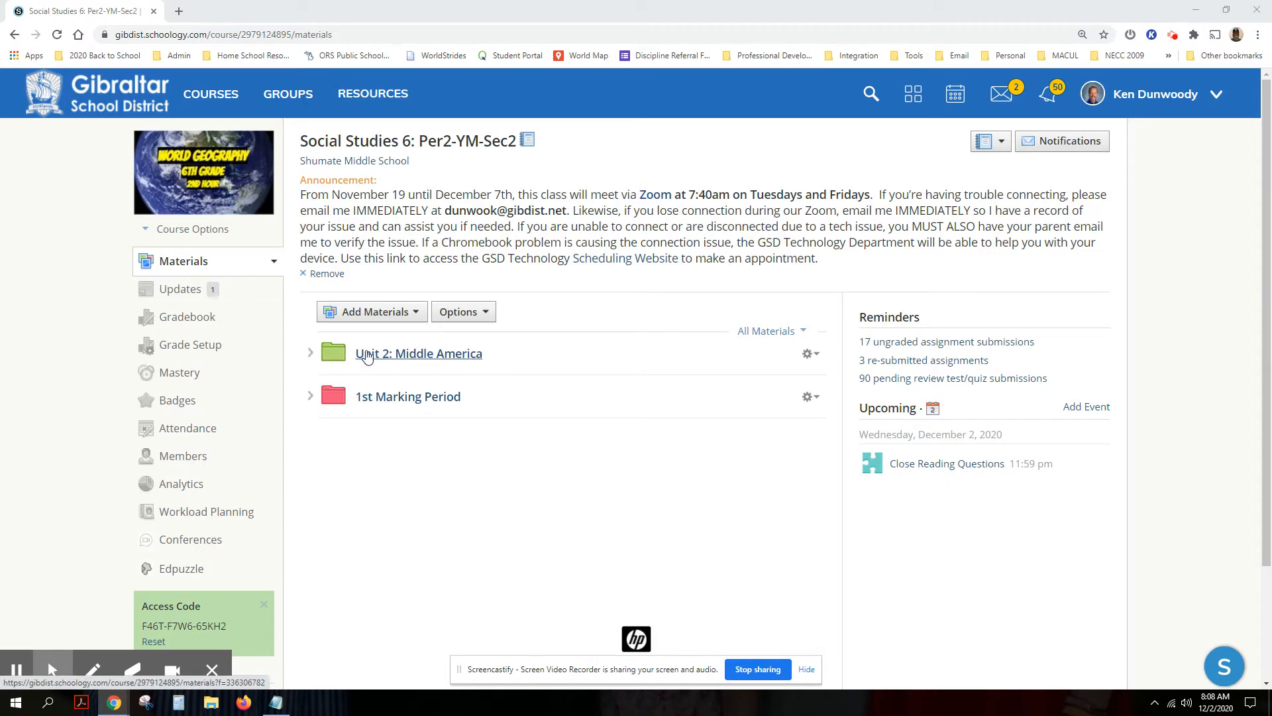
Expand Unit 2: Middle America, then Central America and the Caribbean, then its Today folder
{"action": "left_click", "coordinate": [310, 352]}
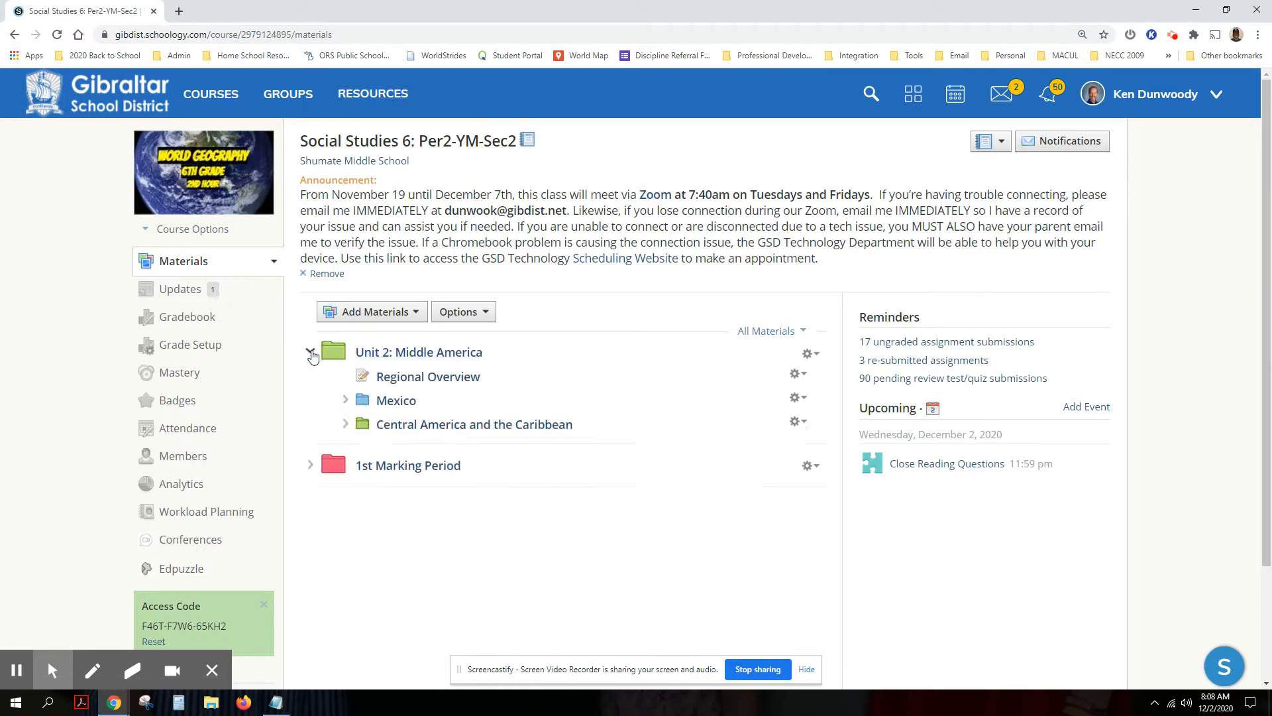
{"action": "left_click", "coordinate": [345, 423]}
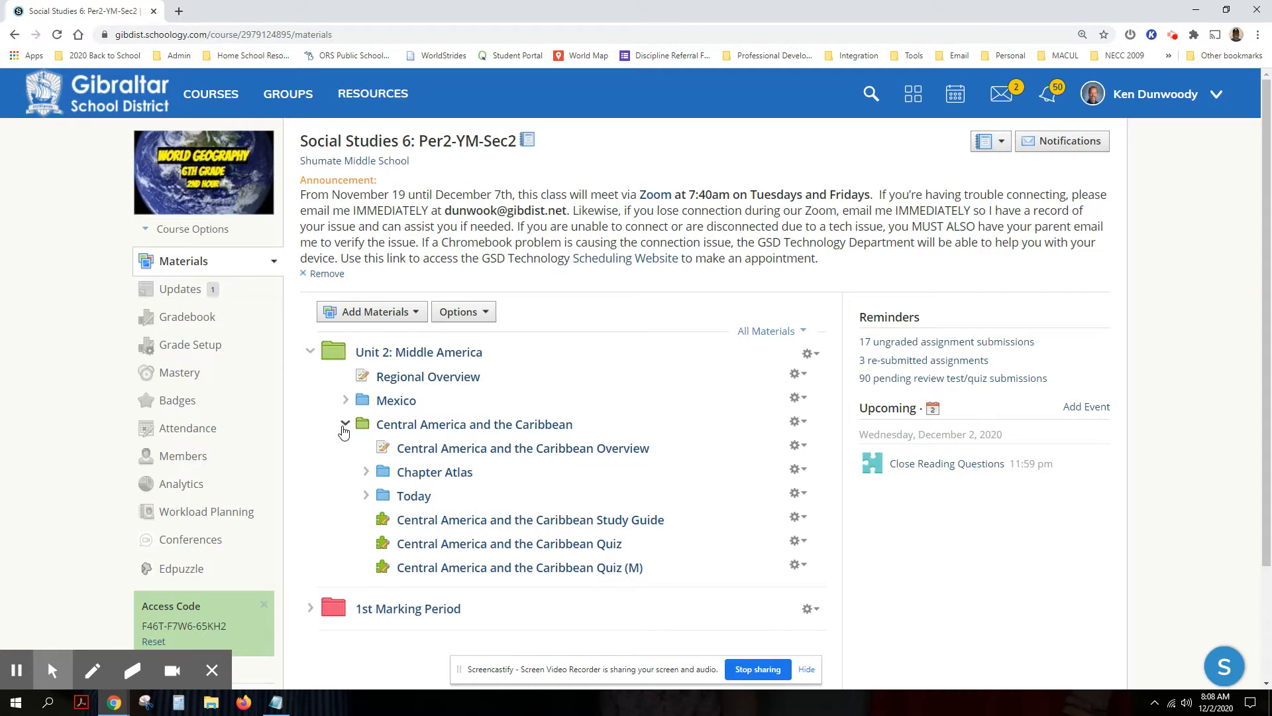
{"action": "mouse_move", "coordinate": [365, 473]}
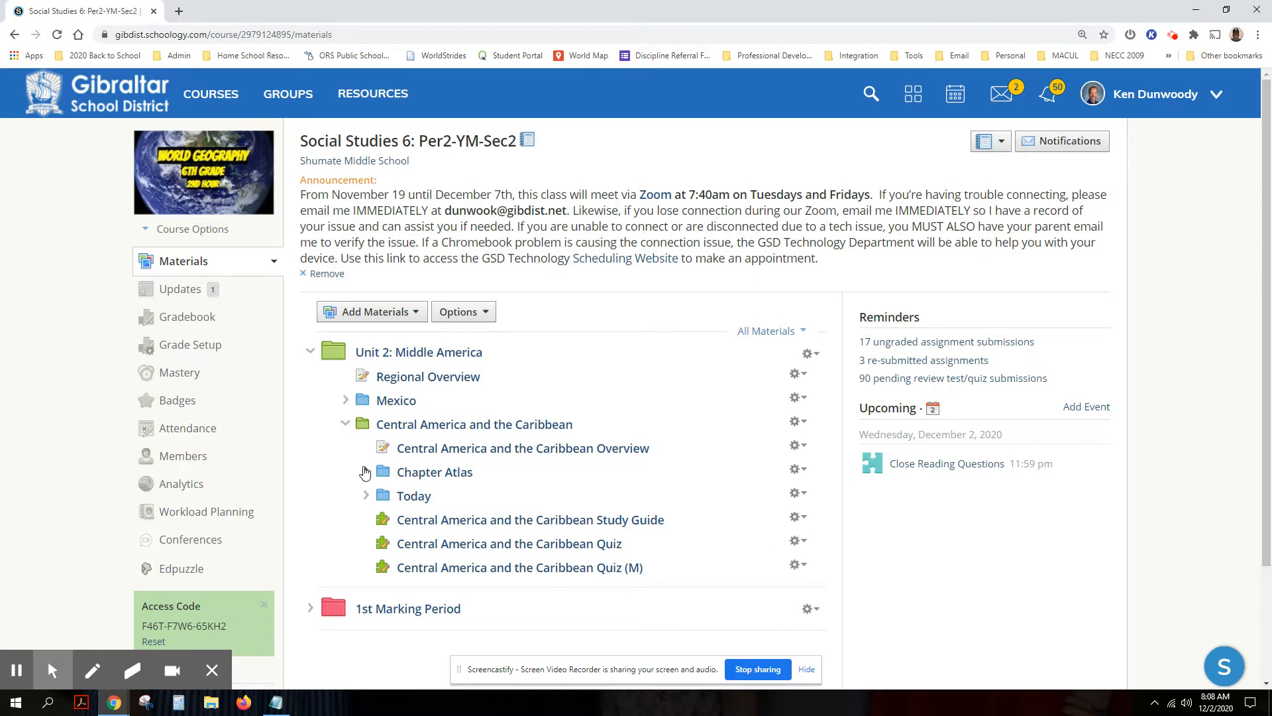
{"action": "mouse_move", "coordinate": [414, 495]}
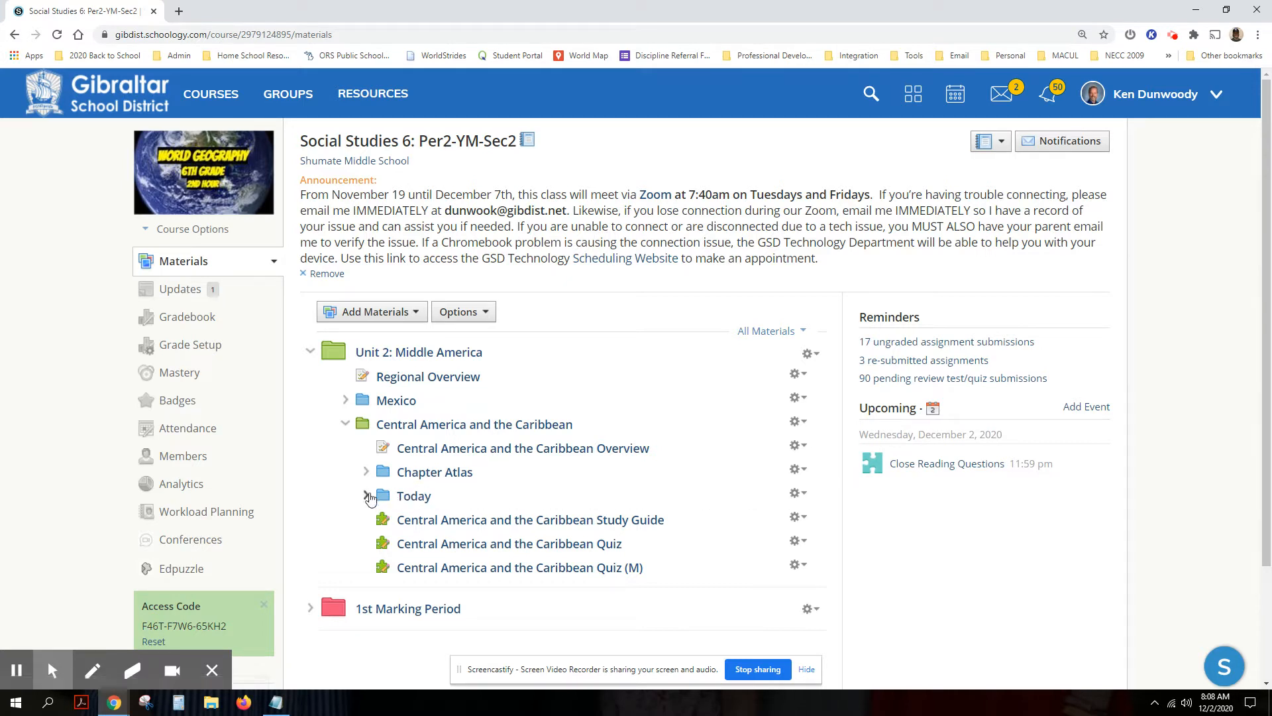
{"action": "left_click", "coordinate": [365, 496]}
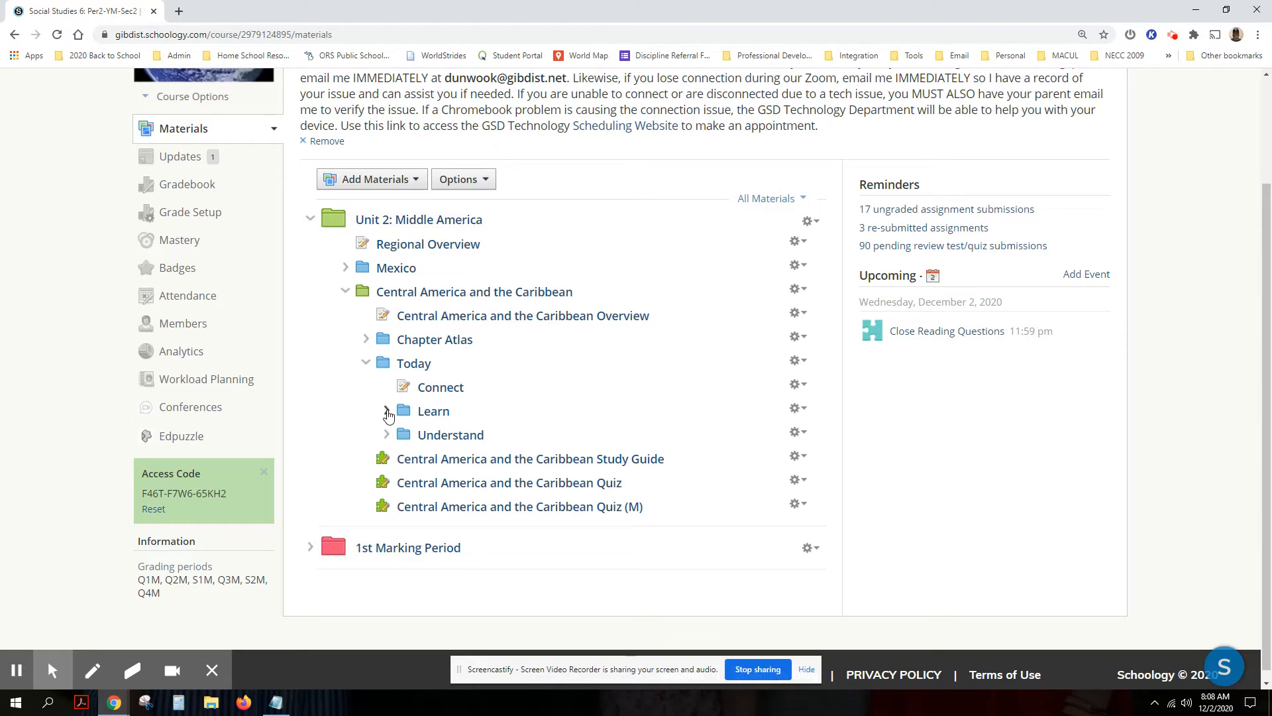
{"action": "mouse_move", "coordinate": [440, 387]}
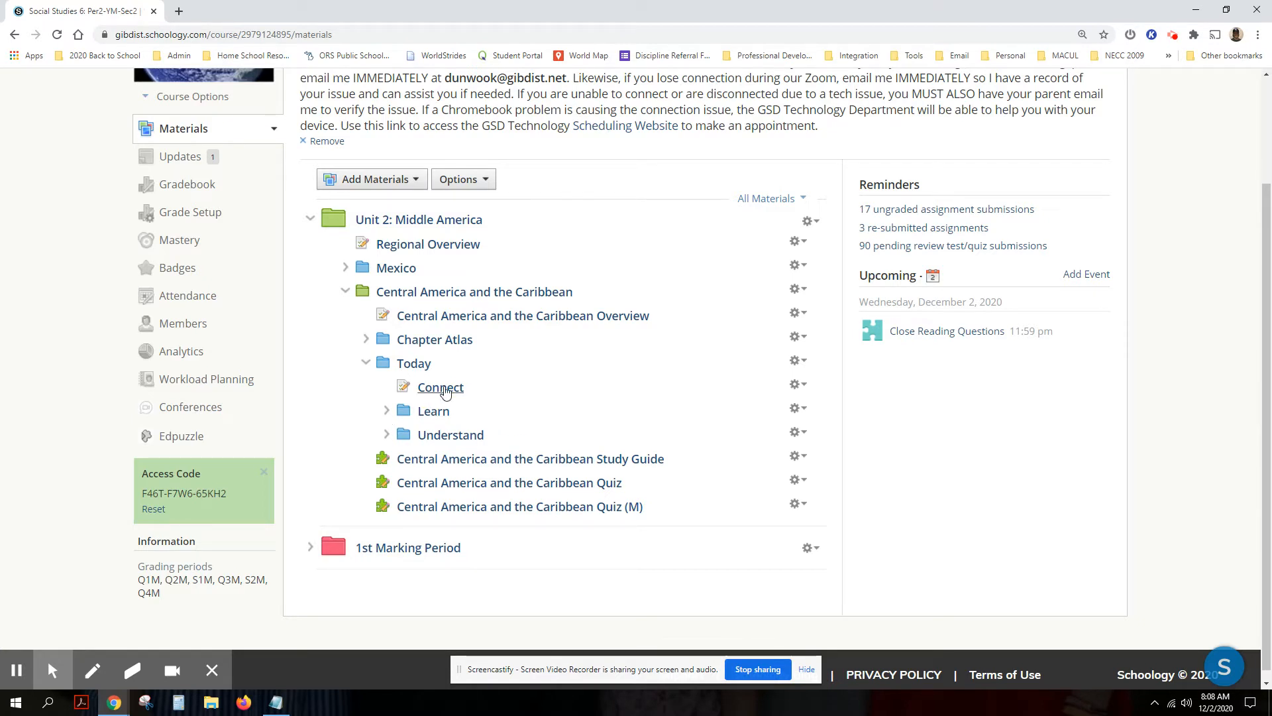
Open the Connect page and read past the holiday pictures to the Learning Objectives and Standards
{"action": "left_click", "coordinate": [440, 386]}
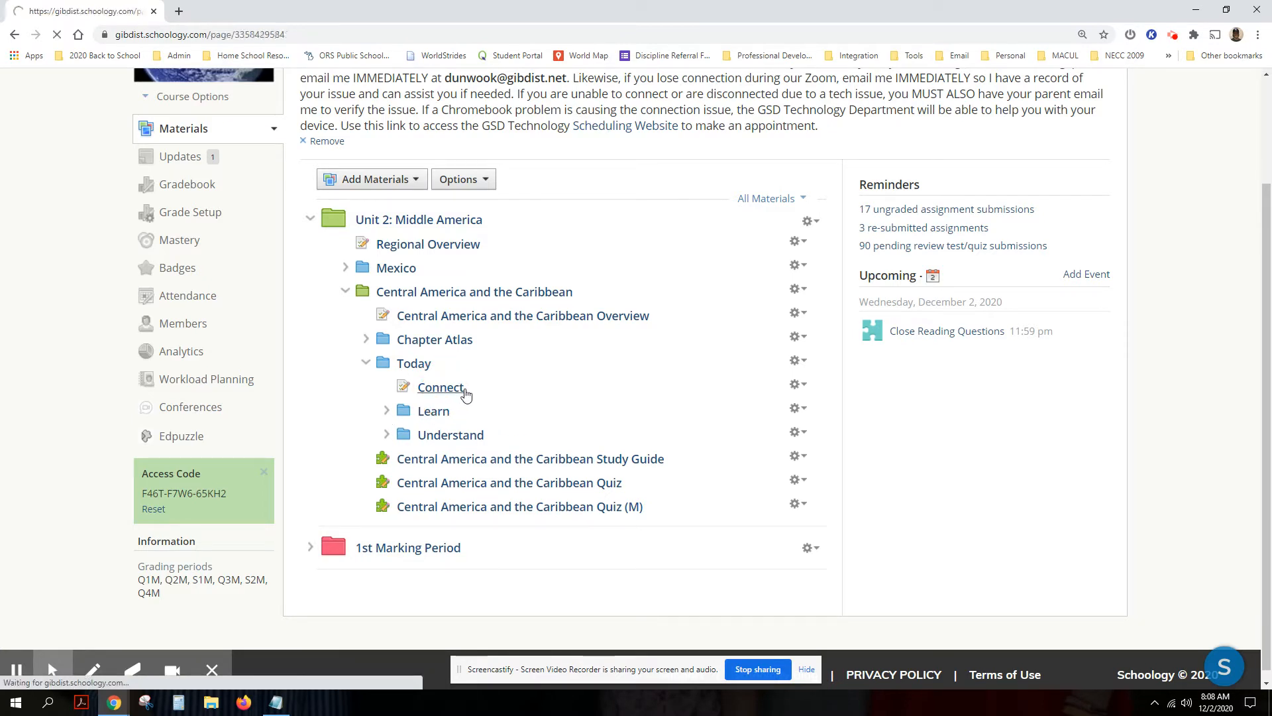
{"action": "left_click", "coordinate": [440, 387]}
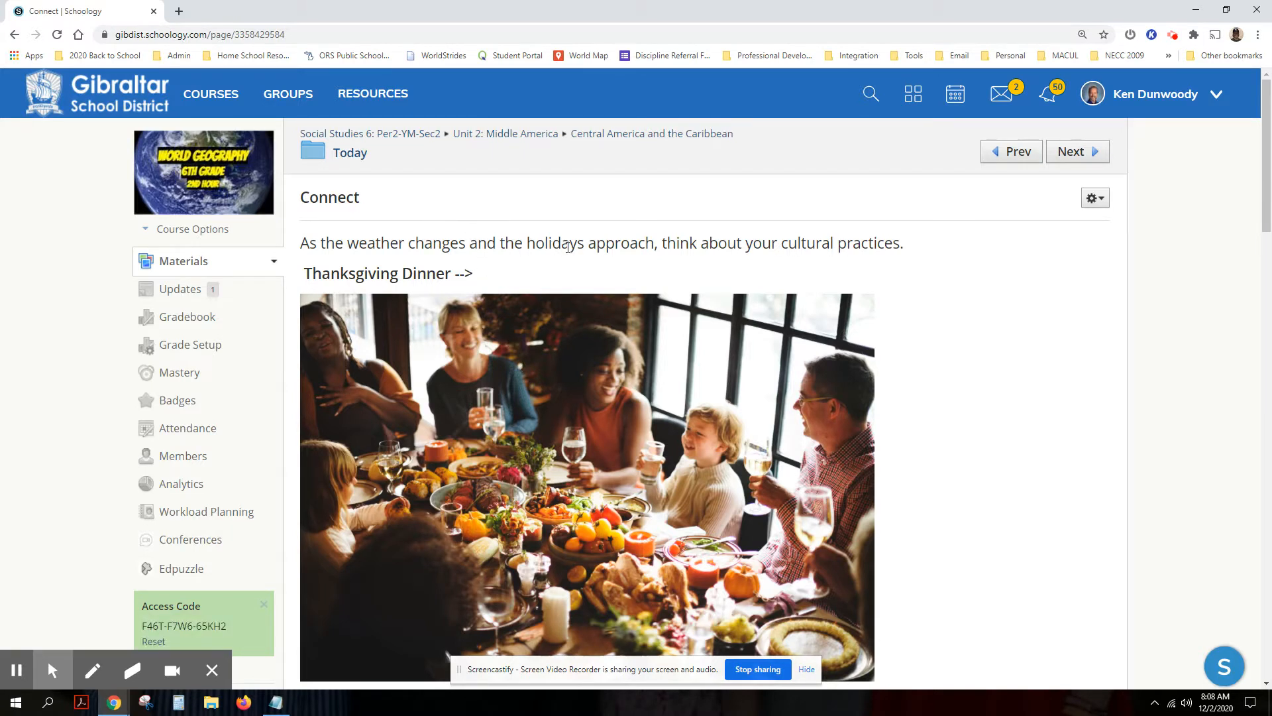
{"action": "mouse_move", "coordinate": [652, 263]}
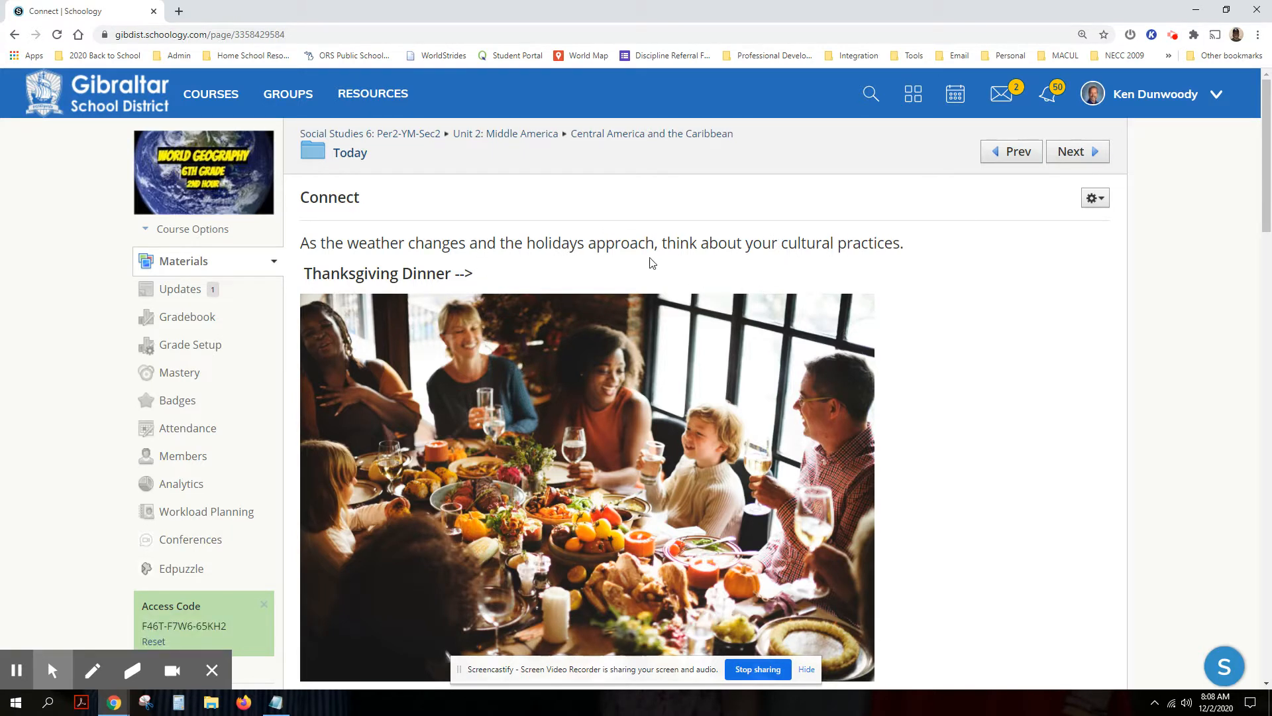
{"action": "scroll", "scroll_direction": "down", "scroll_amount": 3}
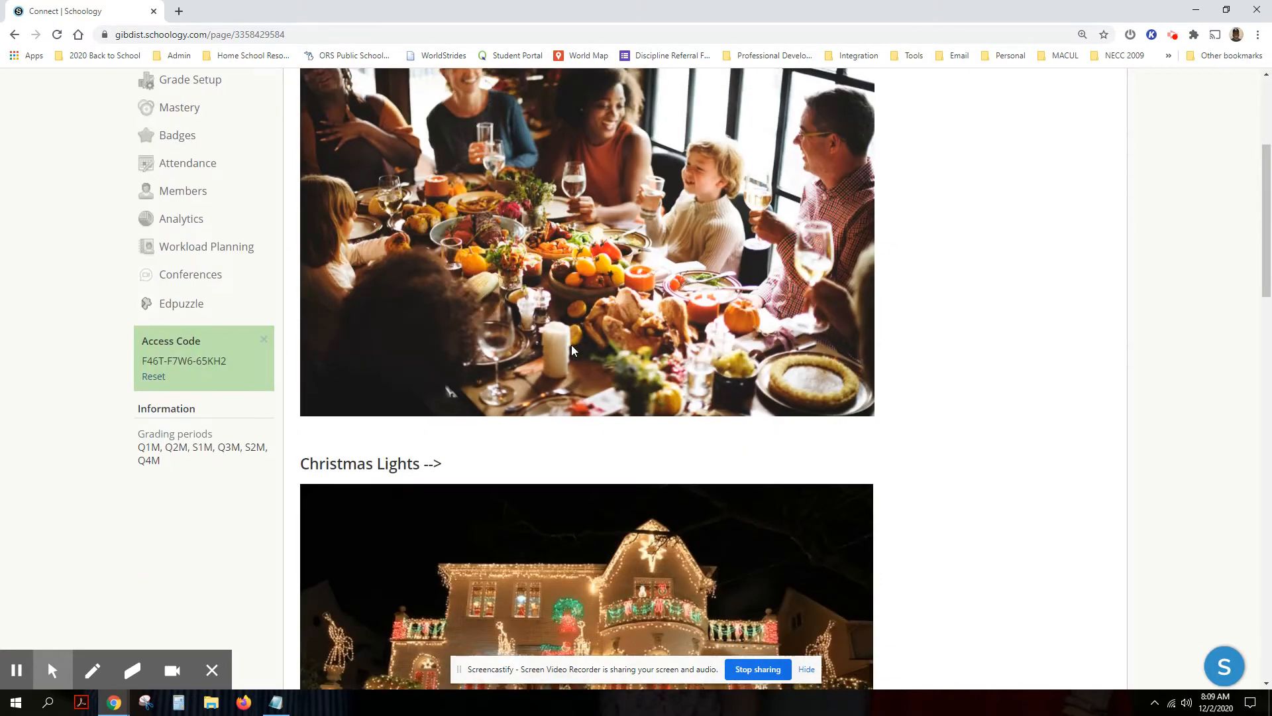
{"action": "scroll", "scroll_direction": "down", "scroll_amount": 3}
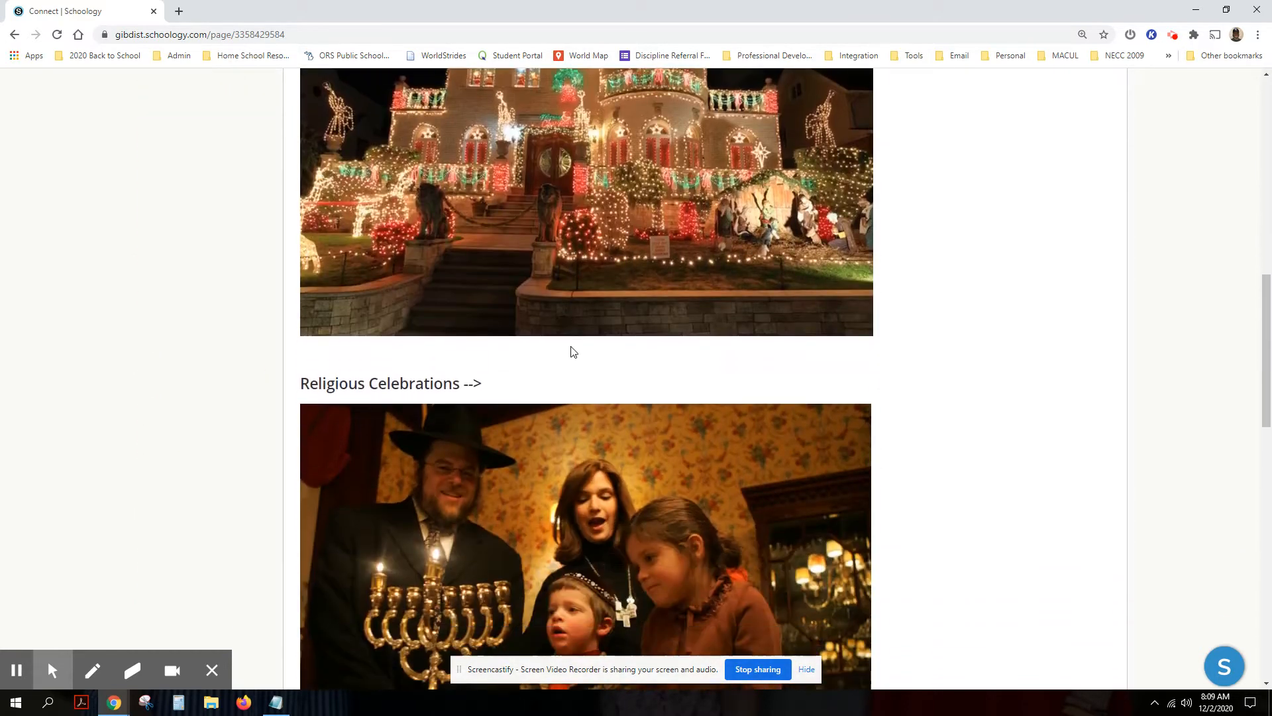
{"action": "scroll", "scroll_direction": "down", "scroll_amount": 3}
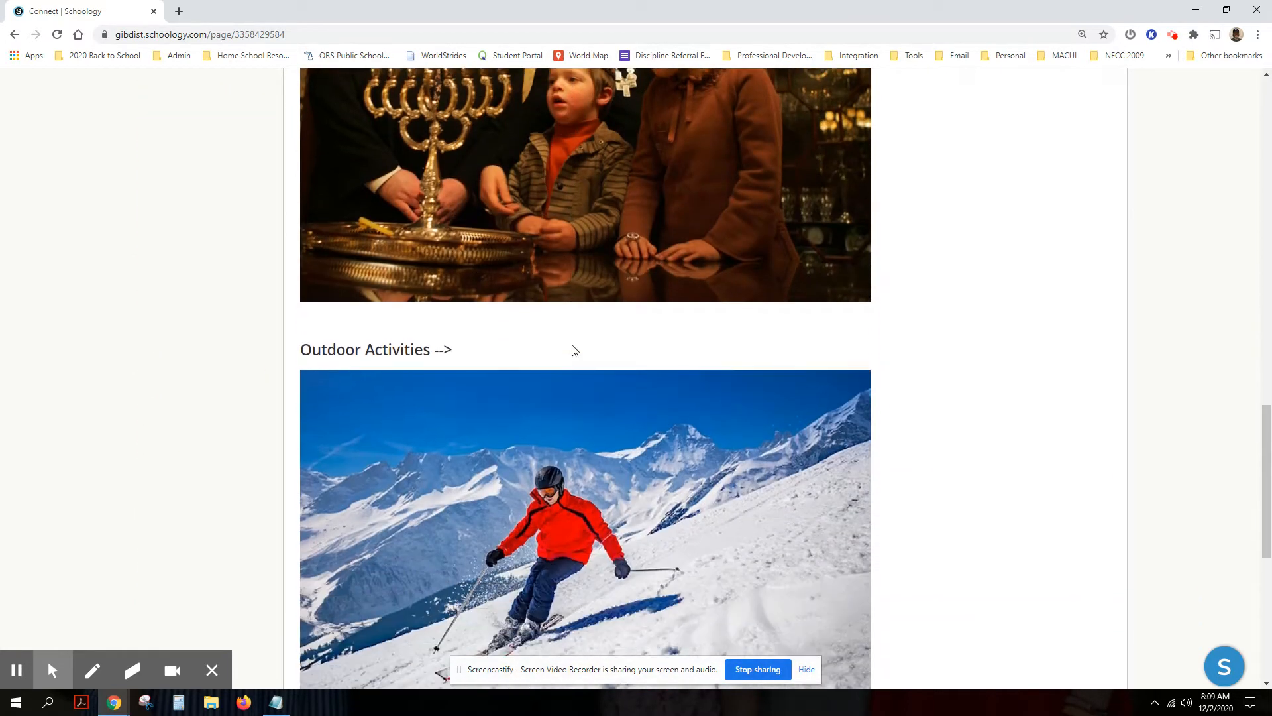
{"action": "scroll", "scroll_direction": "down", "scroll_amount": 3}
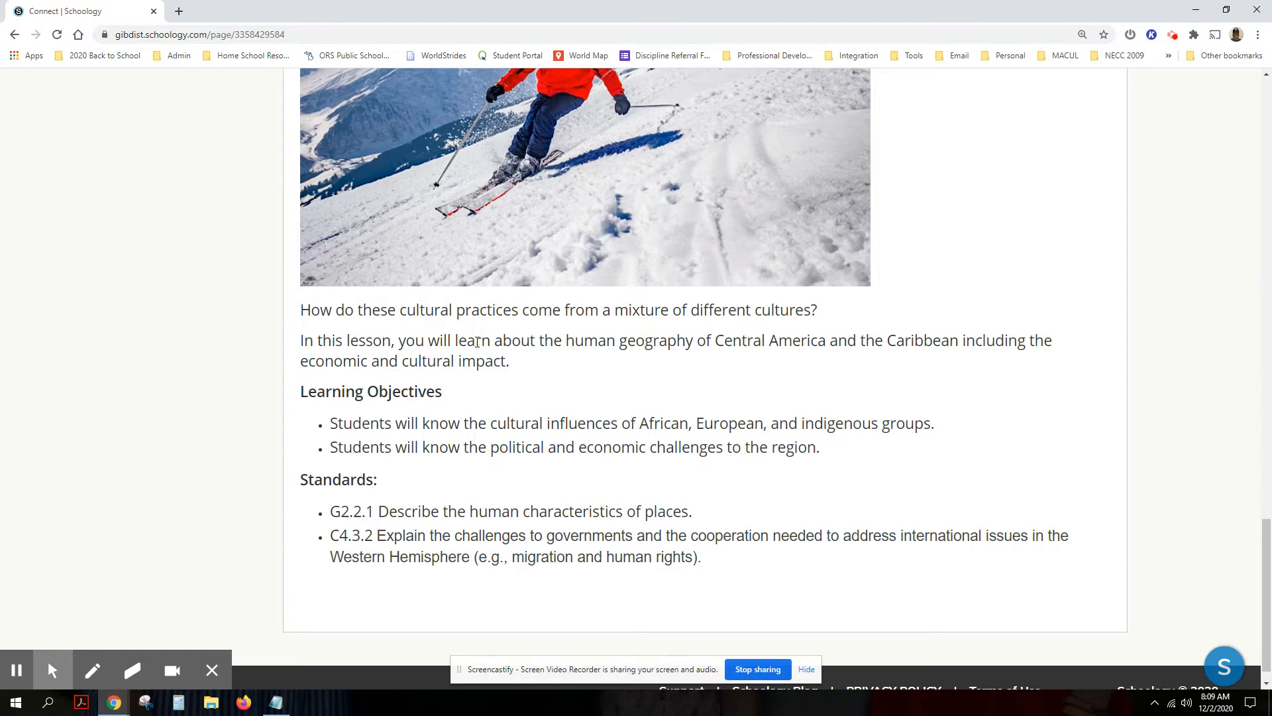
{"action": "mouse_move", "coordinate": [565, 359]}
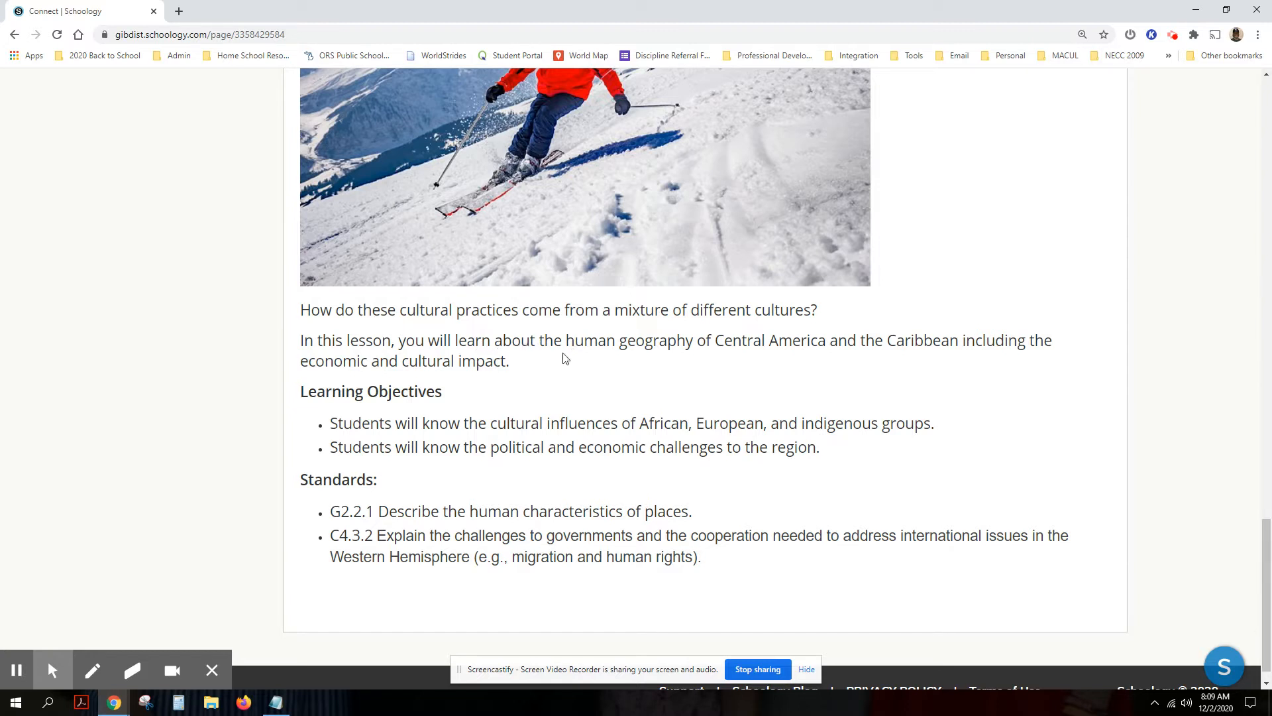
{"action": "mouse_move", "coordinate": [632, 361]}
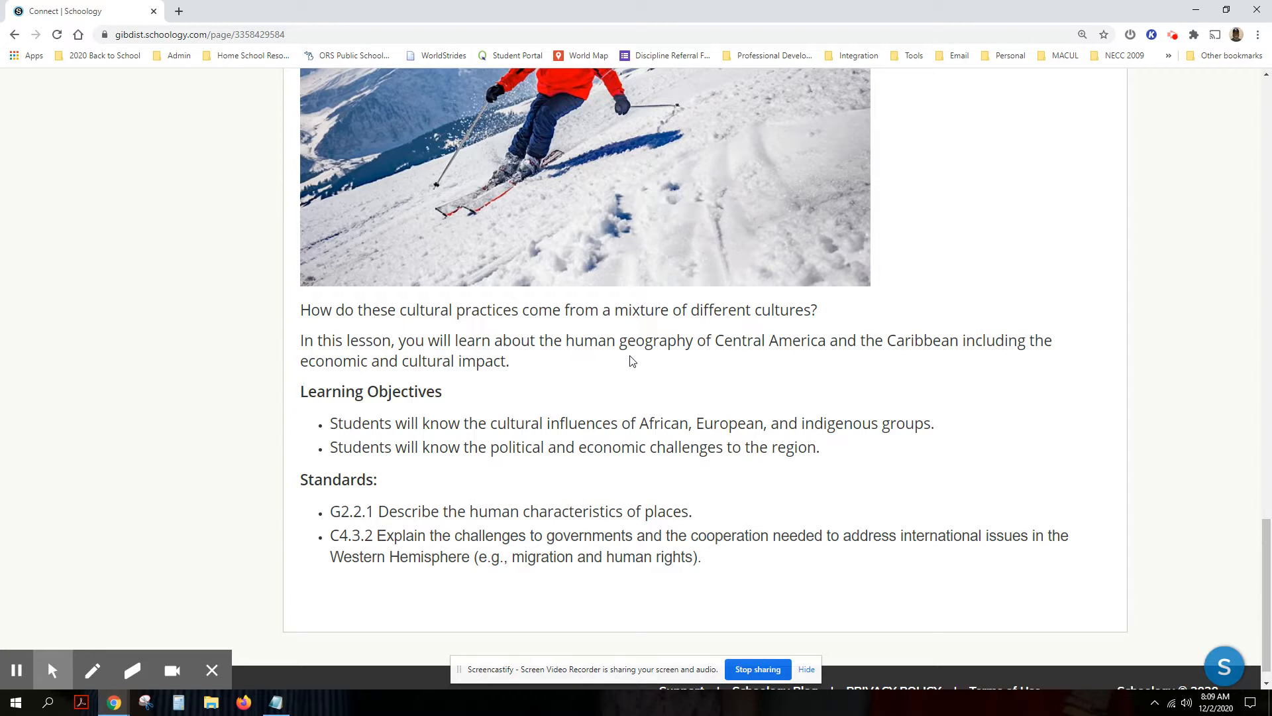
{"action": "mouse_move", "coordinate": [640, 372]}
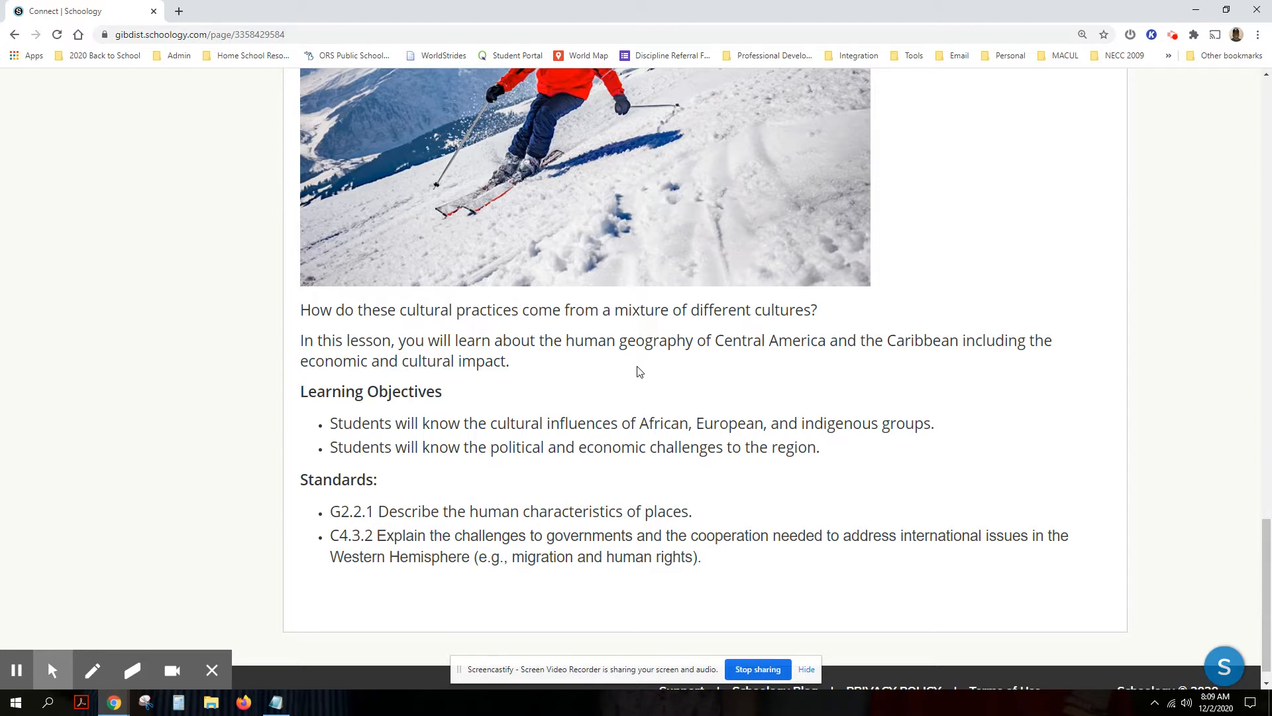
{"action": "mouse_move", "coordinate": [391, 340]}
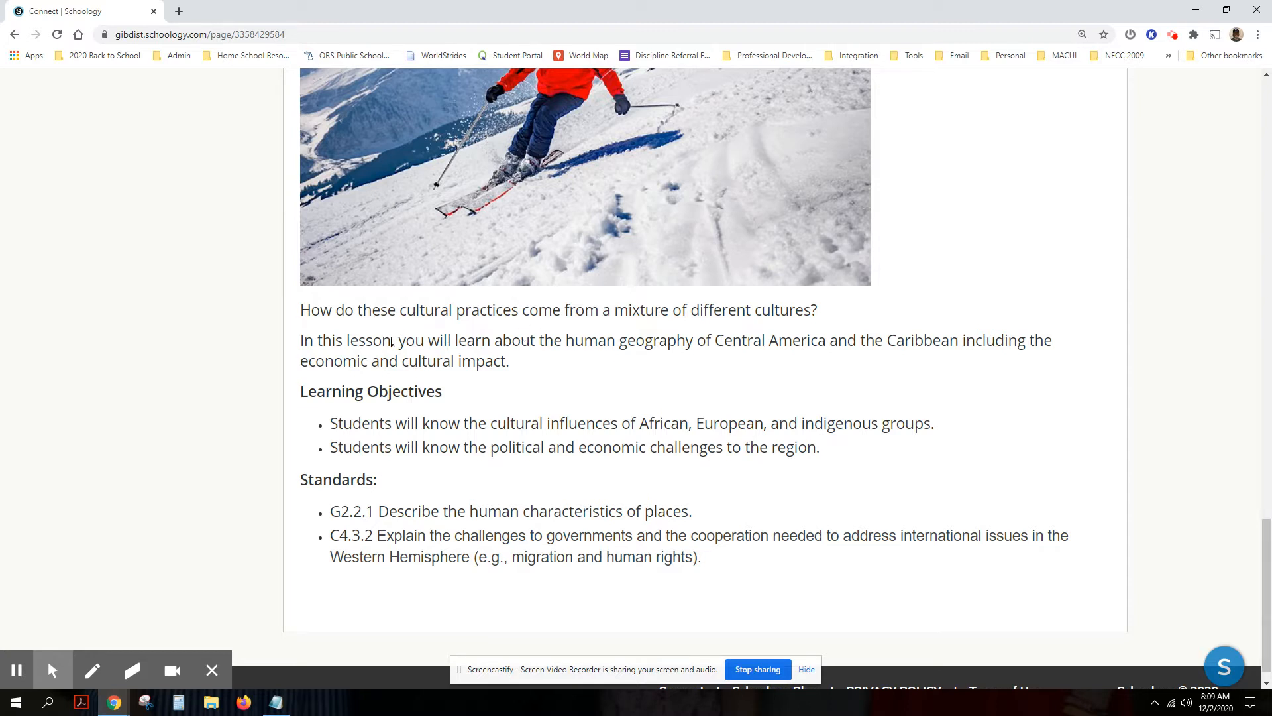
{"action": "mouse_move", "coordinate": [415, 370]}
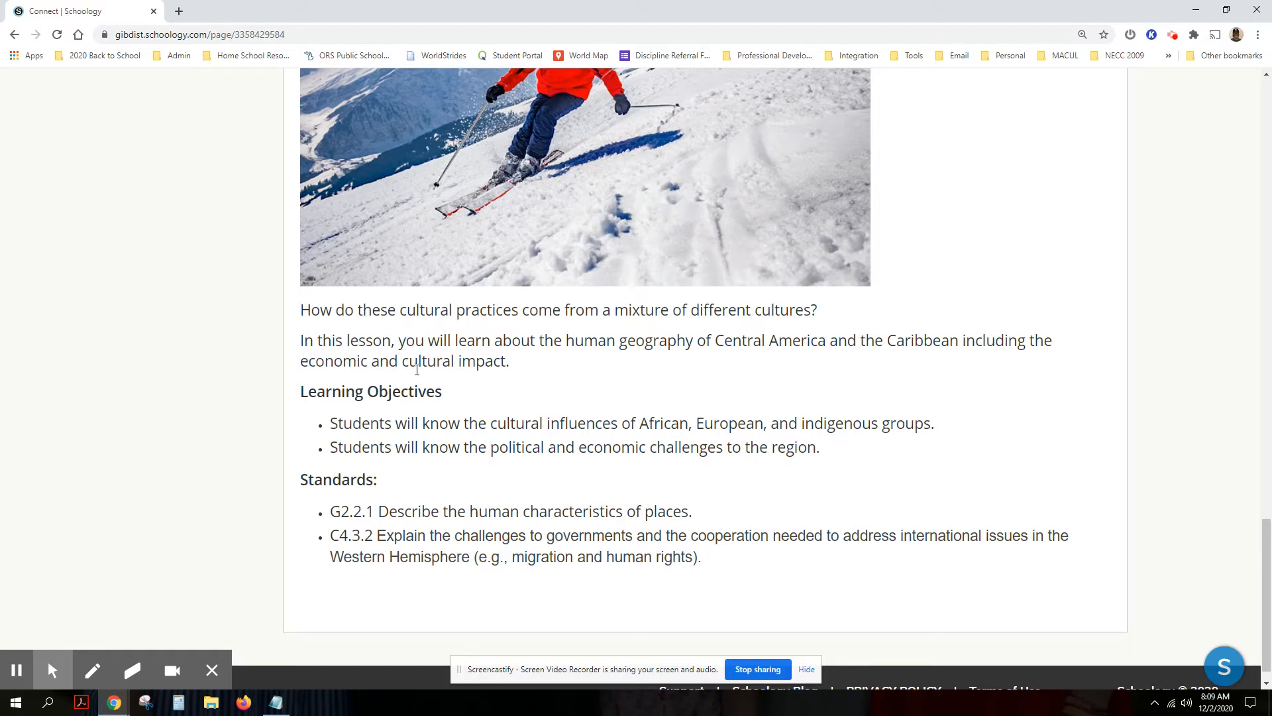
{"action": "mouse_move", "coordinate": [436, 422]}
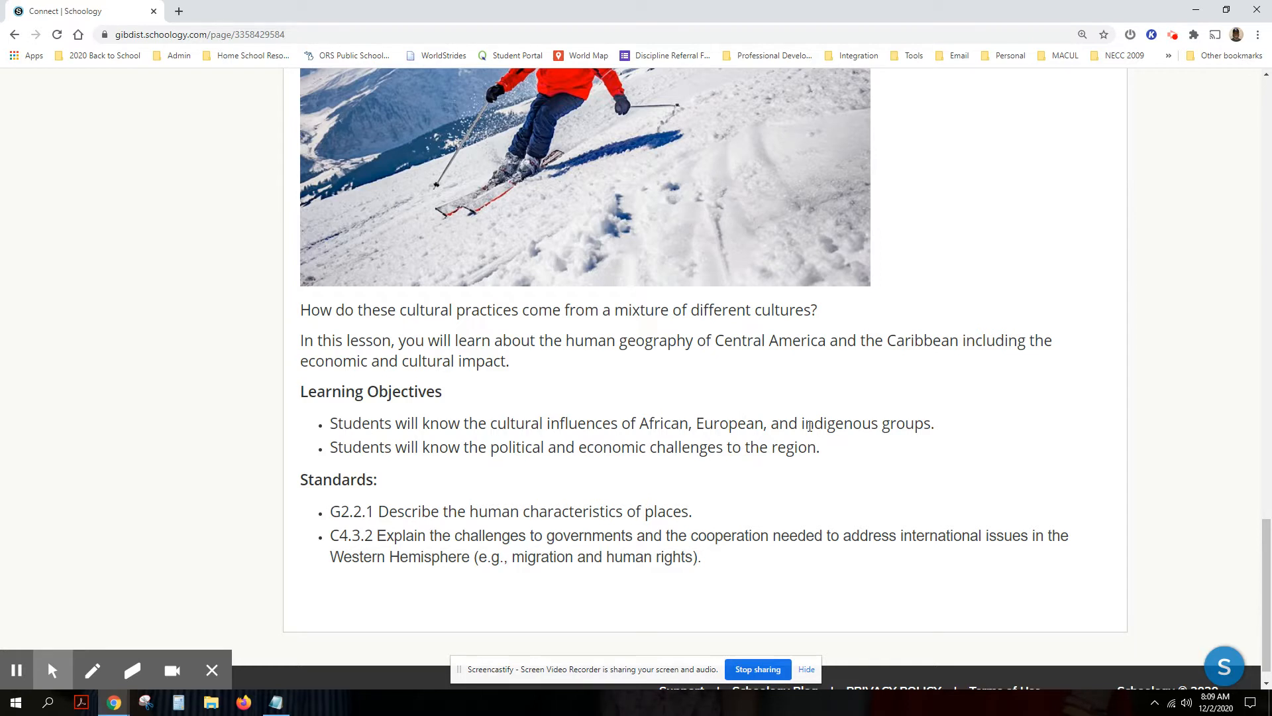
{"action": "mouse_move", "coordinate": [430, 431]}
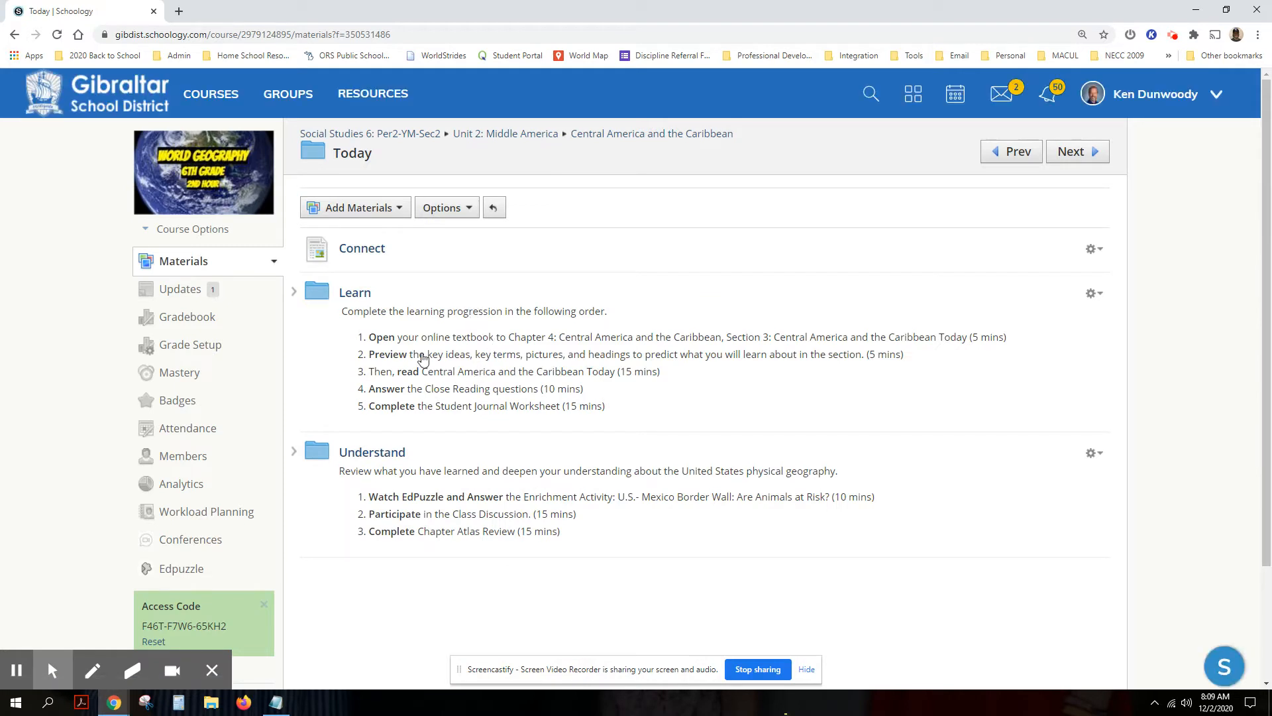
{"action": "mouse_move", "coordinate": [485, 365]}
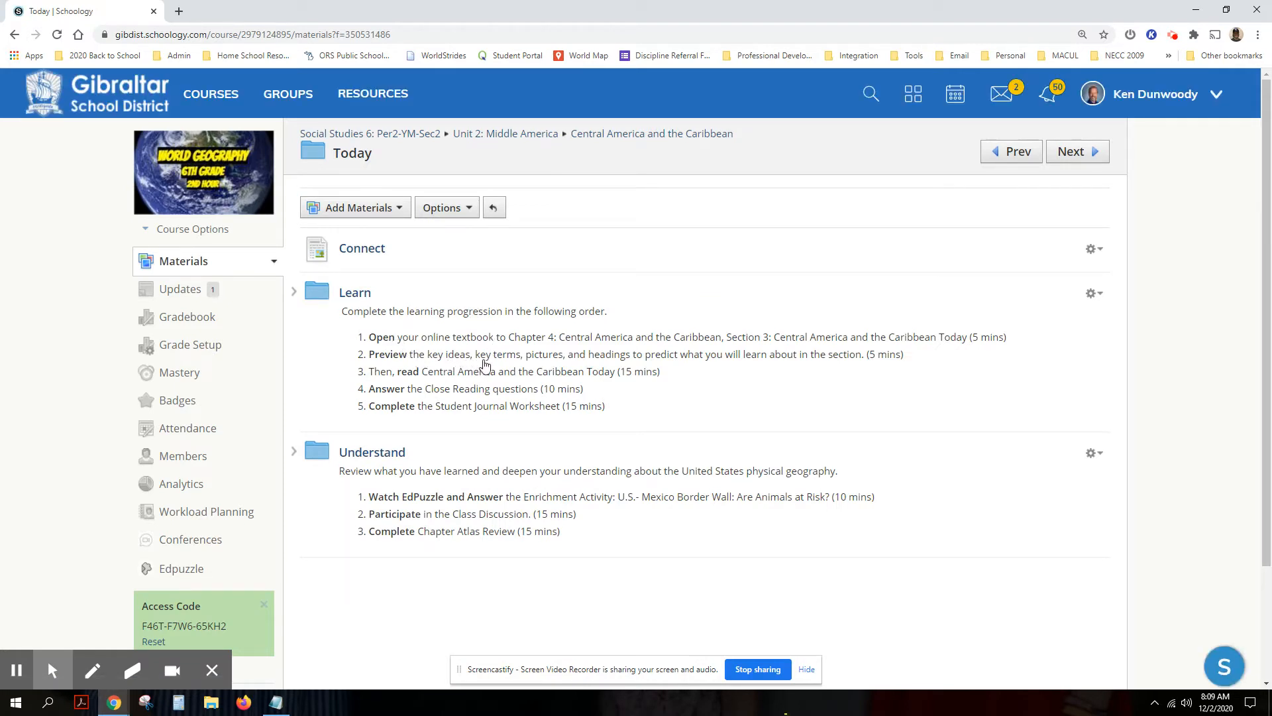
{"action": "mouse_move", "coordinate": [568, 372]}
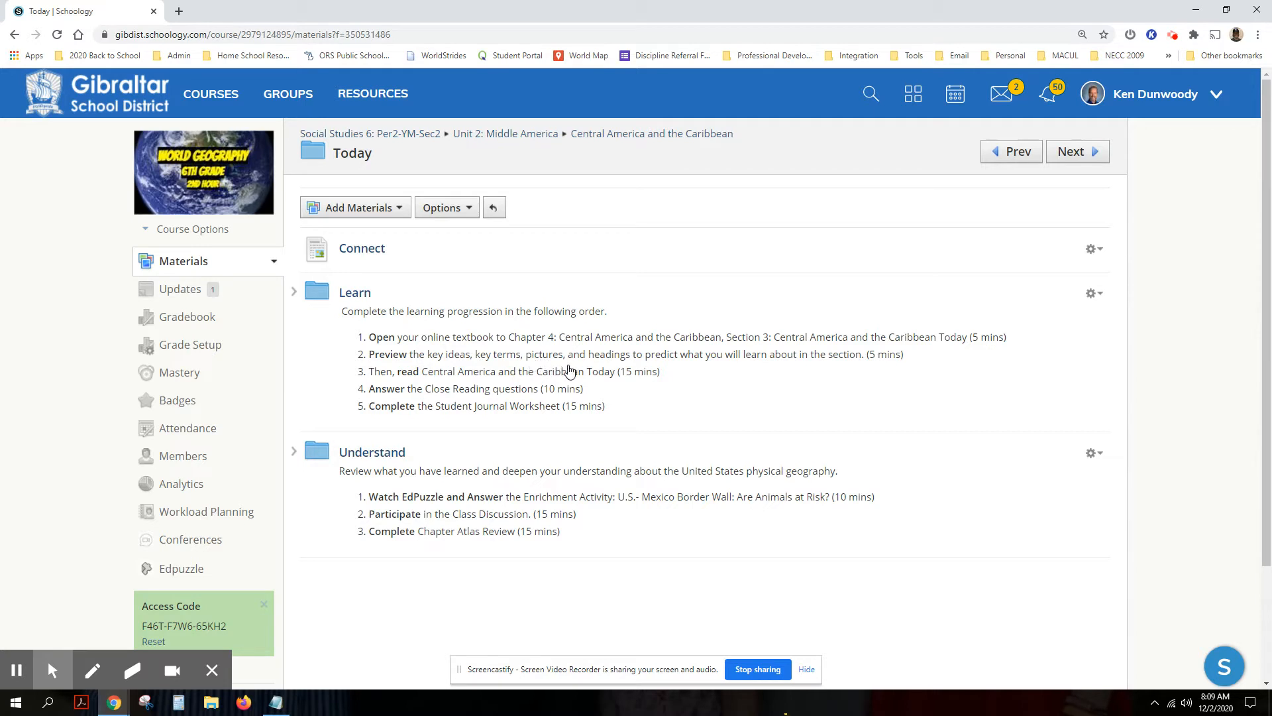
{"action": "mouse_move", "coordinate": [519, 354]}
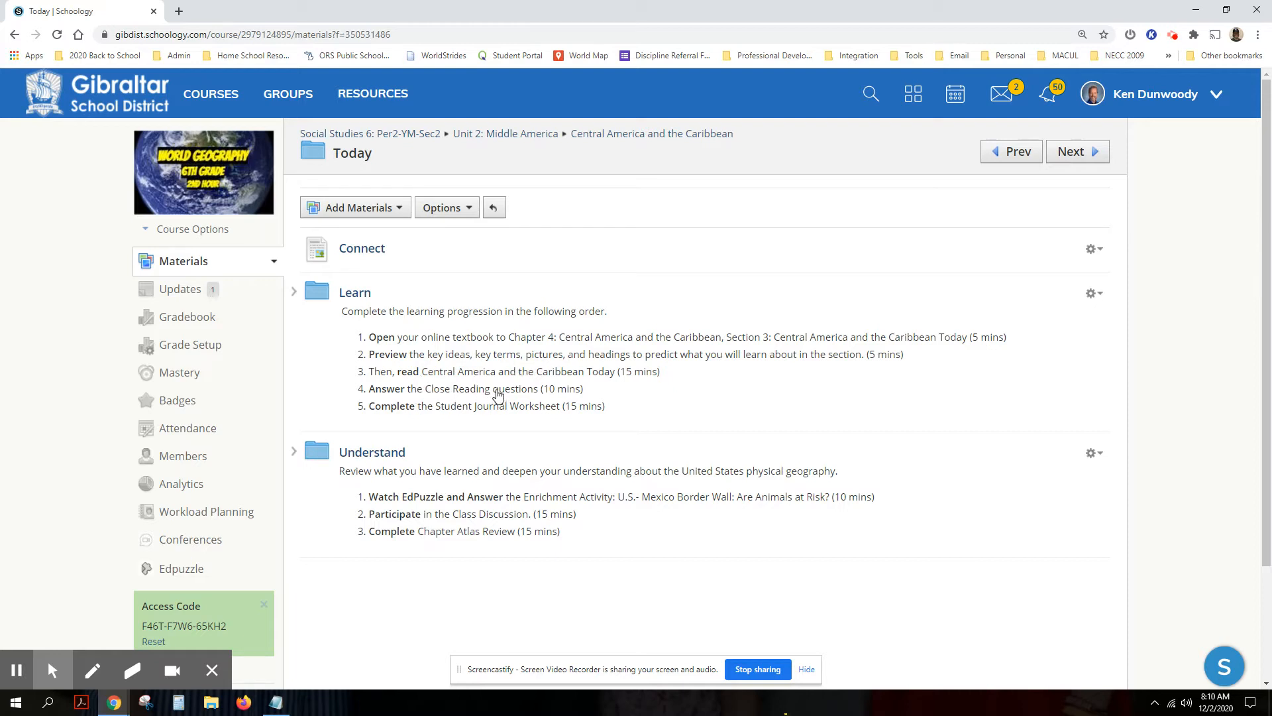
{"action": "mouse_move", "coordinate": [476, 410]}
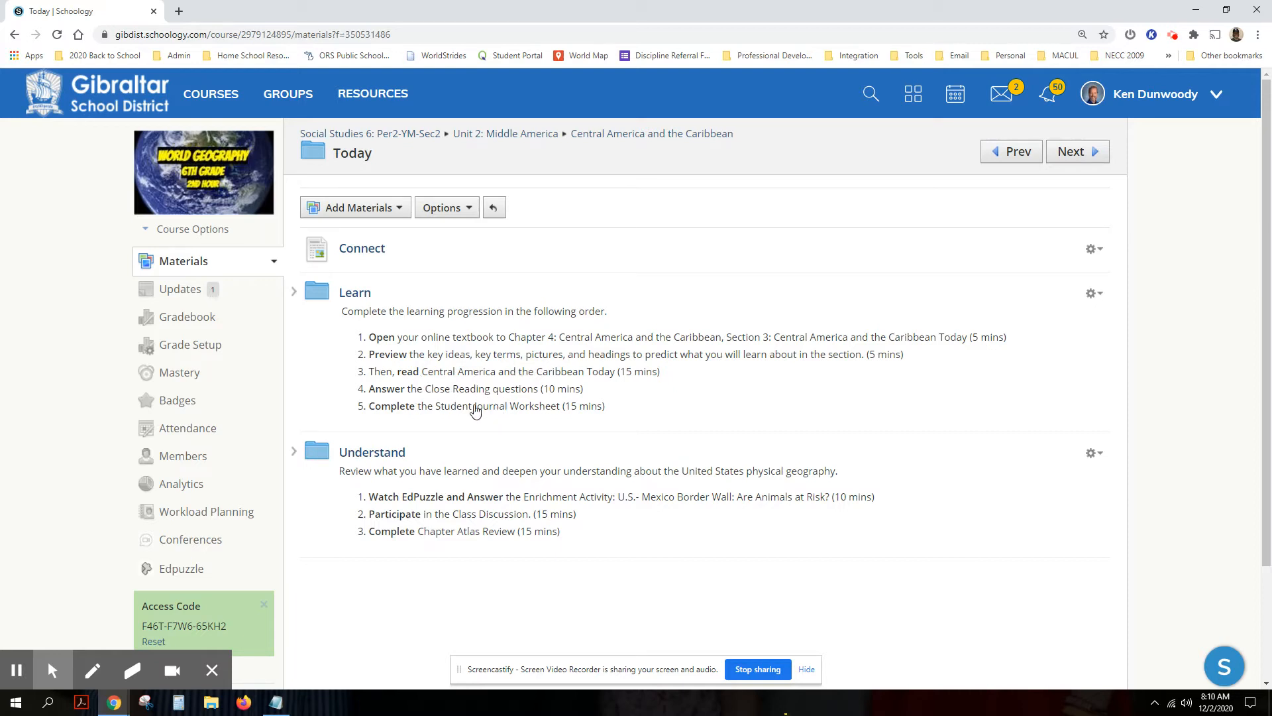
{"action": "mouse_move", "coordinate": [391, 302]}
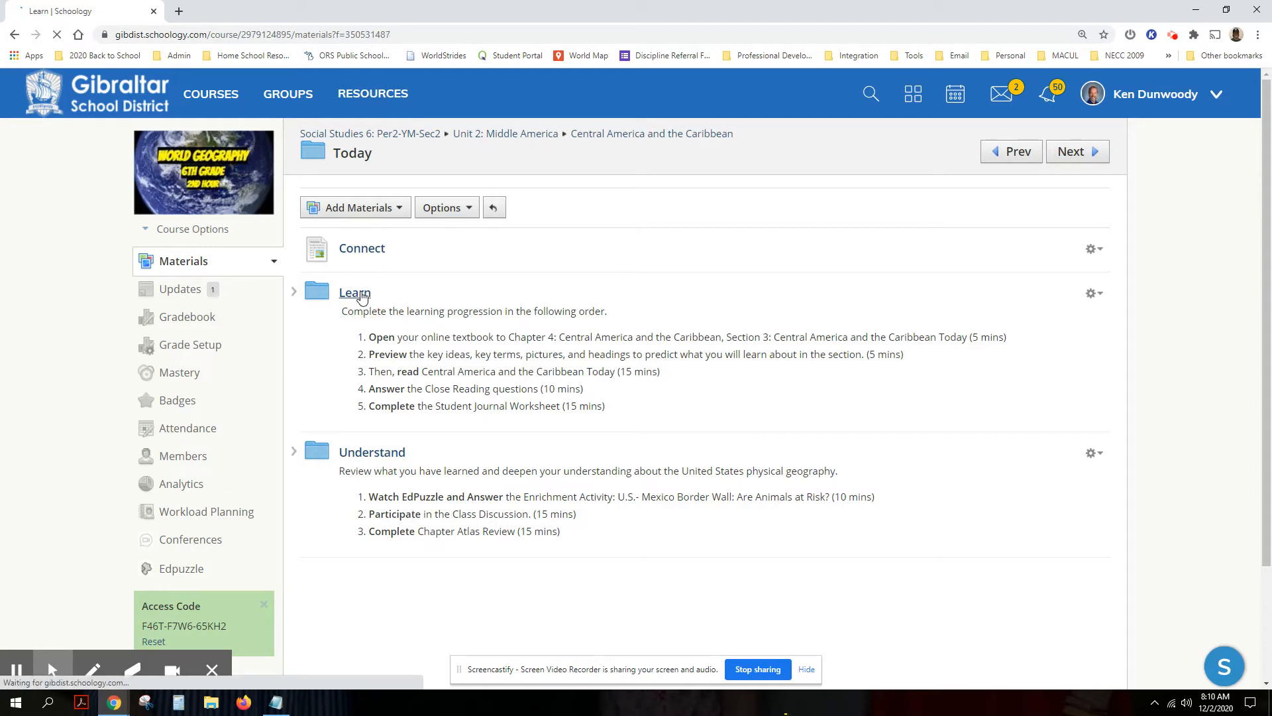
Open the Learn folder and launch Savvas Realize to its sign-in page
{"action": "left_click", "coordinate": [354, 293]}
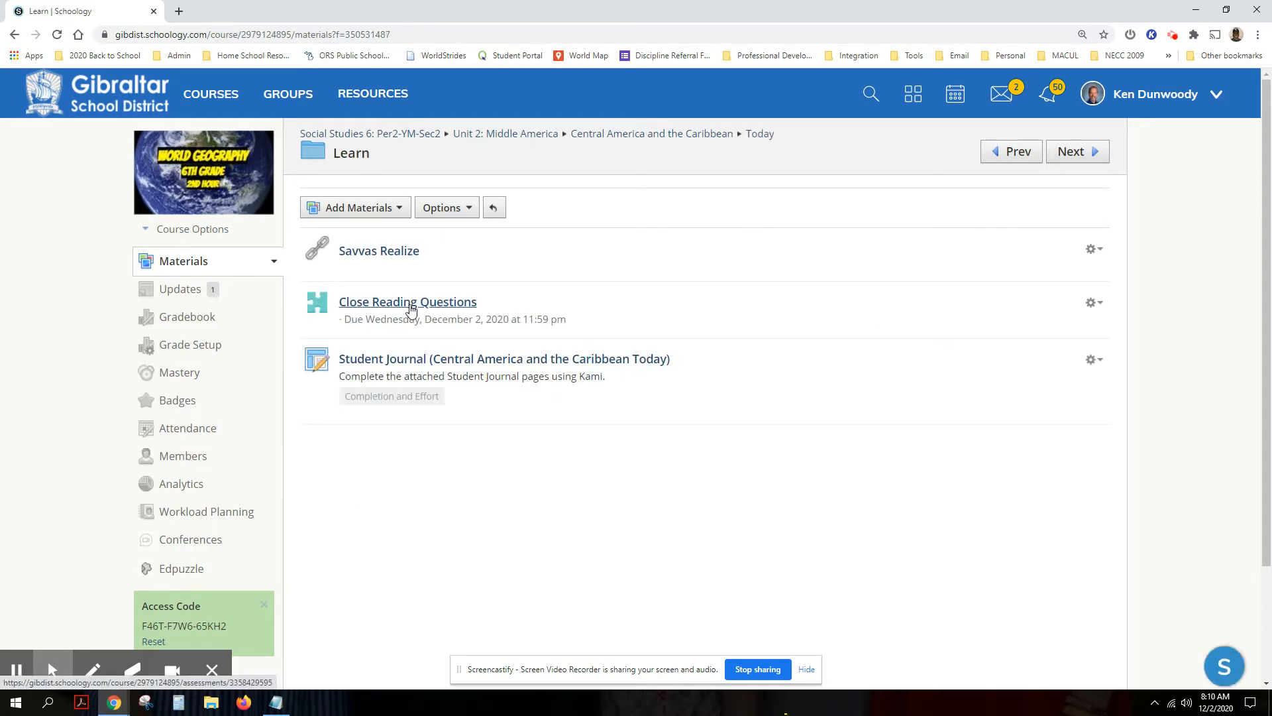
{"action": "left_click", "coordinate": [378, 249]}
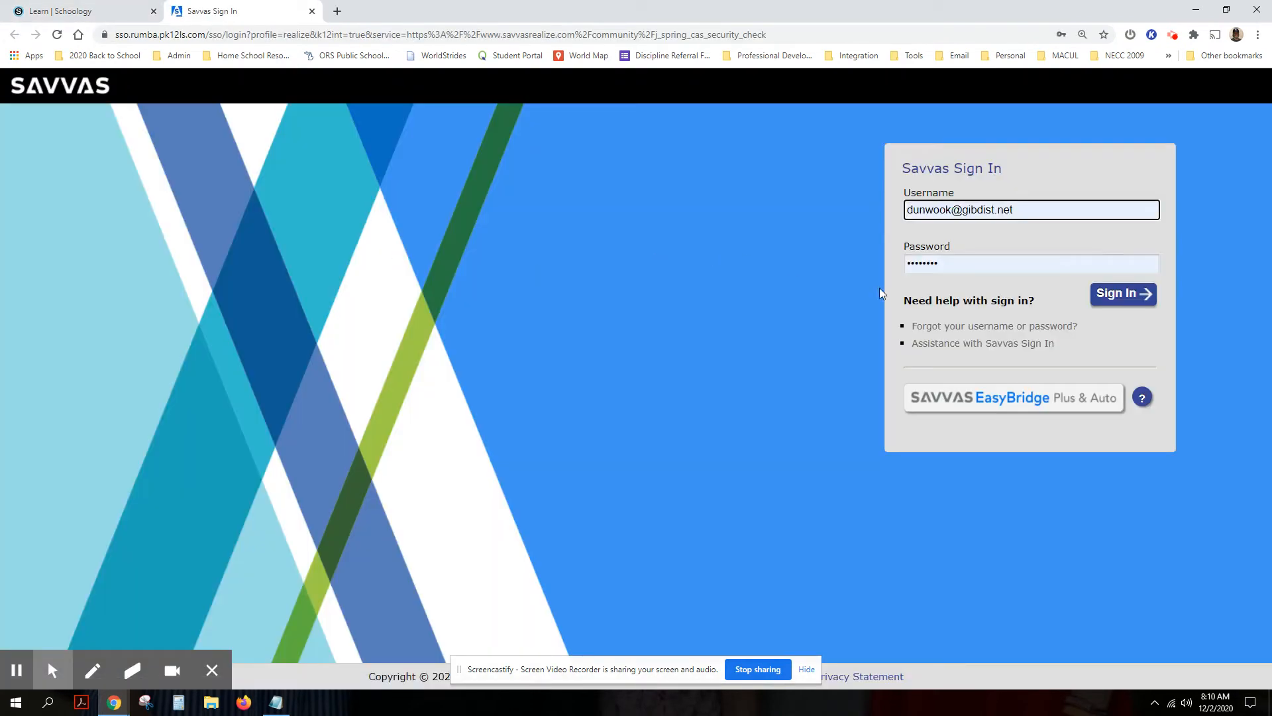
Sign in and open the myWorld Geography Chapter 4, Section 3 online student textbook
{"action": "left_click", "coordinate": [1123, 292]}
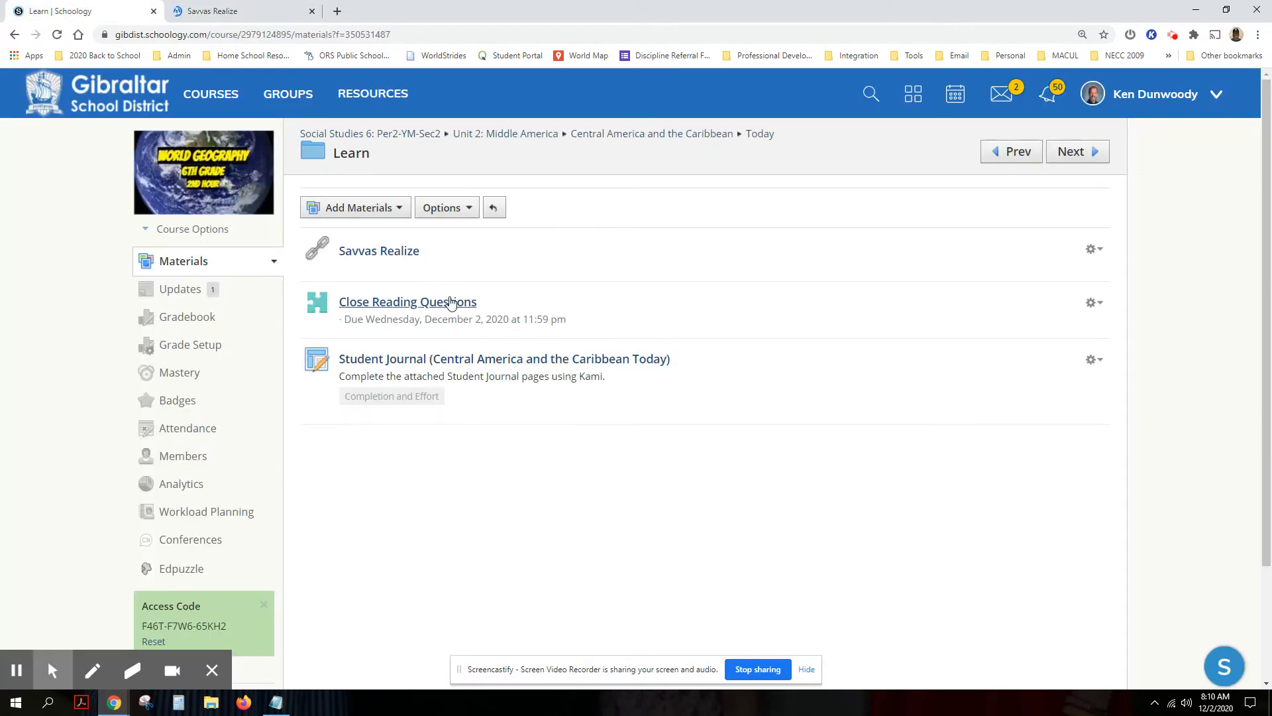
{"action": "left_click", "coordinate": [239, 10]}
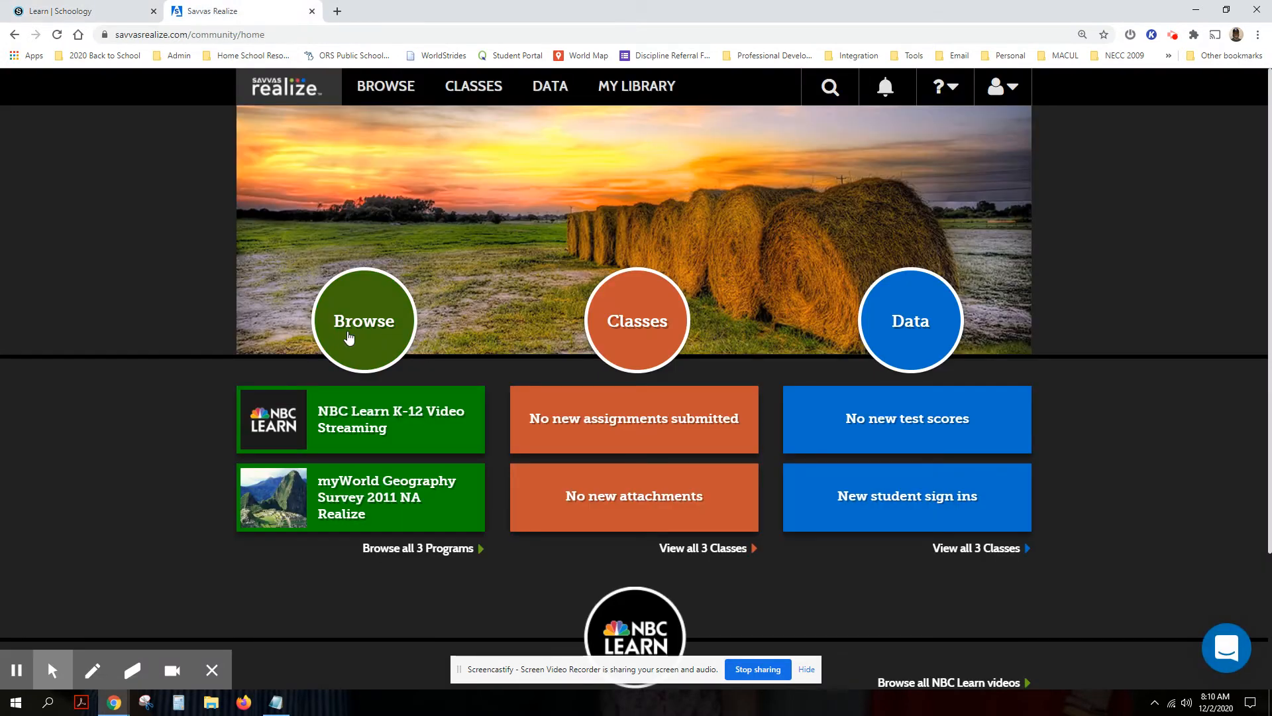
{"action": "left_click", "coordinate": [359, 497]}
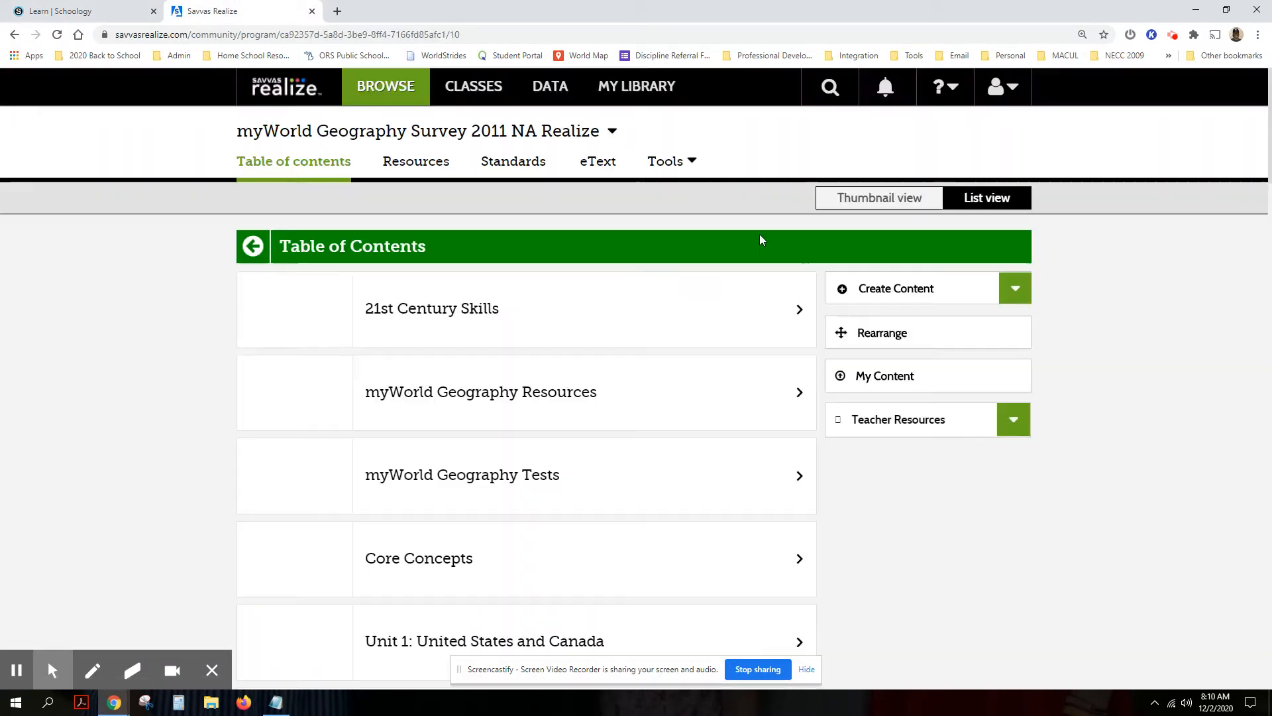
{"action": "scroll", "scroll_direction": "down", "scroll_amount": 3}
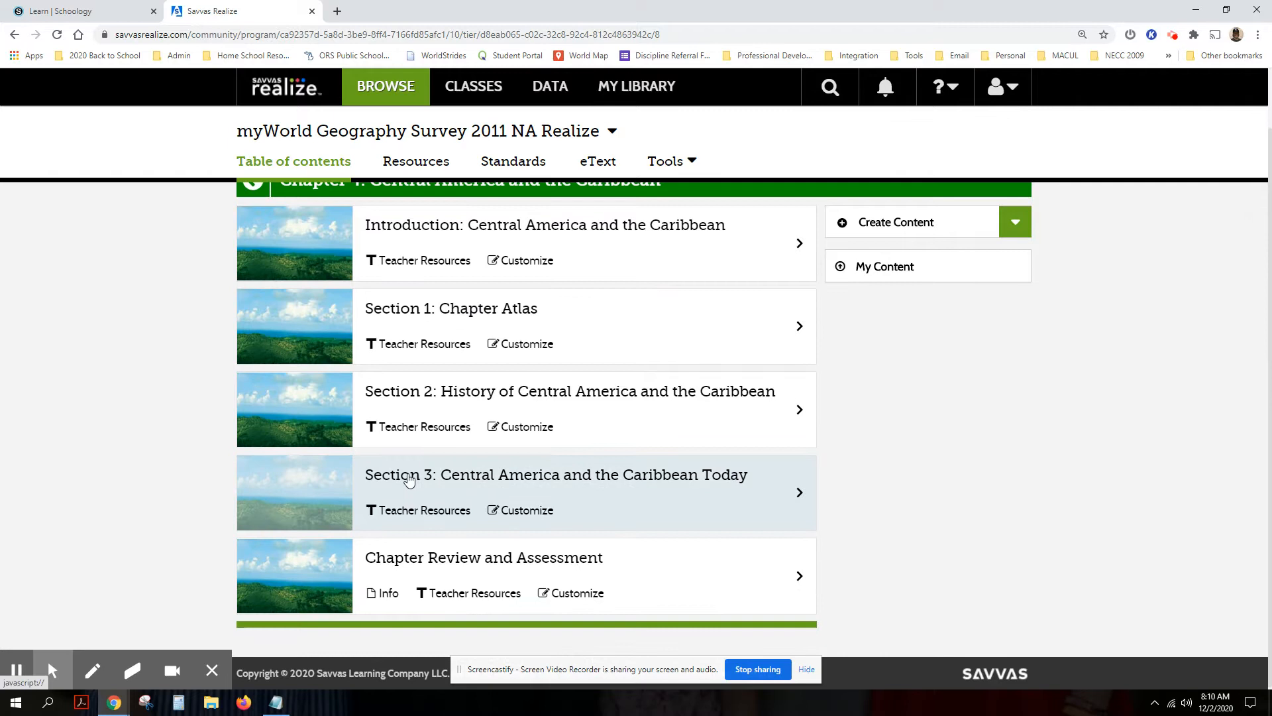
{"action": "mouse_move", "coordinate": [654, 497]}
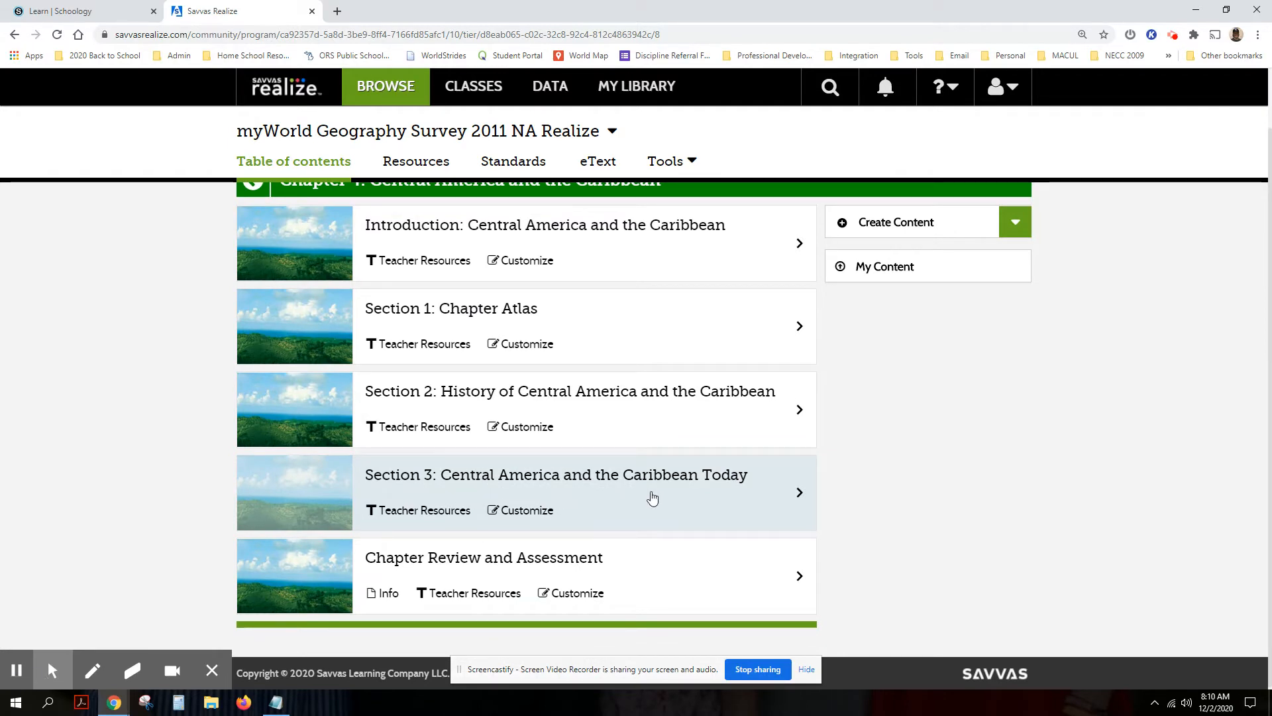
{"action": "left_click", "coordinate": [556, 492]}
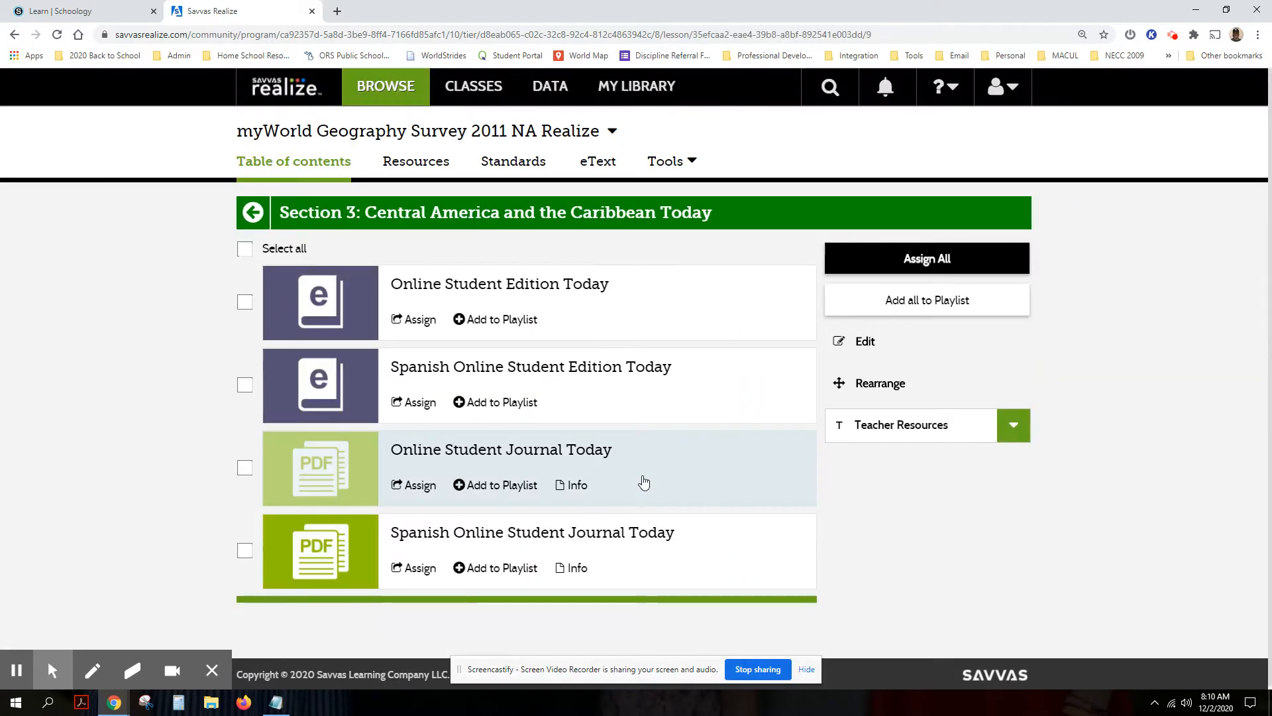
{"action": "left_click", "coordinate": [501, 448]}
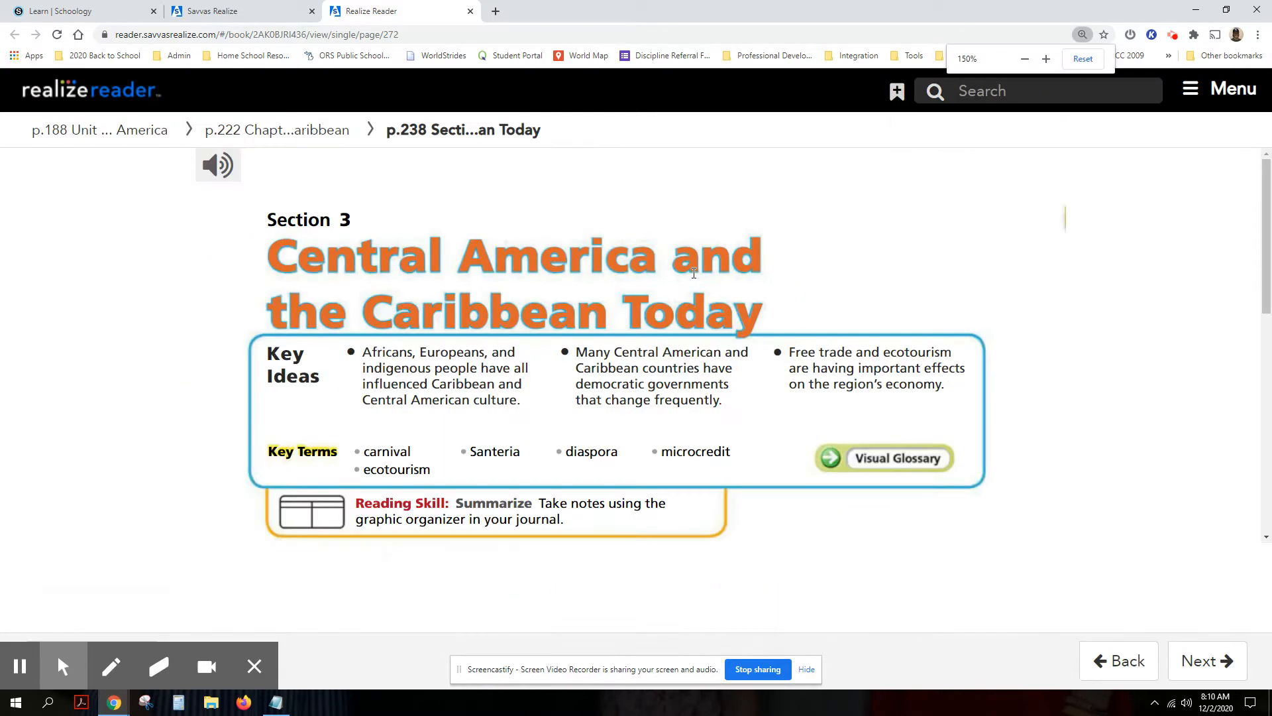
Reset the reader zoom and read through page 238, the Section 3 opening page
{"action": "left_click", "coordinate": [1024, 59]}
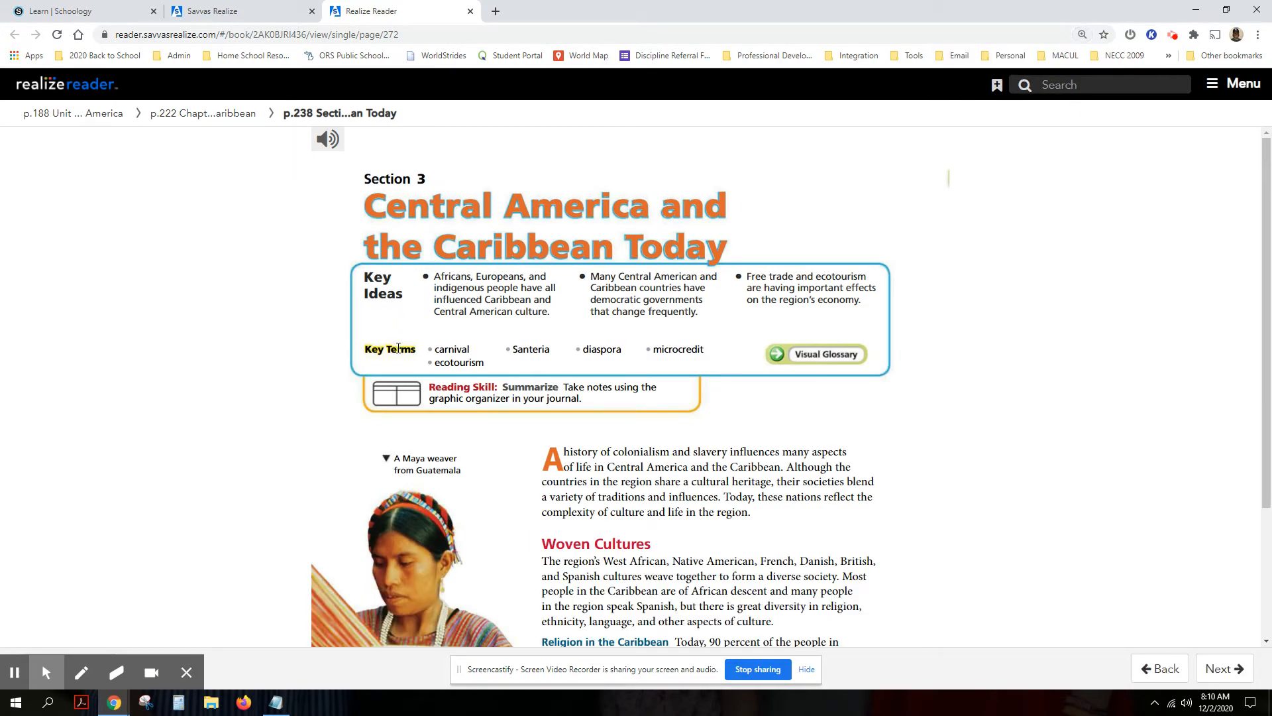
{"action": "scroll", "scroll_direction": "down", "scroll_amount": 3}
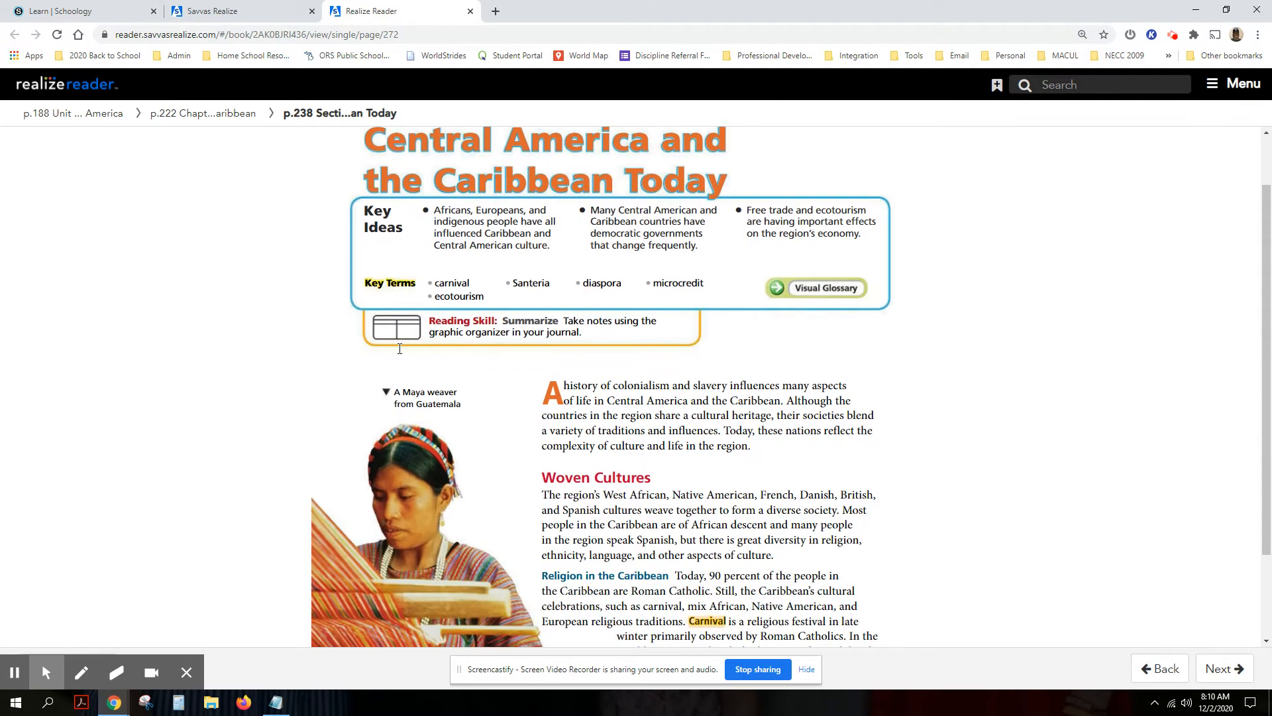
{"action": "scroll", "scroll_direction": "down", "scroll_amount": 3}
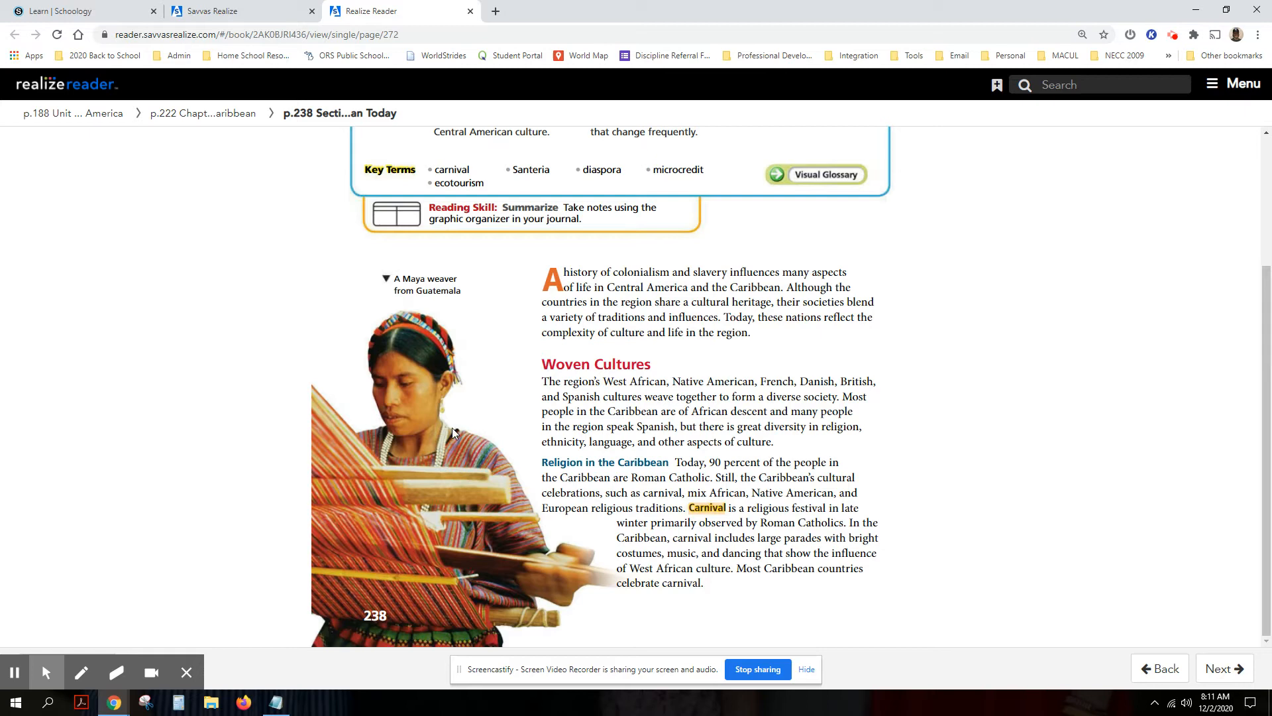
Advance to page 239, One Region, Many Faces, and read it to the bottom
{"action": "left_click", "coordinate": [1223, 668]}
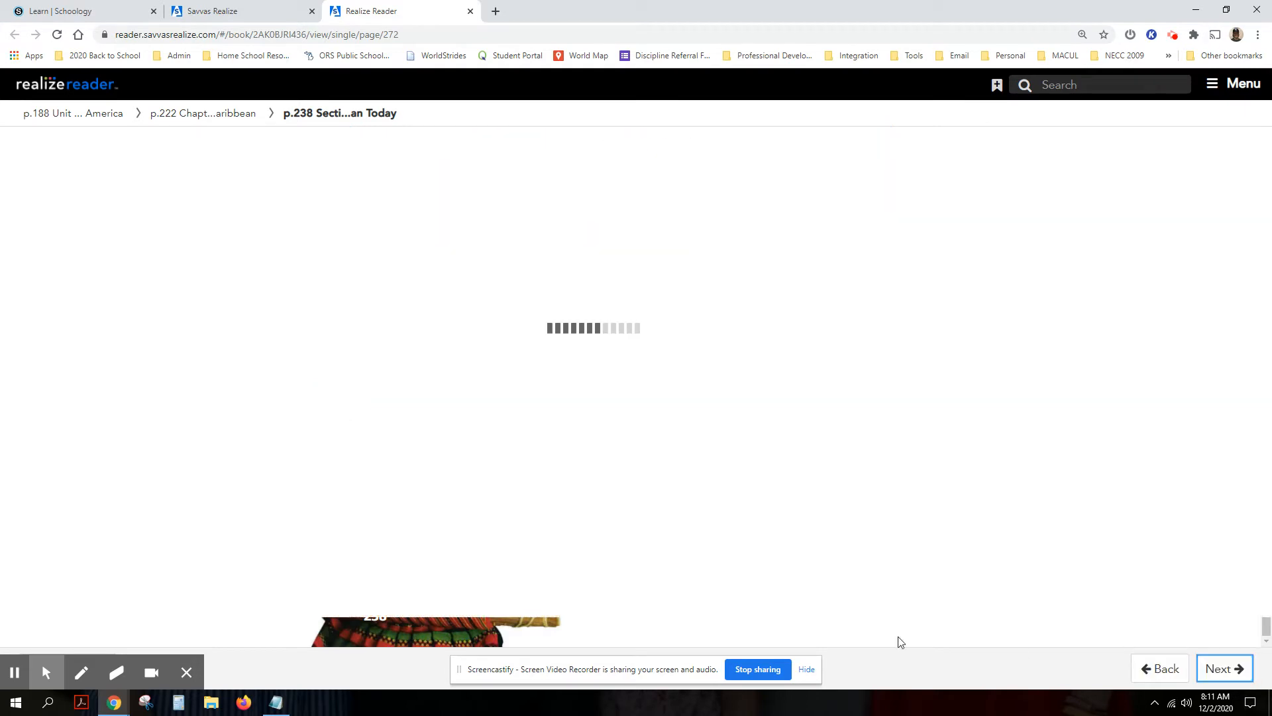
{"action": "left_click", "coordinate": [1223, 668]}
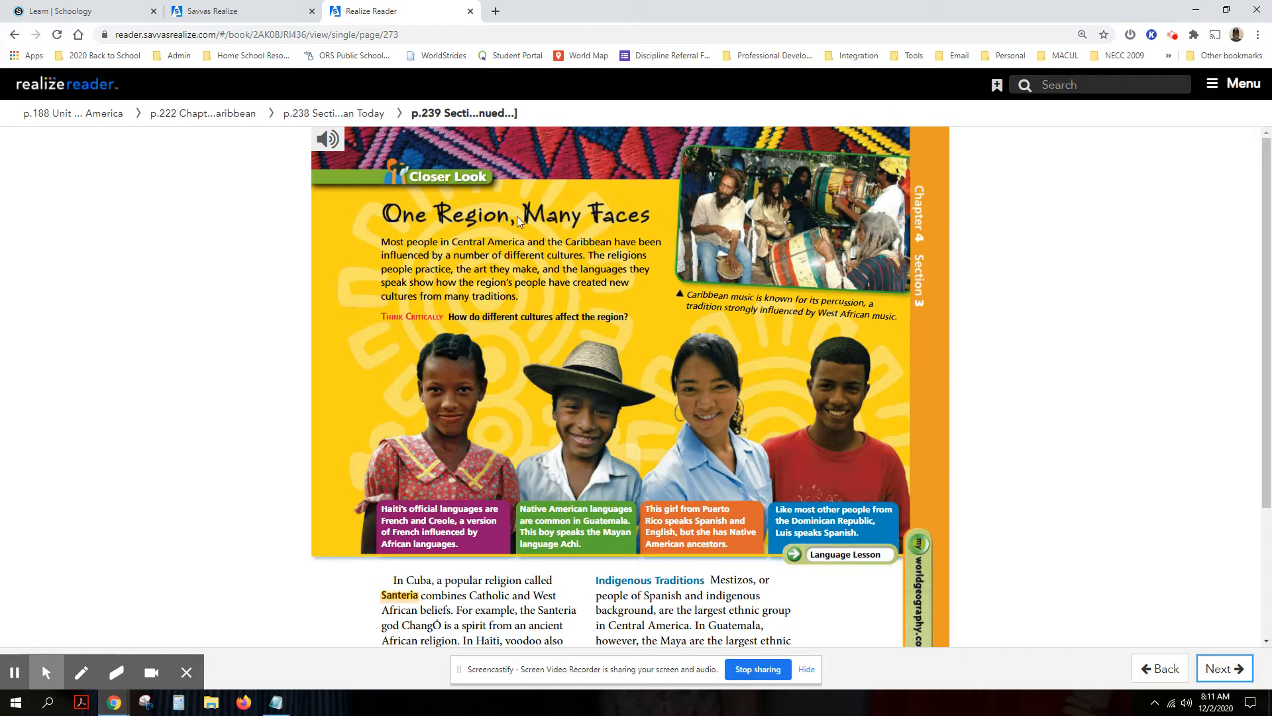
{"action": "mouse_move", "coordinate": [518, 403]}
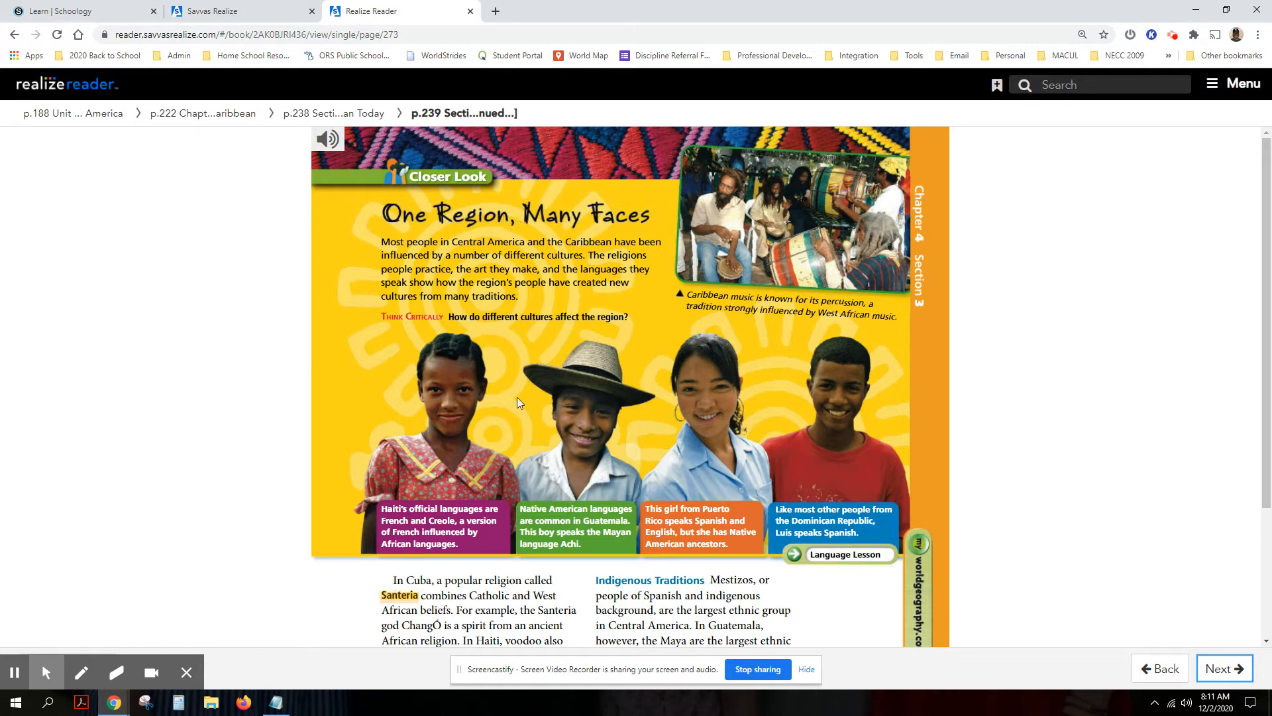
{"action": "mouse_move", "coordinate": [770, 472]}
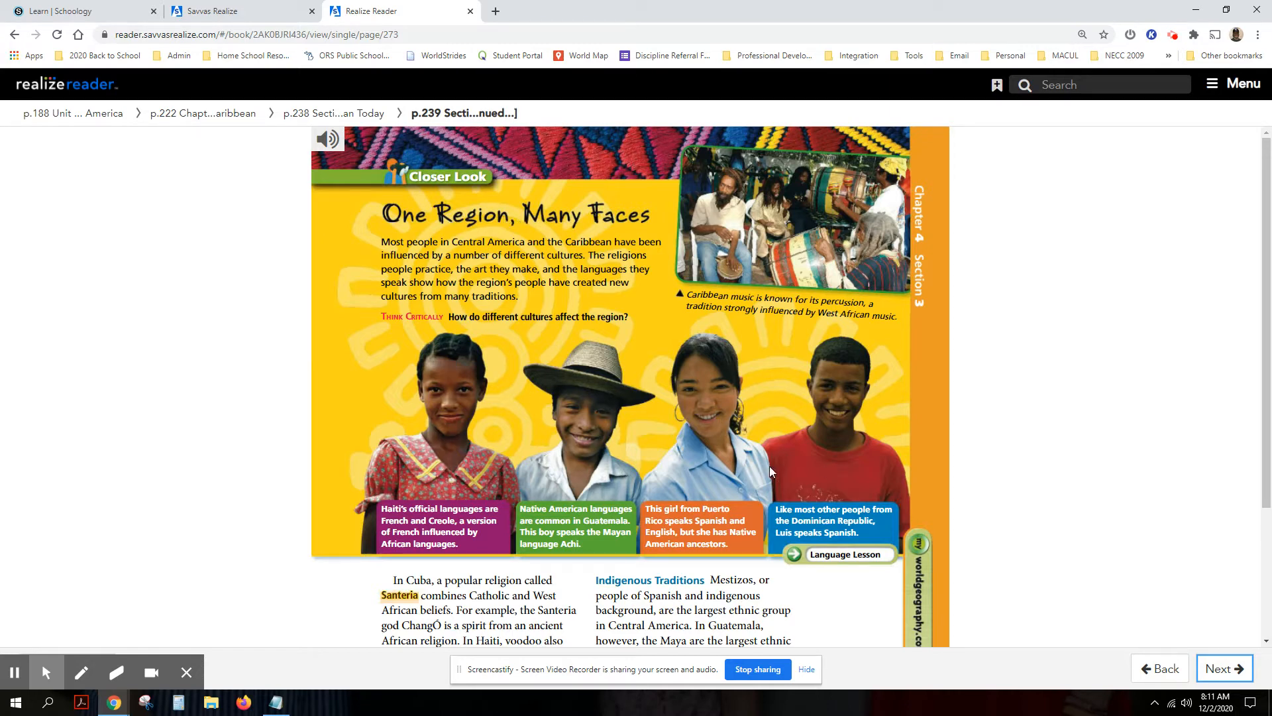
{"action": "mouse_move", "coordinate": [465, 420]}
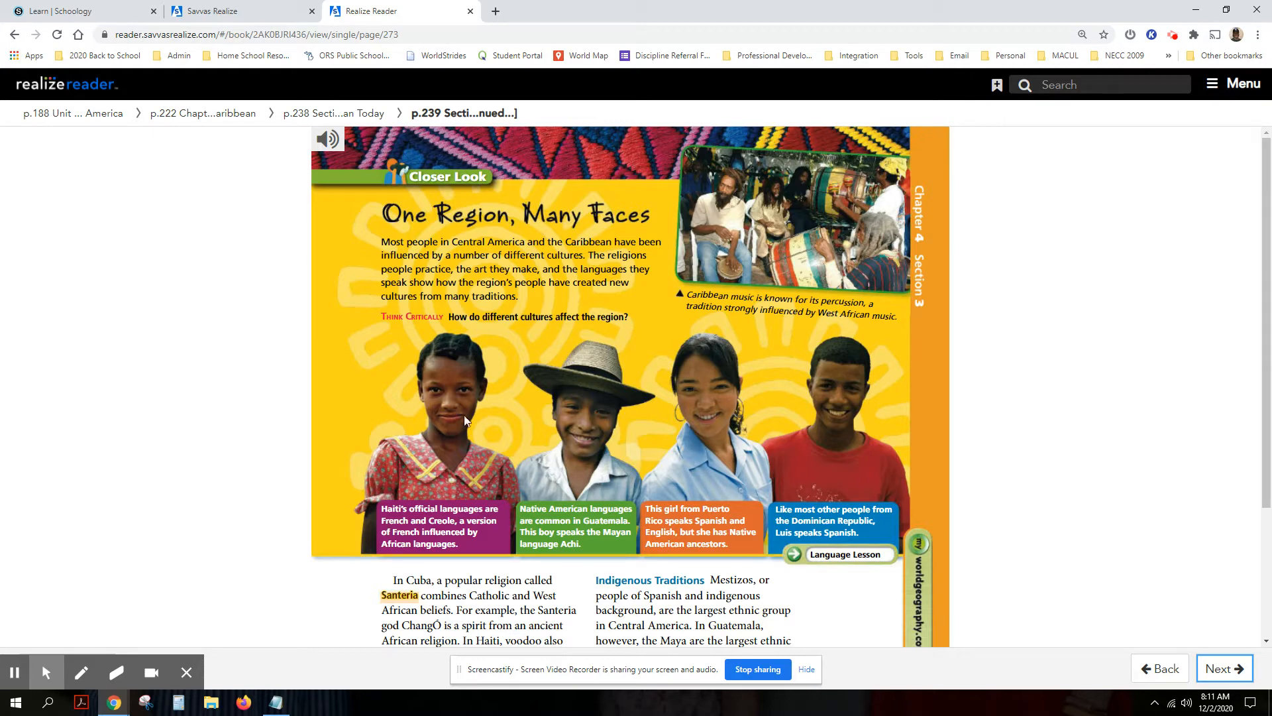
{"action": "mouse_move", "coordinate": [550, 397]}
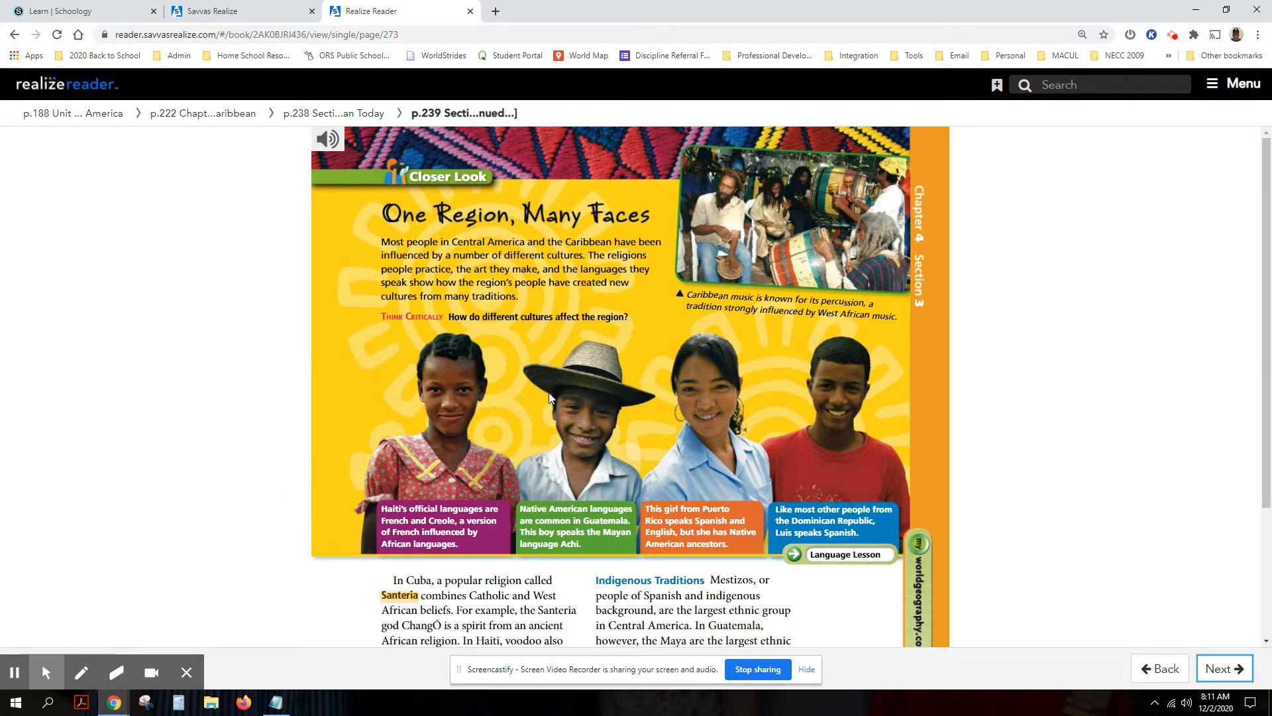
{"action": "scroll", "scroll_direction": "down", "scroll_amount": 3}
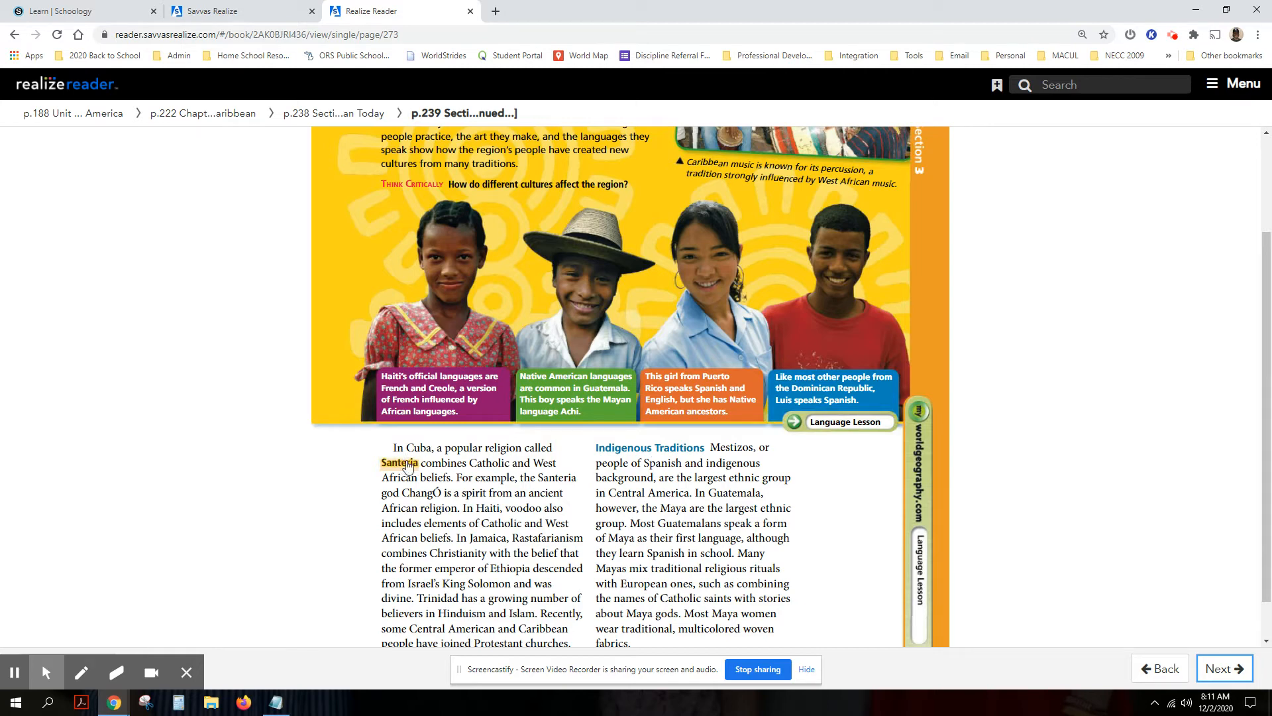
{"action": "scroll", "scroll_direction": "down", "scroll_amount": 3}
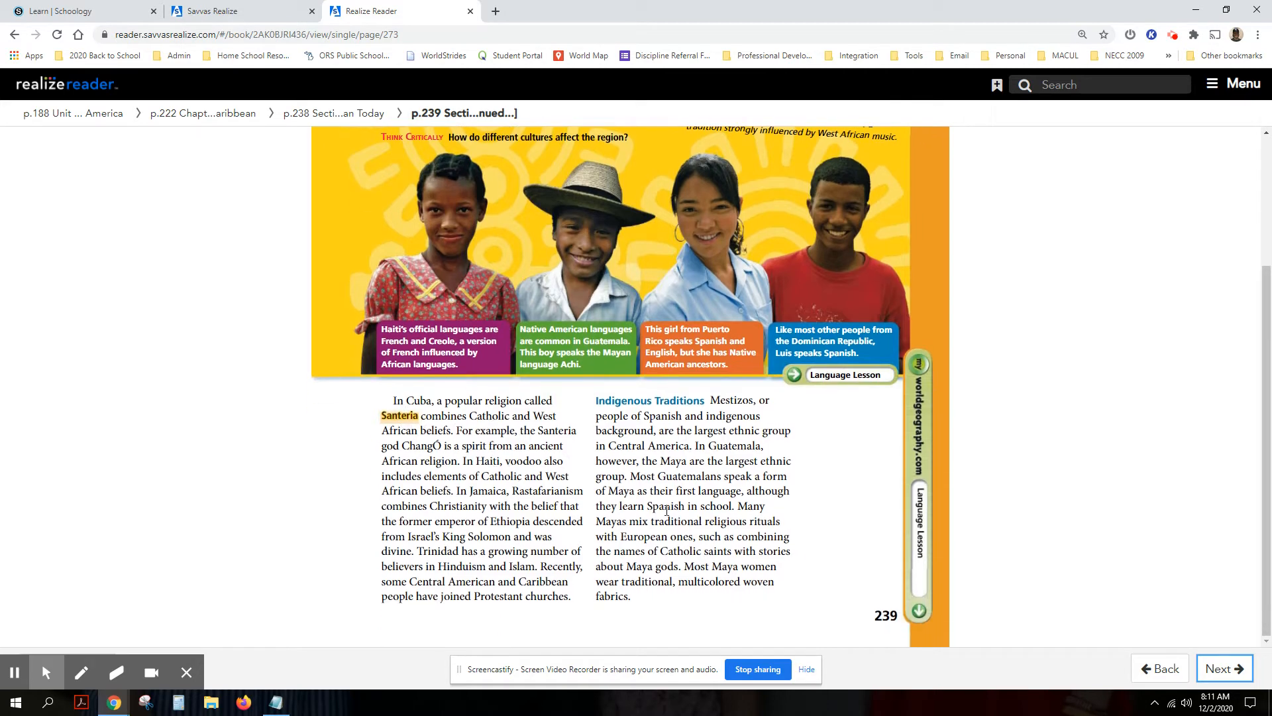
{"action": "scroll", "scroll_direction": "up", "scroll_amount": 3}
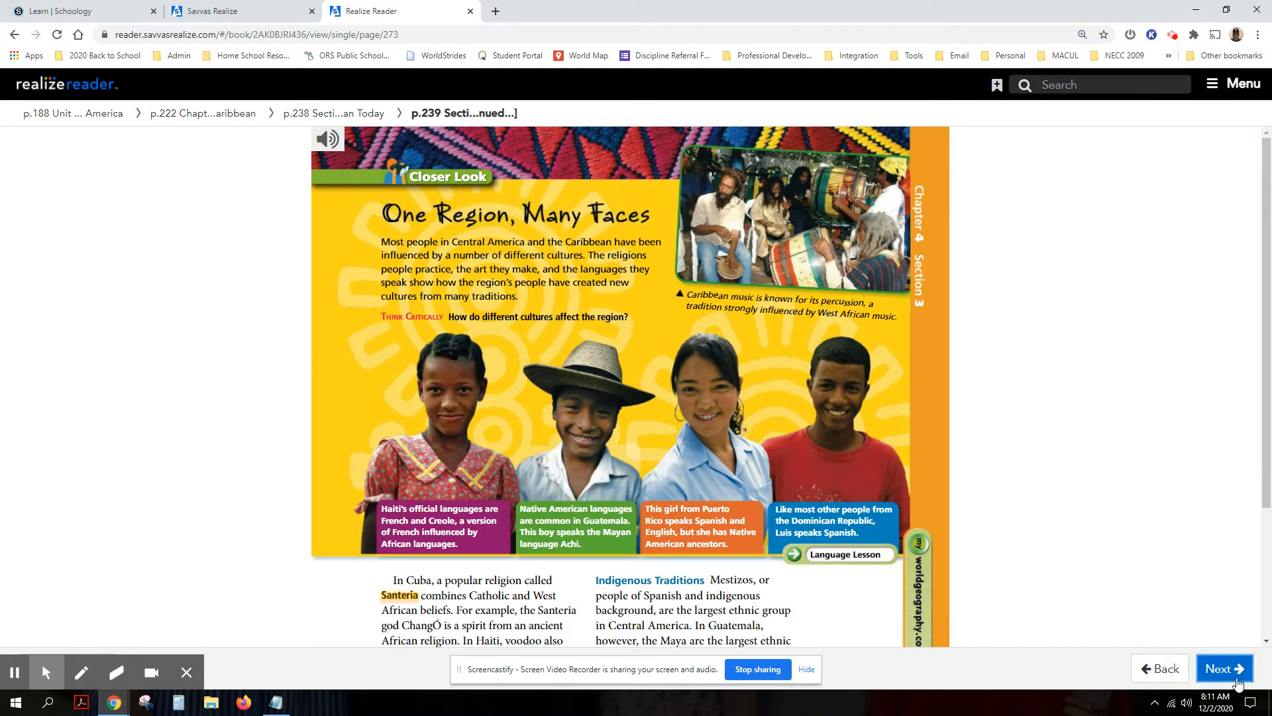
{"action": "left_click", "coordinate": [1224, 668]}
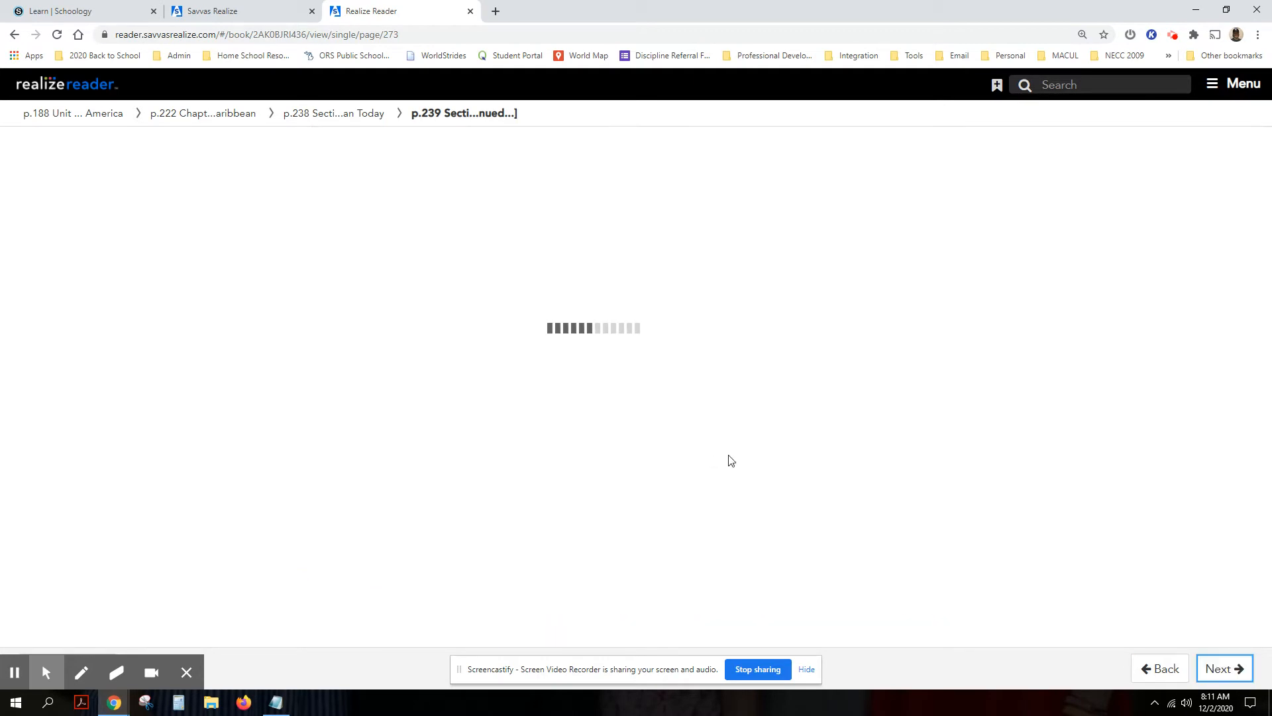
{"action": "left_click", "coordinate": [1223, 668]}
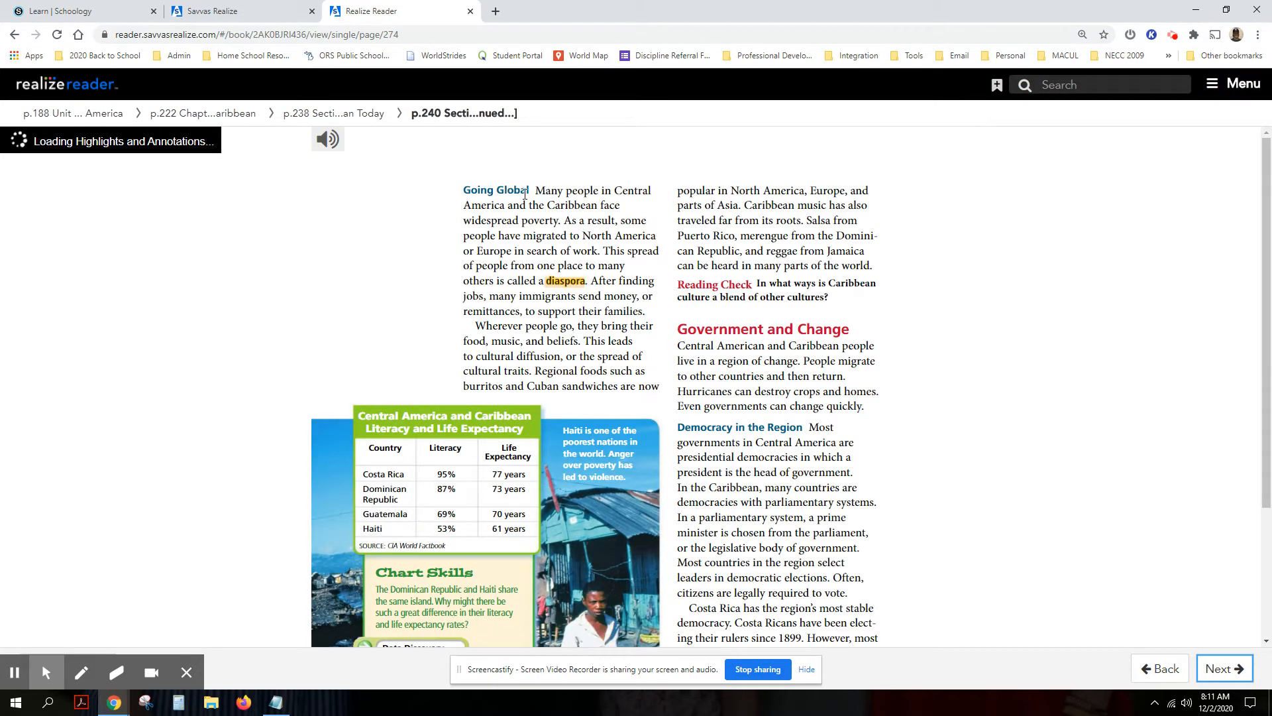
{"action": "scroll", "scroll_direction": "down", "scroll_amount": 3}
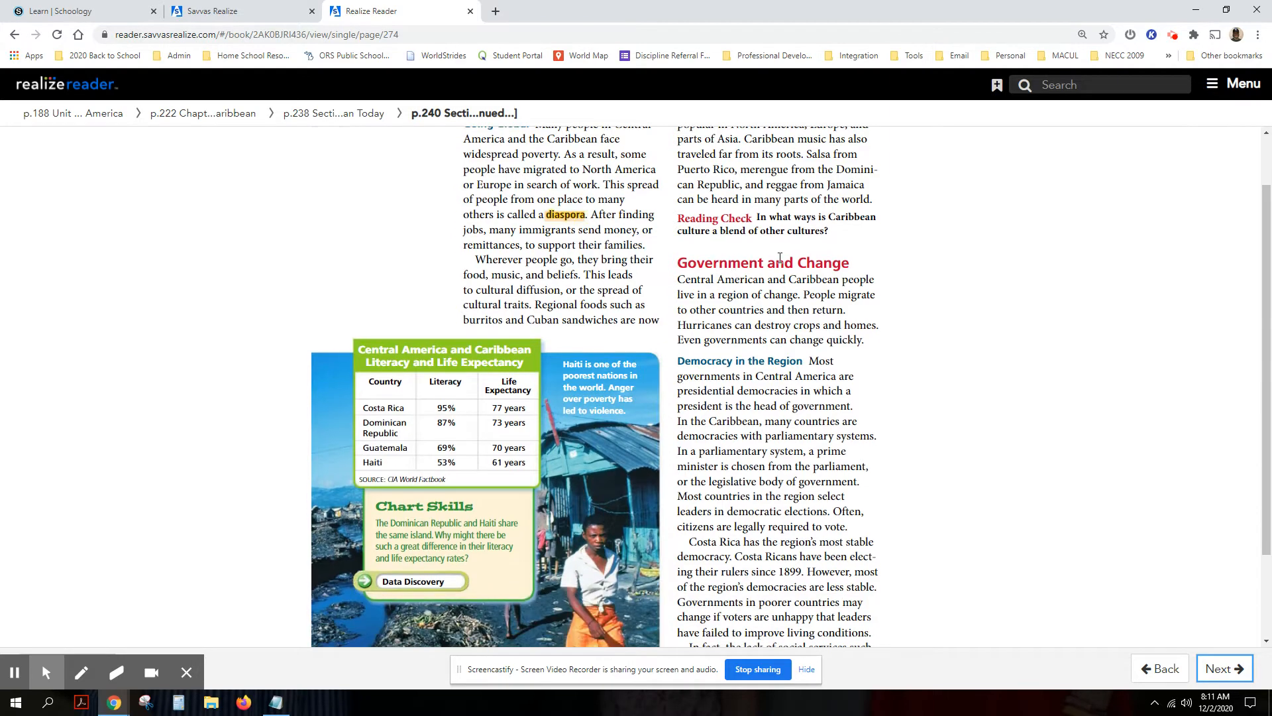
{"action": "mouse_move", "coordinate": [443, 348]}
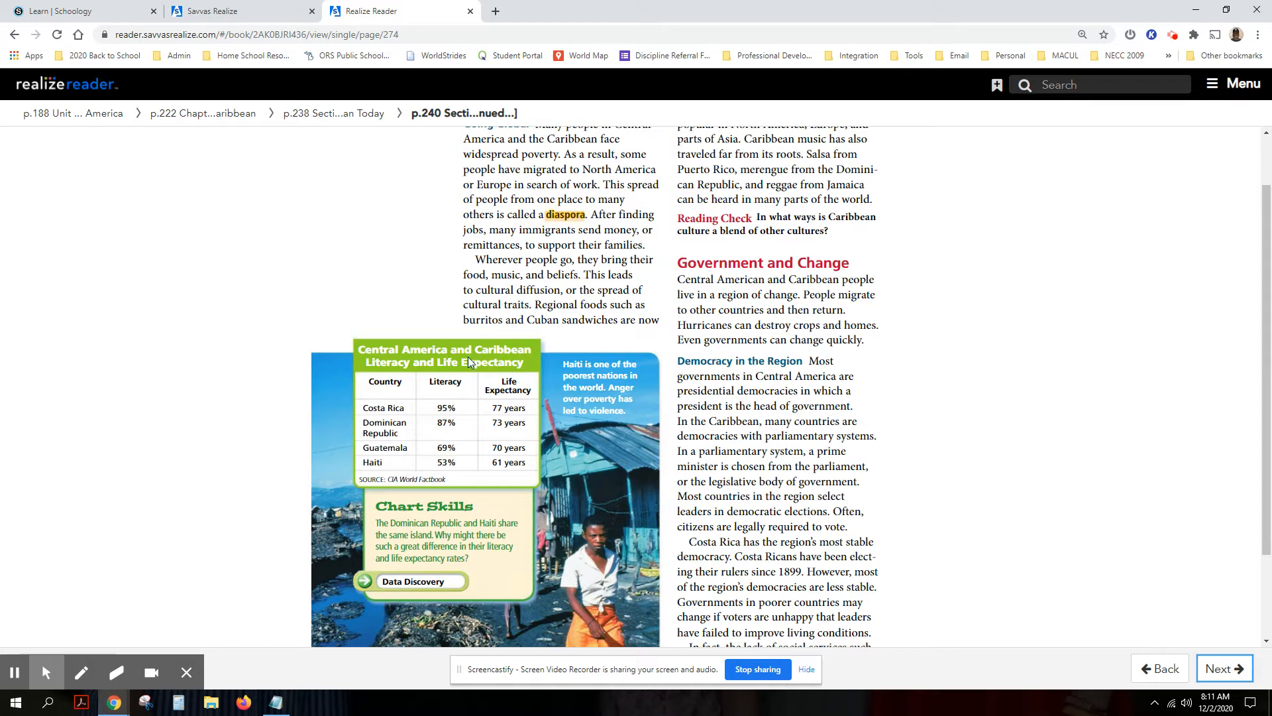
{"action": "mouse_move", "coordinate": [437, 447]}
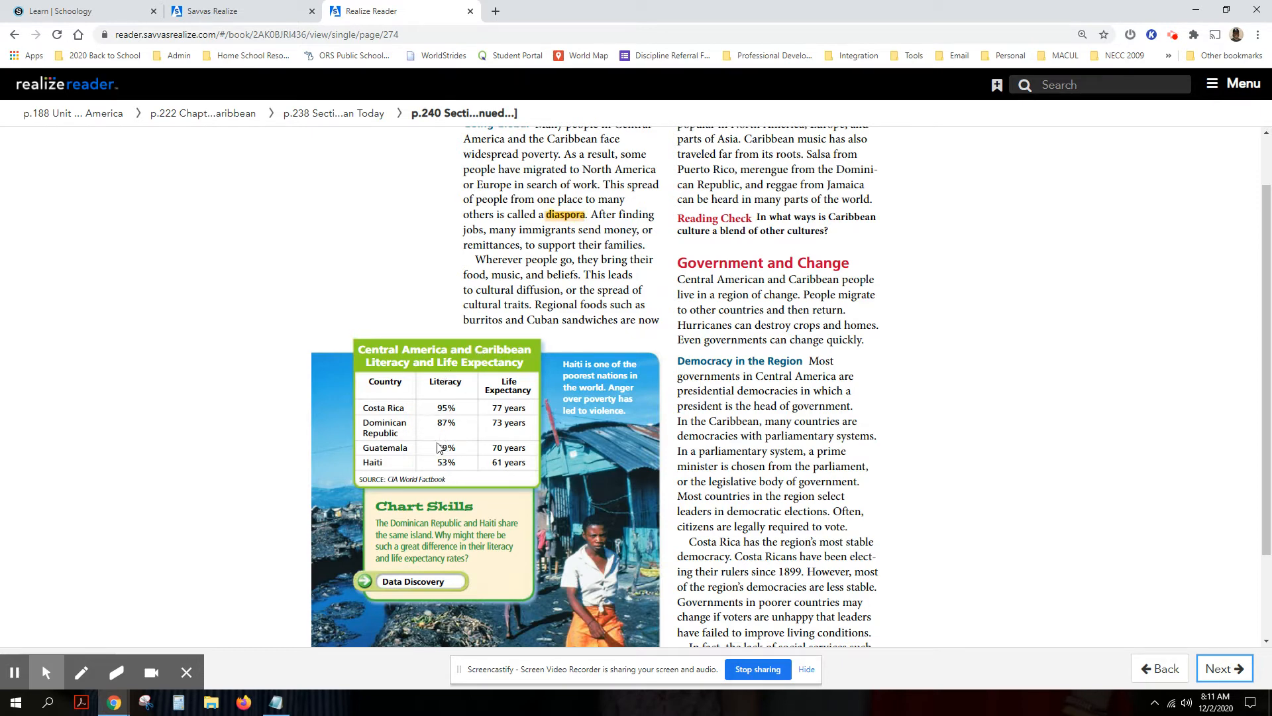
{"action": "mouse_move", "coordinate": [477, 438]}
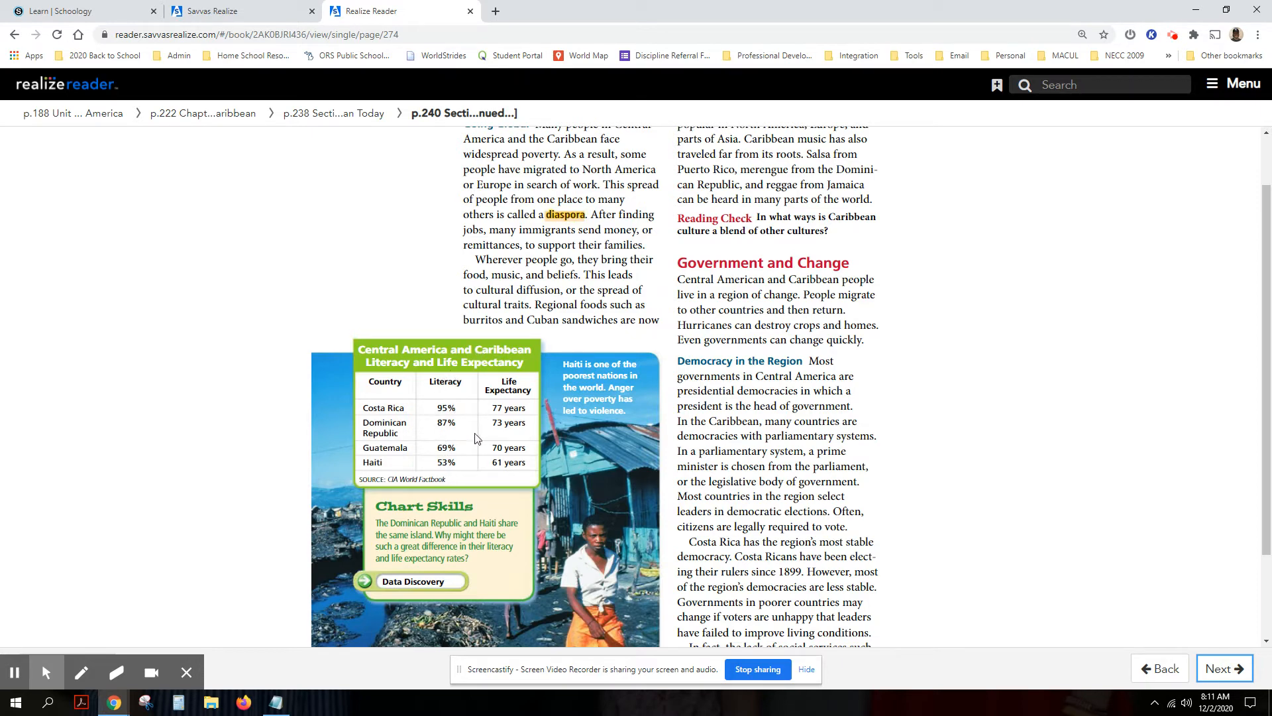
{"action": "mouse_move", "coordinate": [517, 451]}
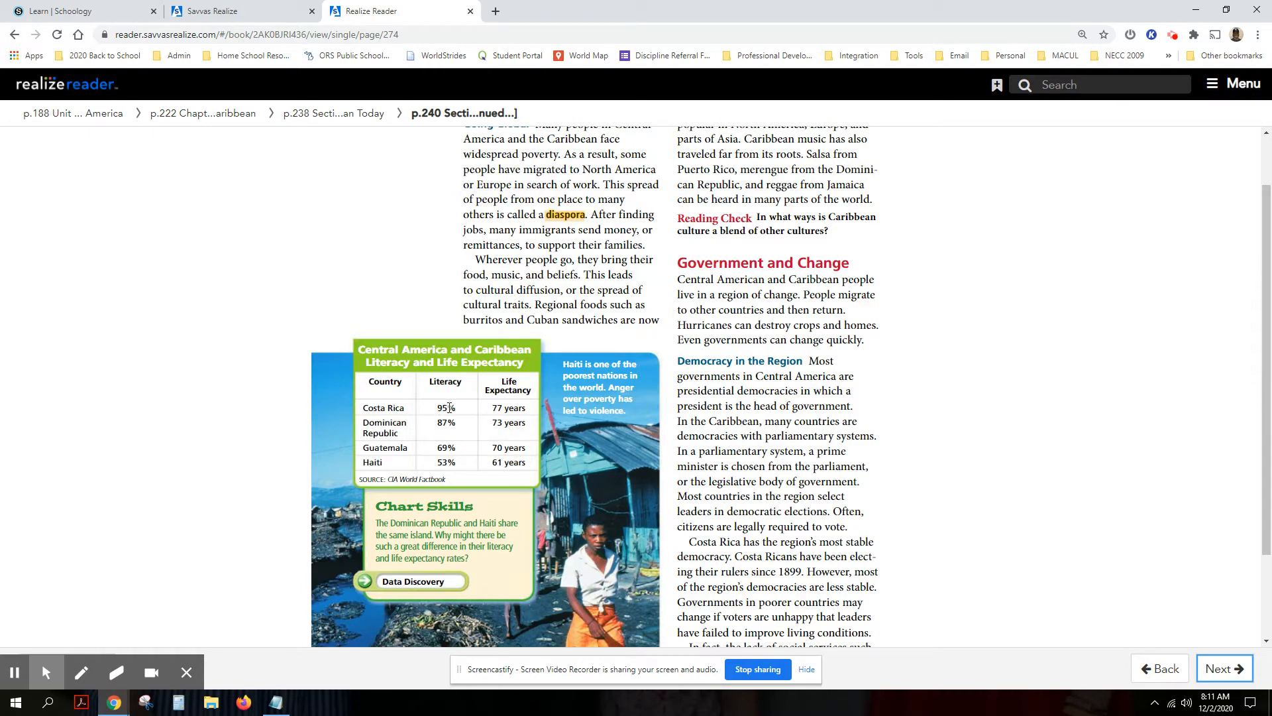
{"action": "mouse_move", "coordinate": [480, 440]}
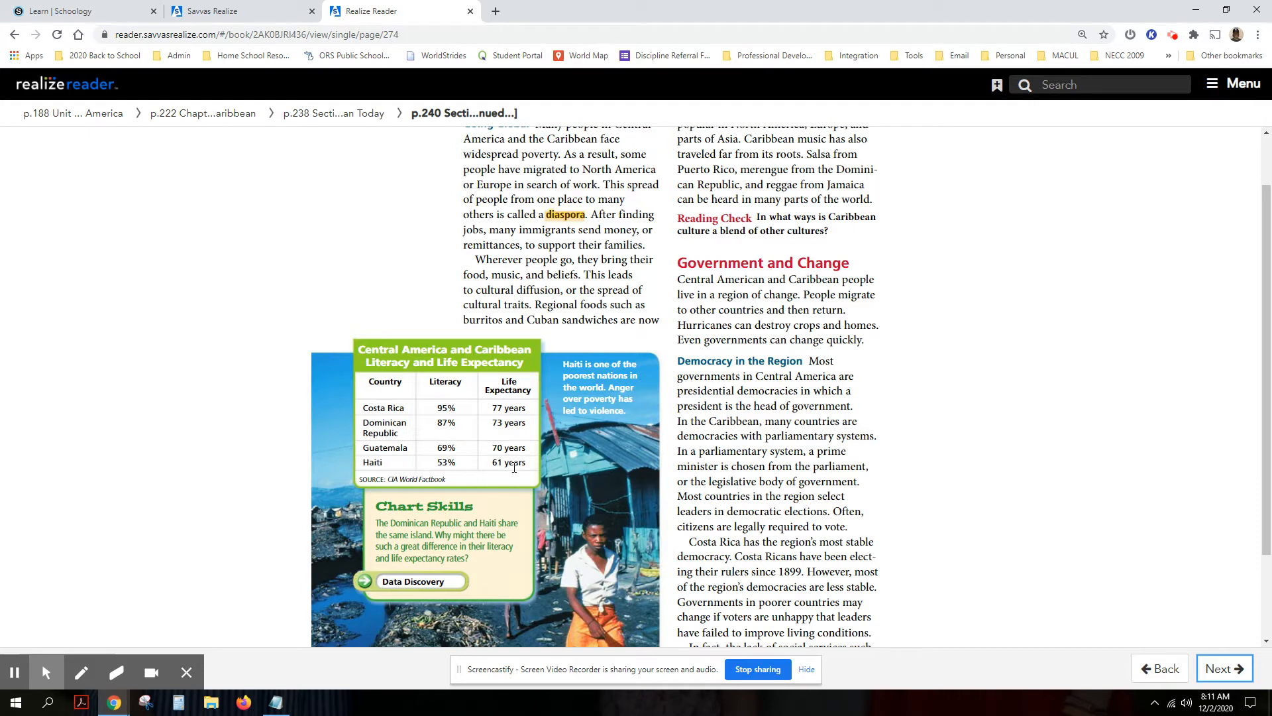
{"action": "scroll", "scroll_direction": "down", "scroll_amount": 3}
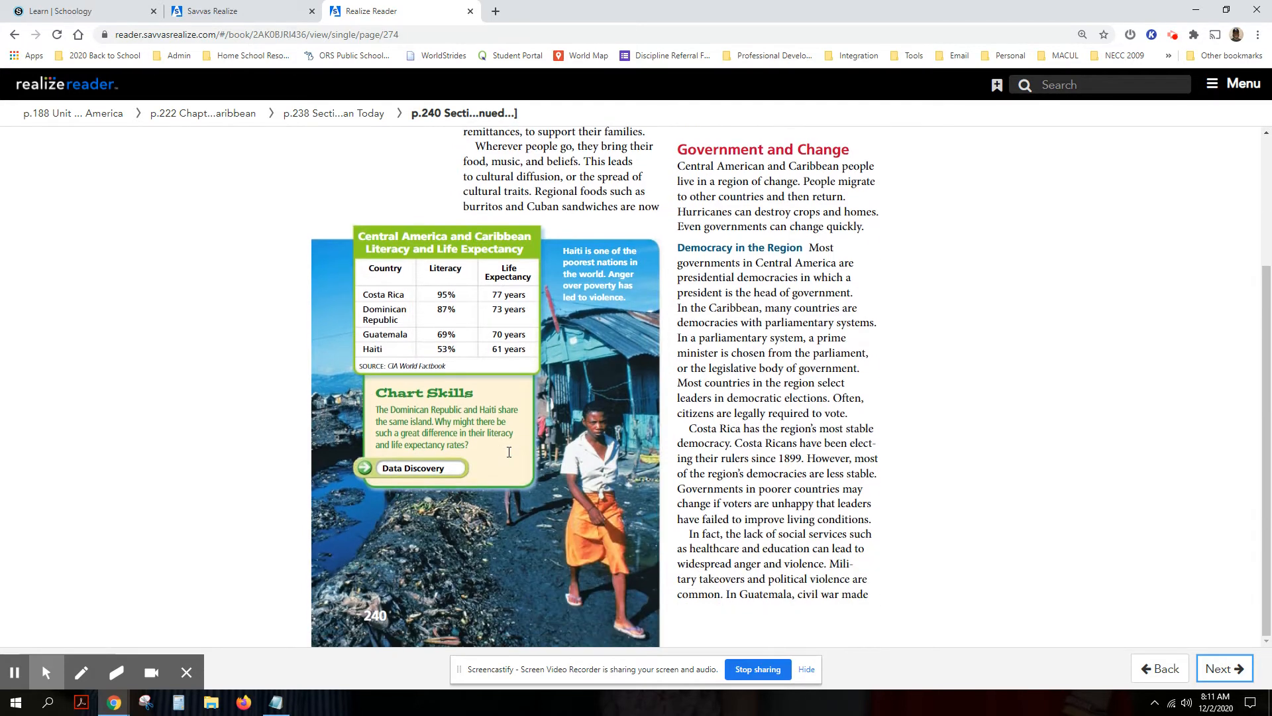
{"action": "scroll", "scroll_direction": "up", "scroll_amount": 3}
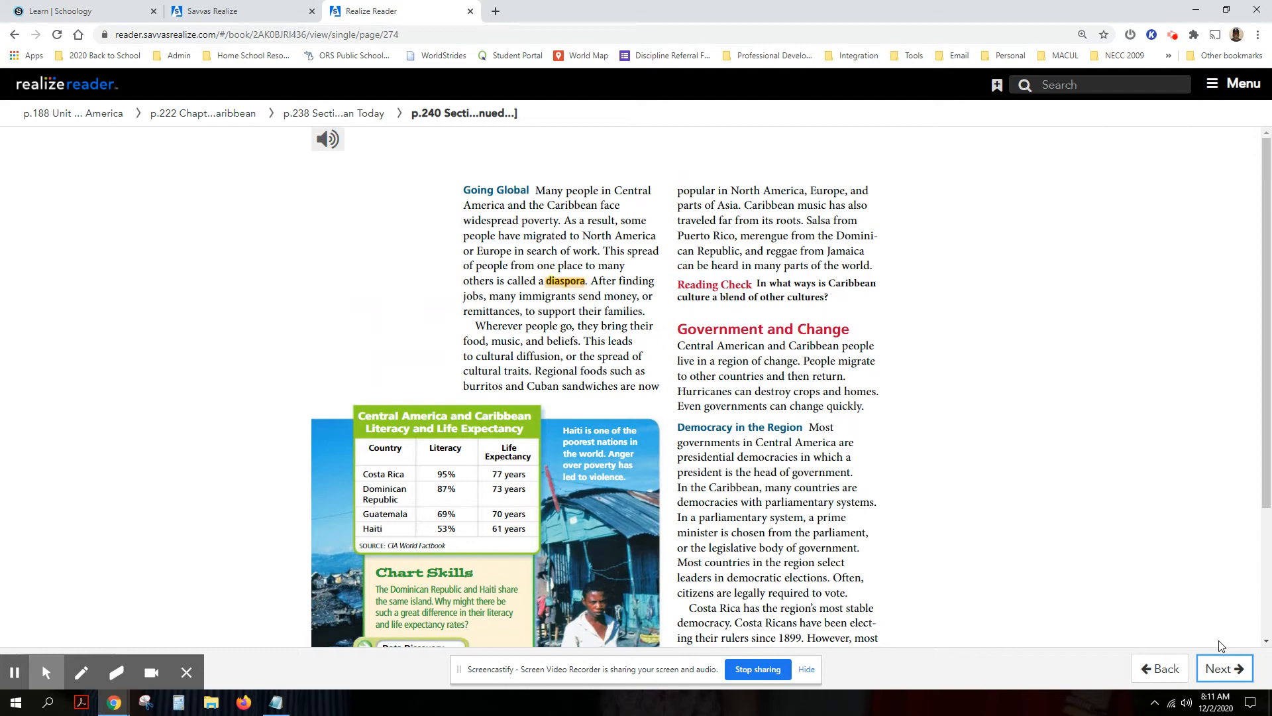
Advance to page 241 and read Freeing Up the Economy and Dictatorship in Cuba
{"action": "left_click", "coordinate": [1224, 668]}
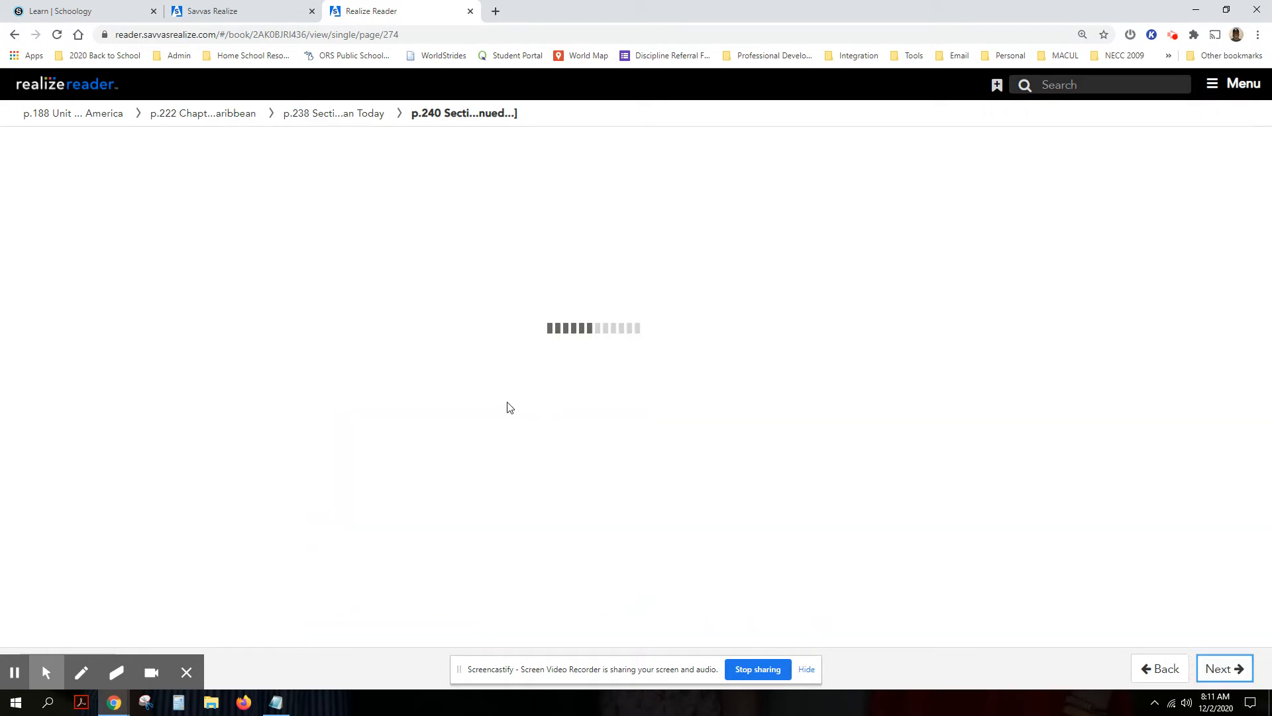
{"action": "left_click", "coordinate": [1224, 668]}
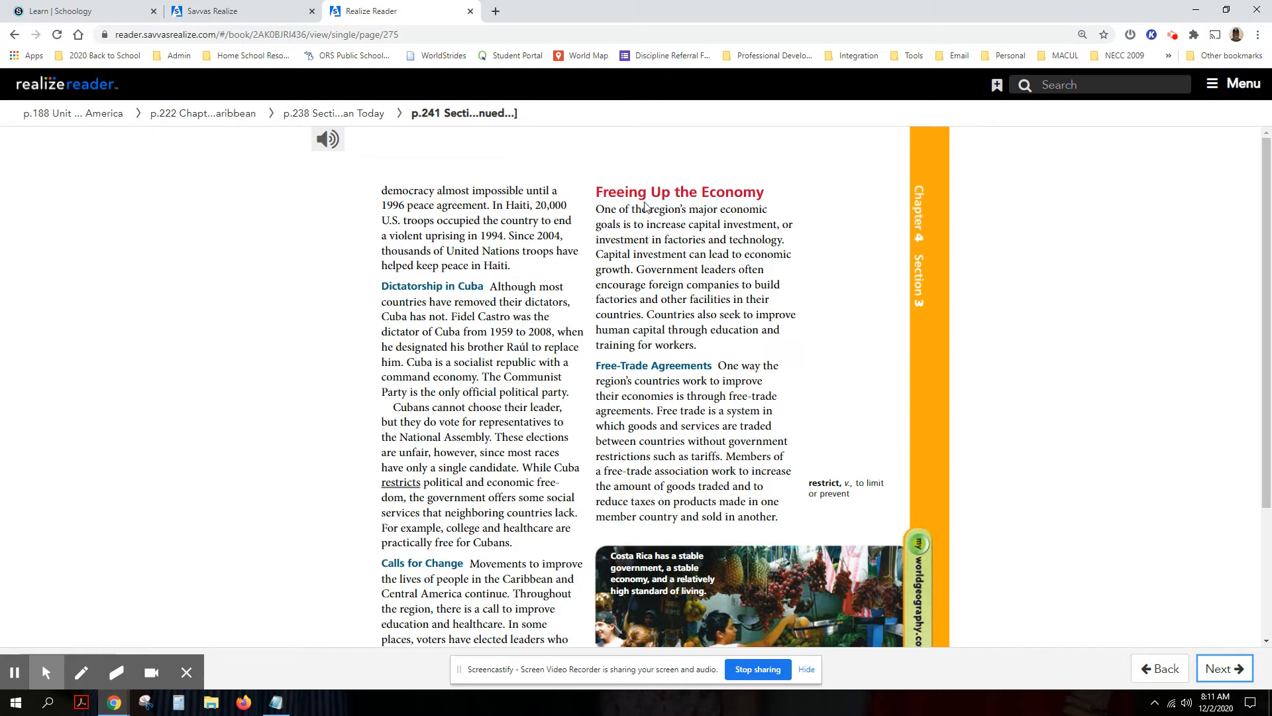
{"action": "scroll", "scroll_direction": "down", "scroll_amount": 3}
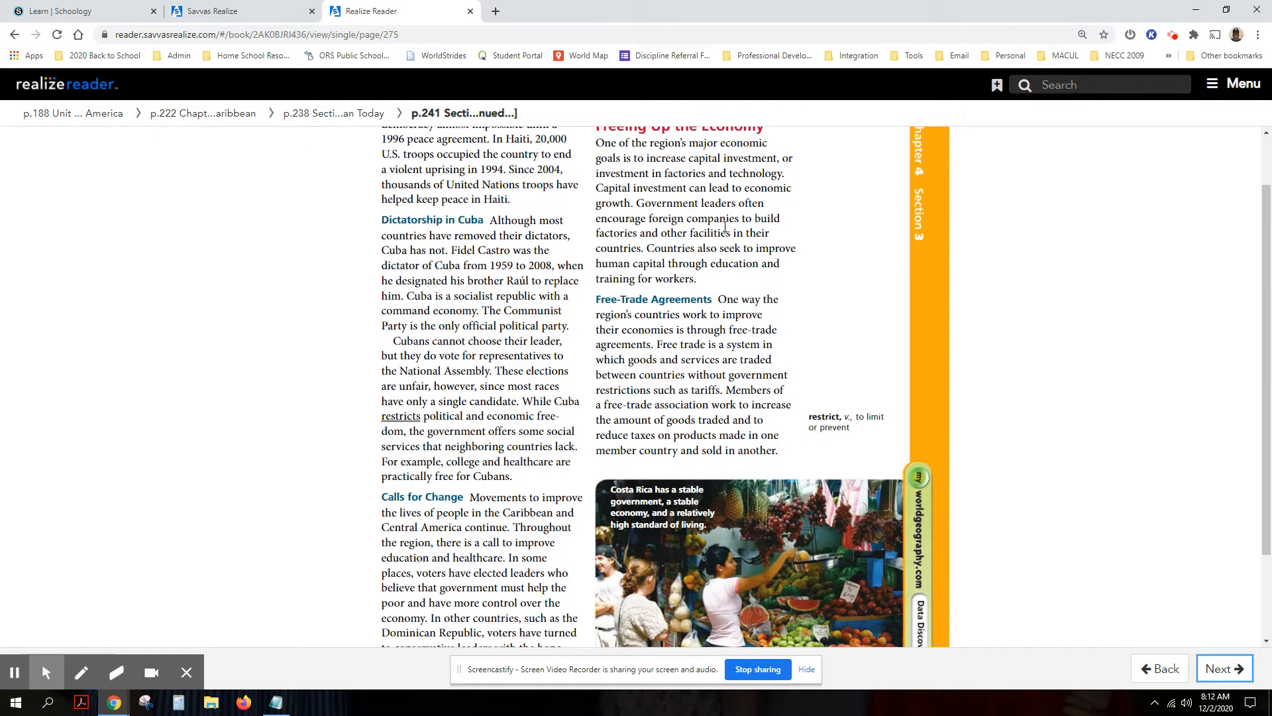
{"action": "scroll", "scroll_direction": "down", "scroll_amount": 3}
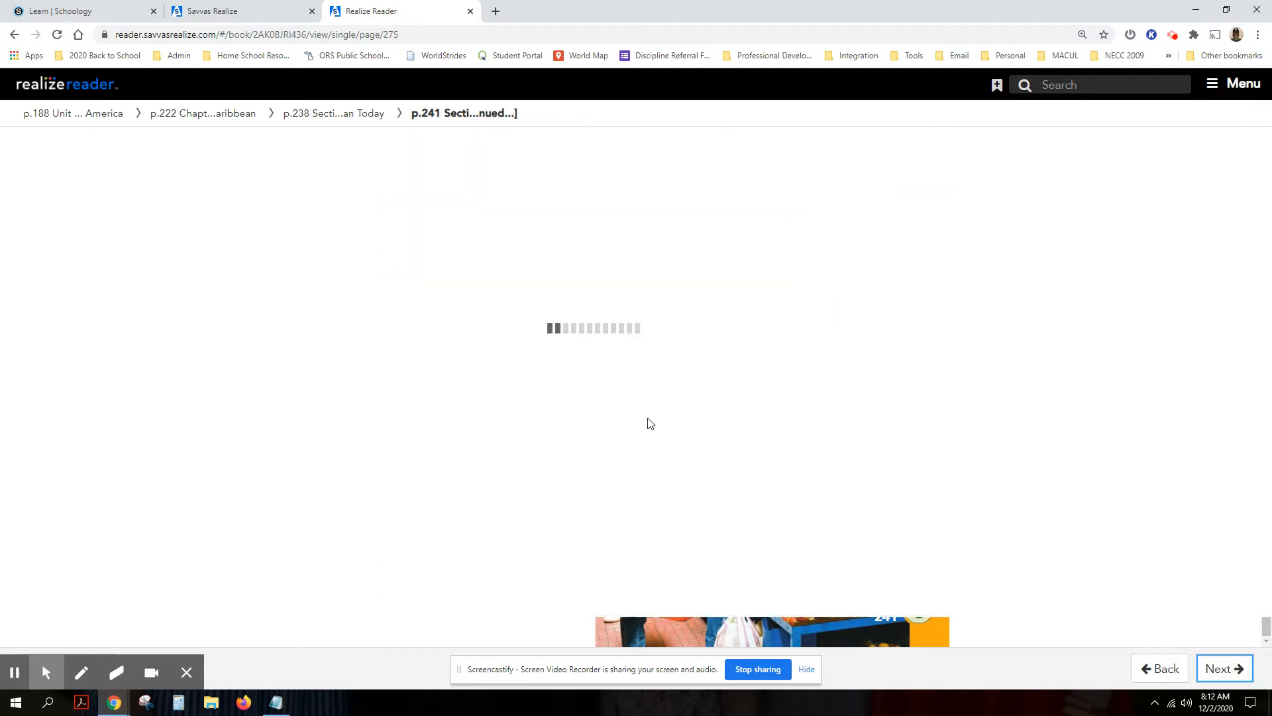
Read page 242's coffee price chart down to the microcredit paragraph, then advance a page
{"action": "left_click", "coordinate": [1223, 668]}
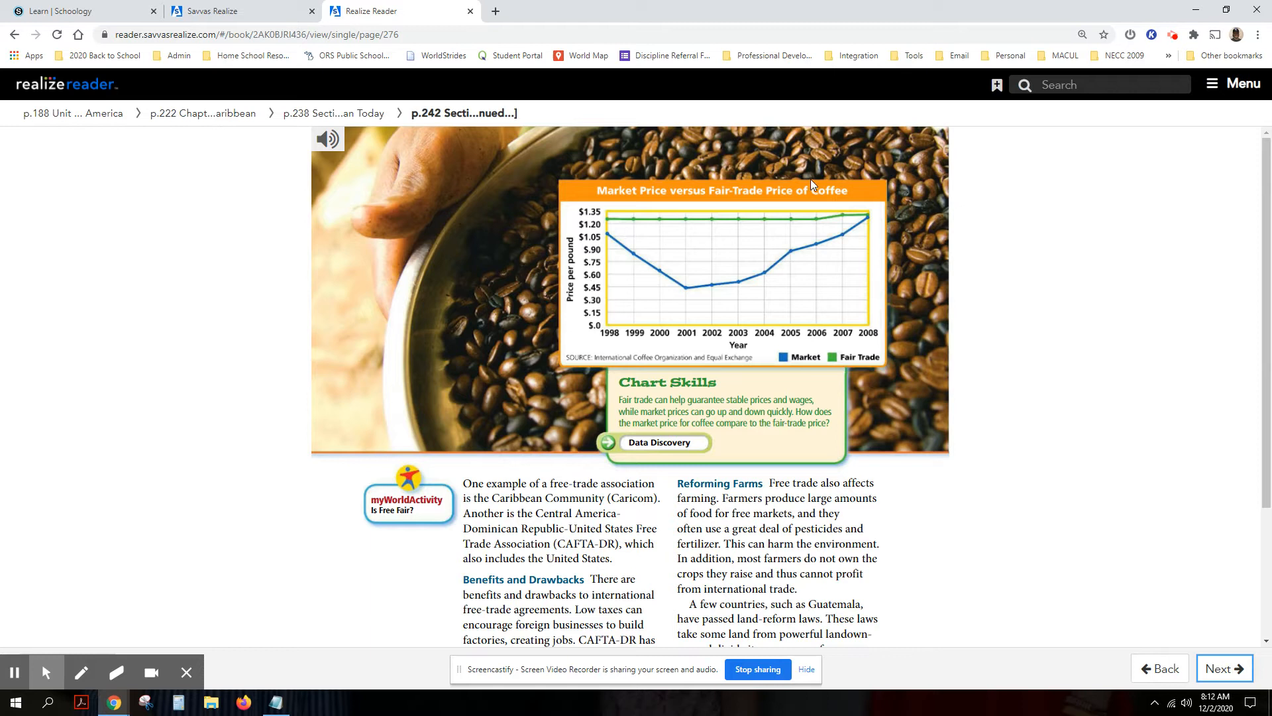
{"action": "mouse_move", "coordinate": [607, 228]}
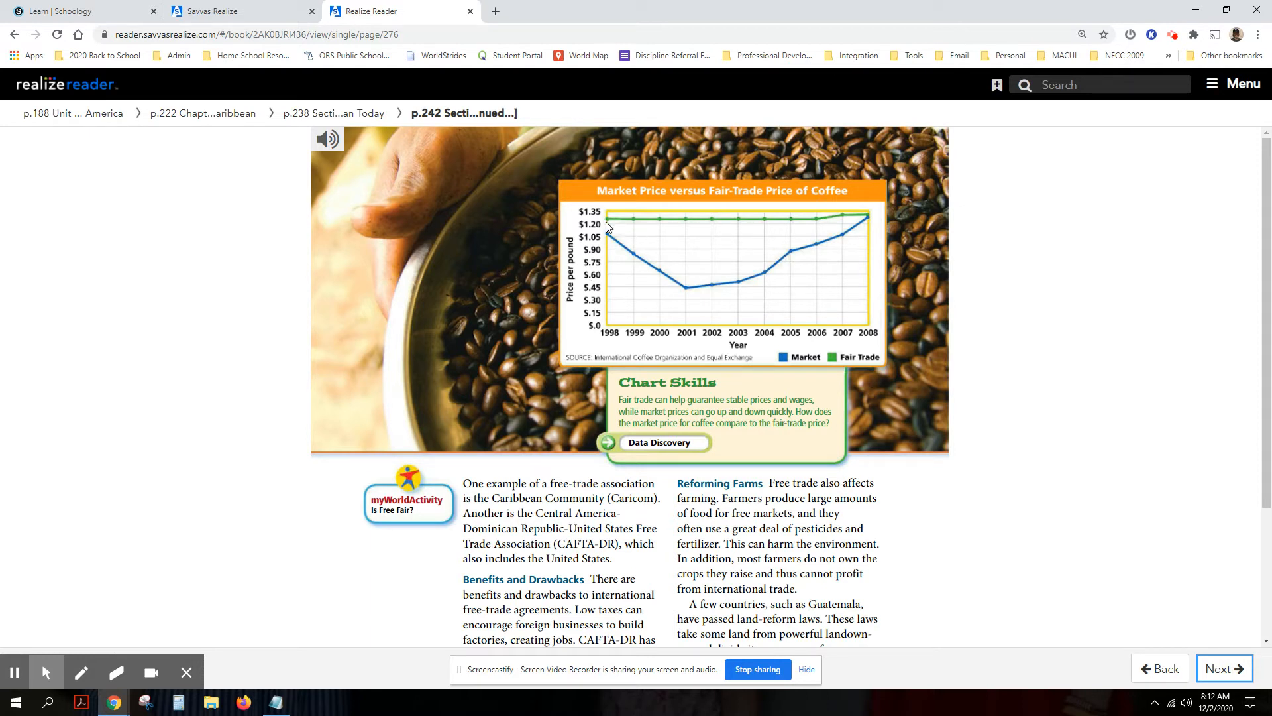
{"action": "mouse_move", "coordinate": [734, 290]}
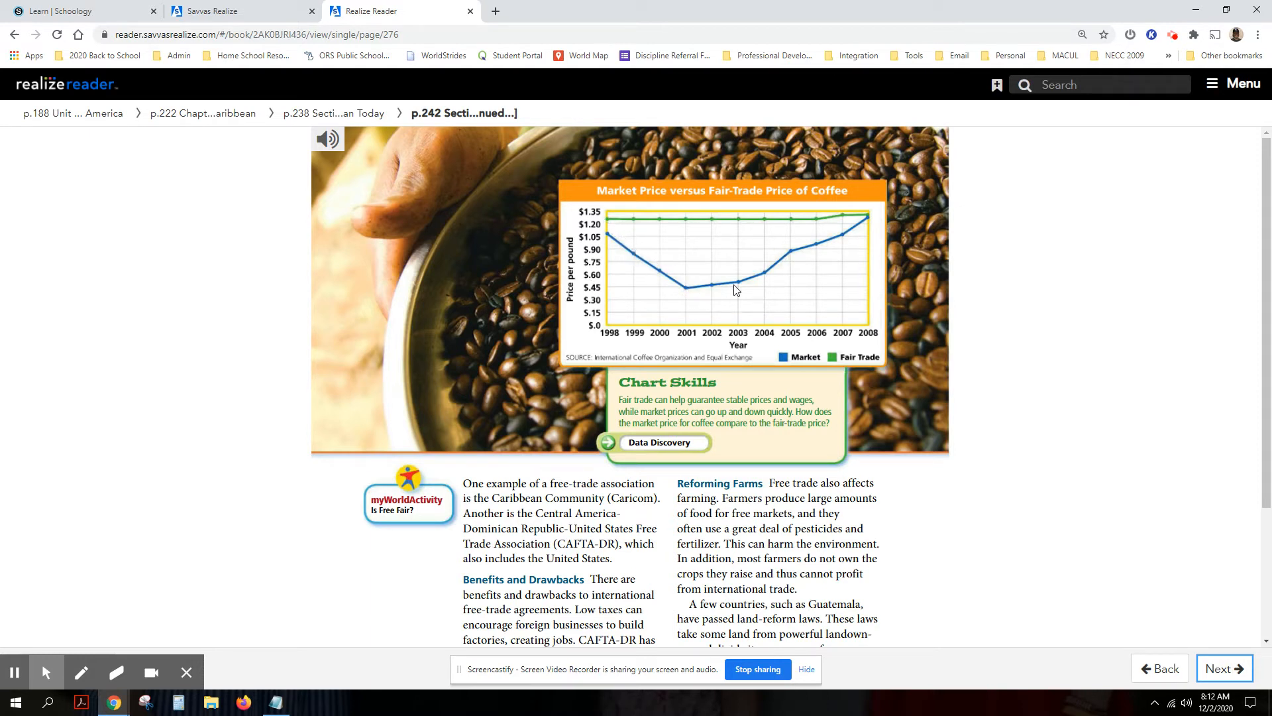
{"action": "mouse_move", "coordinate": [815, 358]}
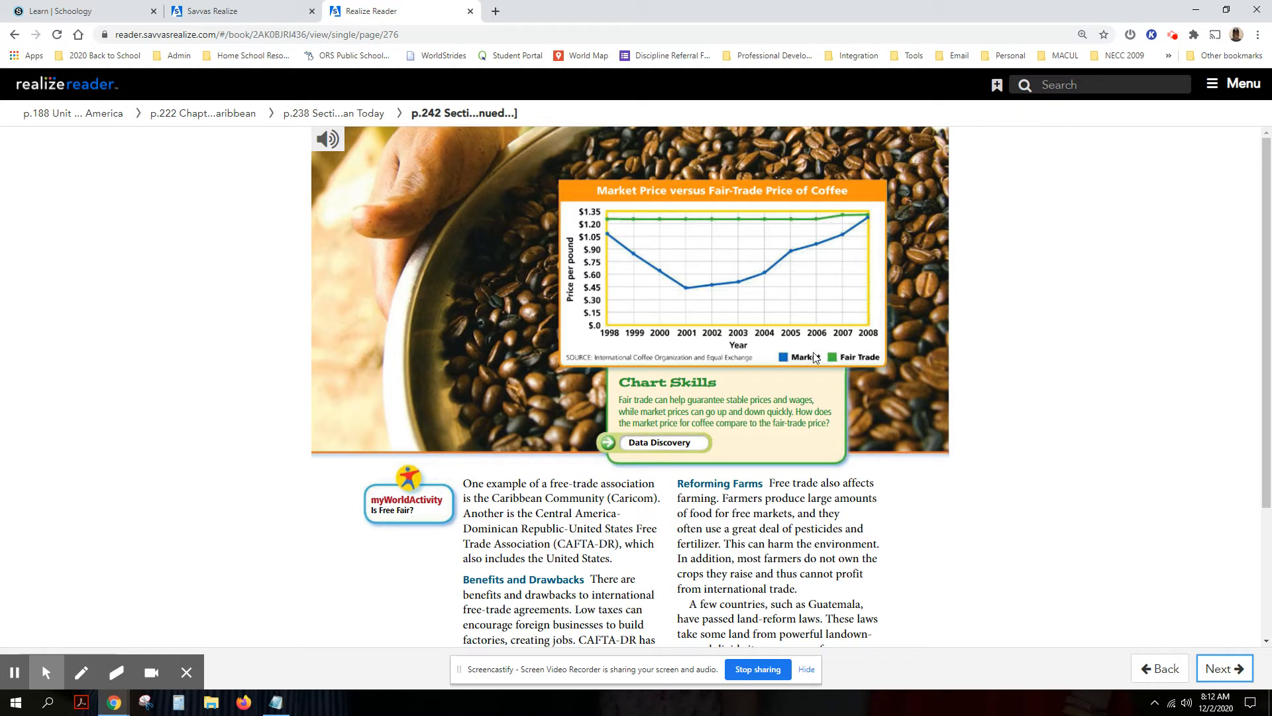
{"action": "mouse_move", "coordinate": [861, 362]}
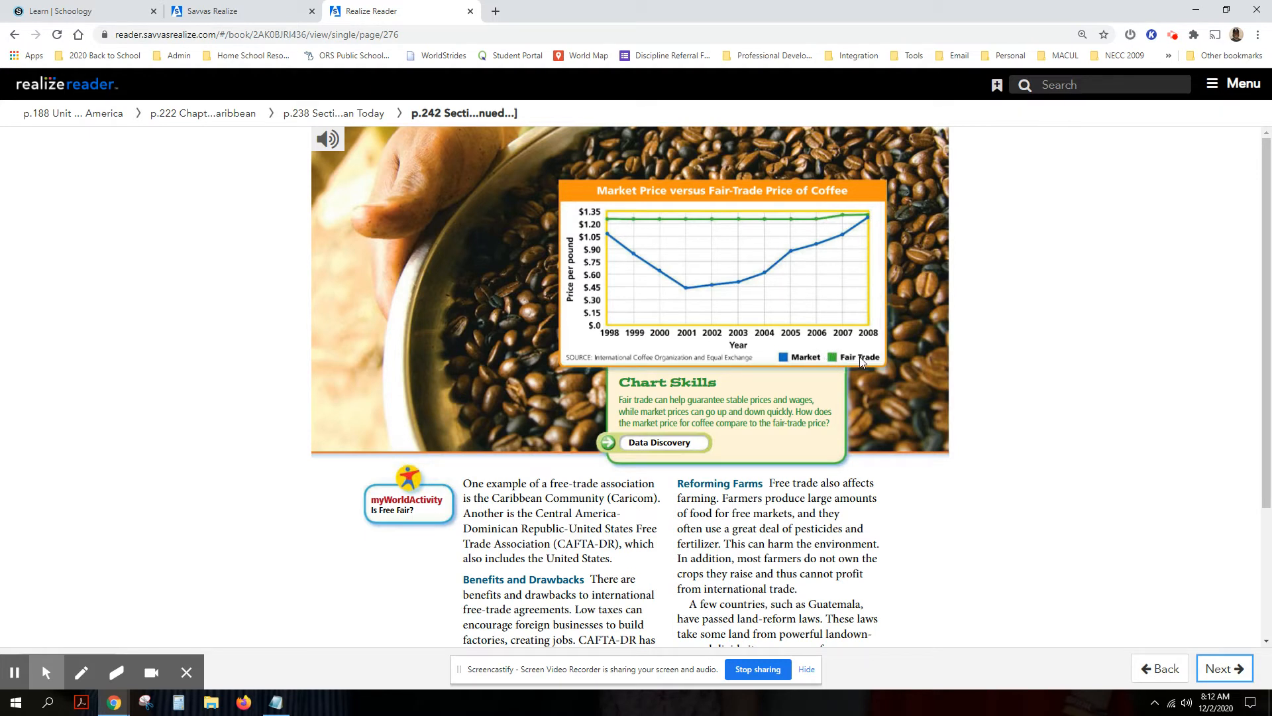
{"action": "mouse_move", "coordinate": [769, 228]}
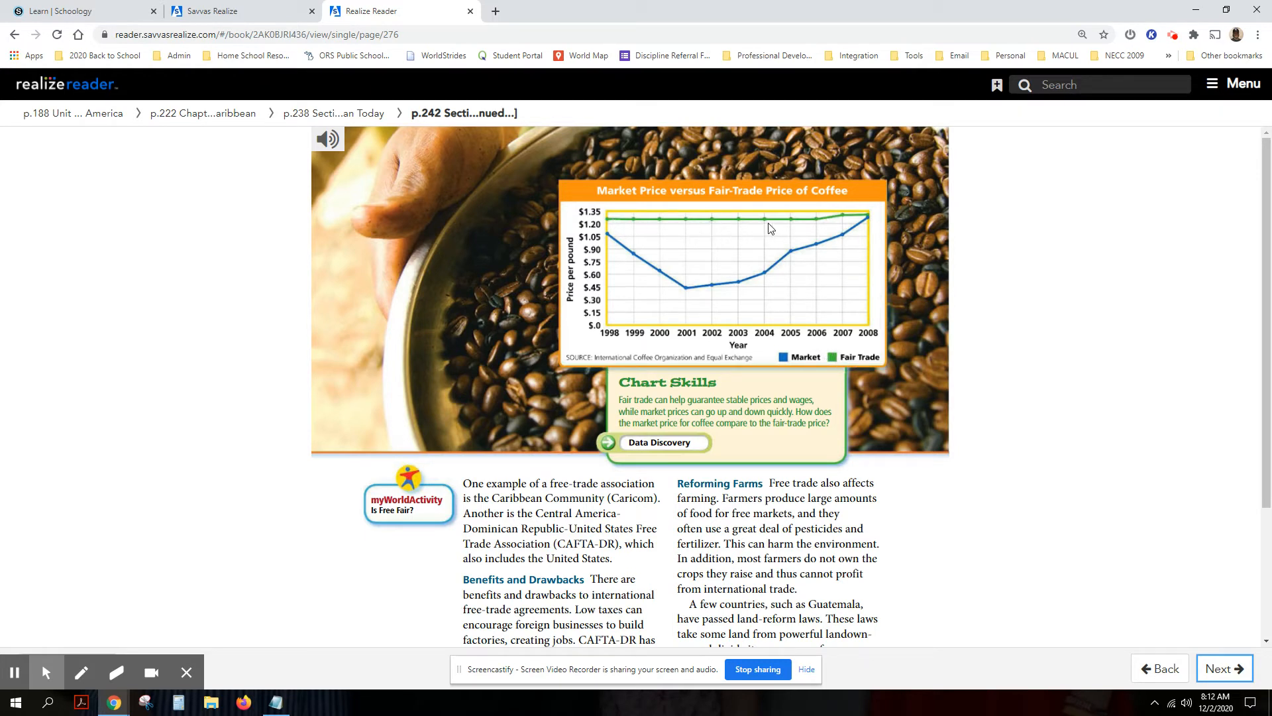
{"action": "mouse_move", "coordinate": [609, 223]}
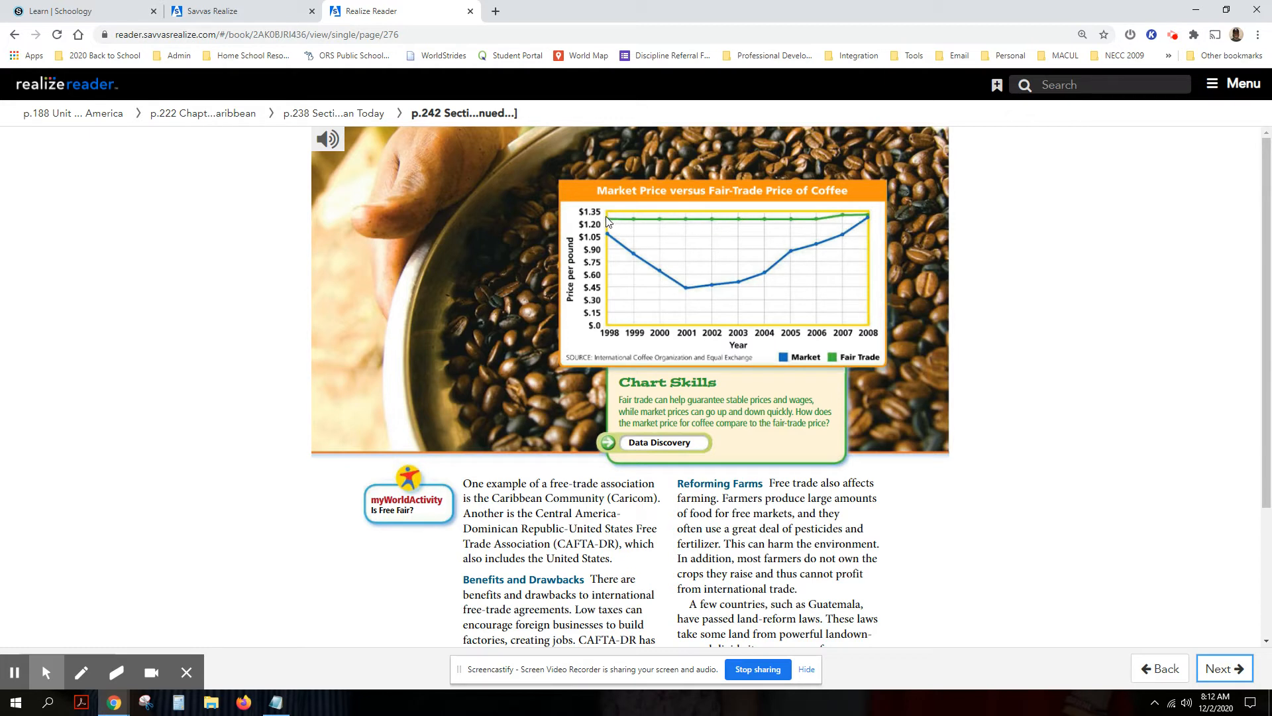
{"action": "mouse_move", "coordinate": [680, 228]}
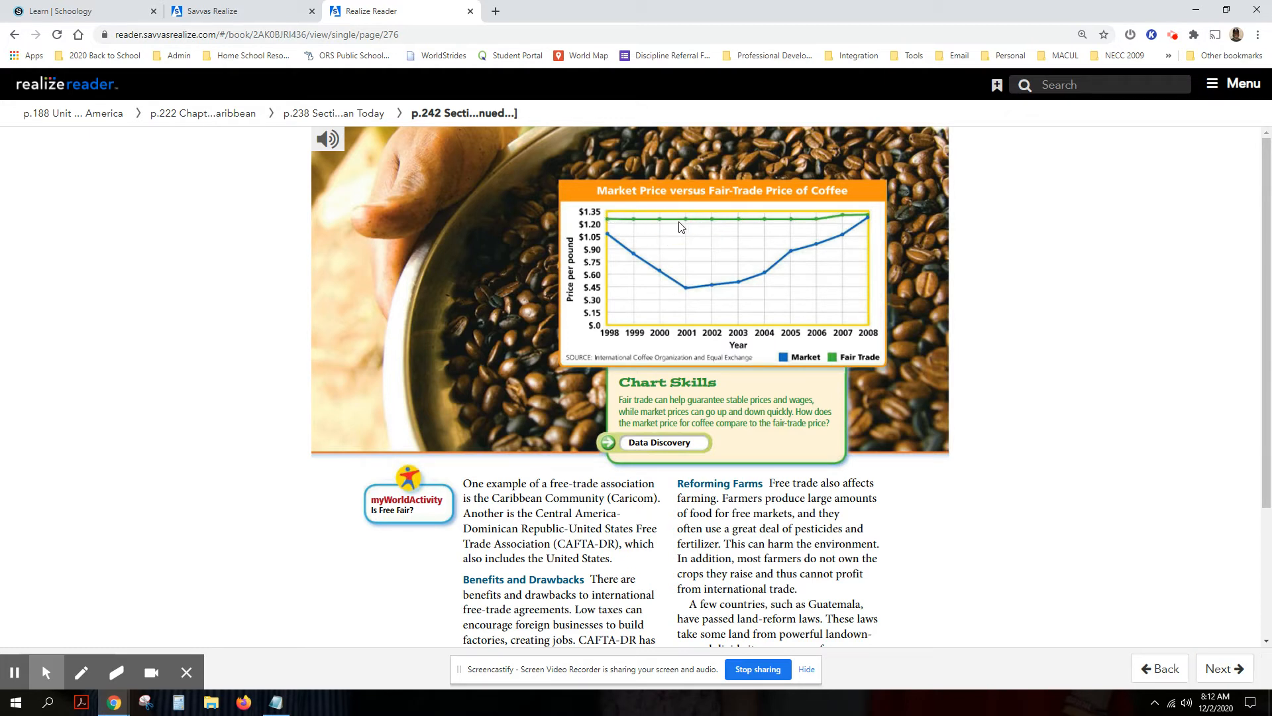
{"action": "mouse_move", "coordinate": [629, 217]}
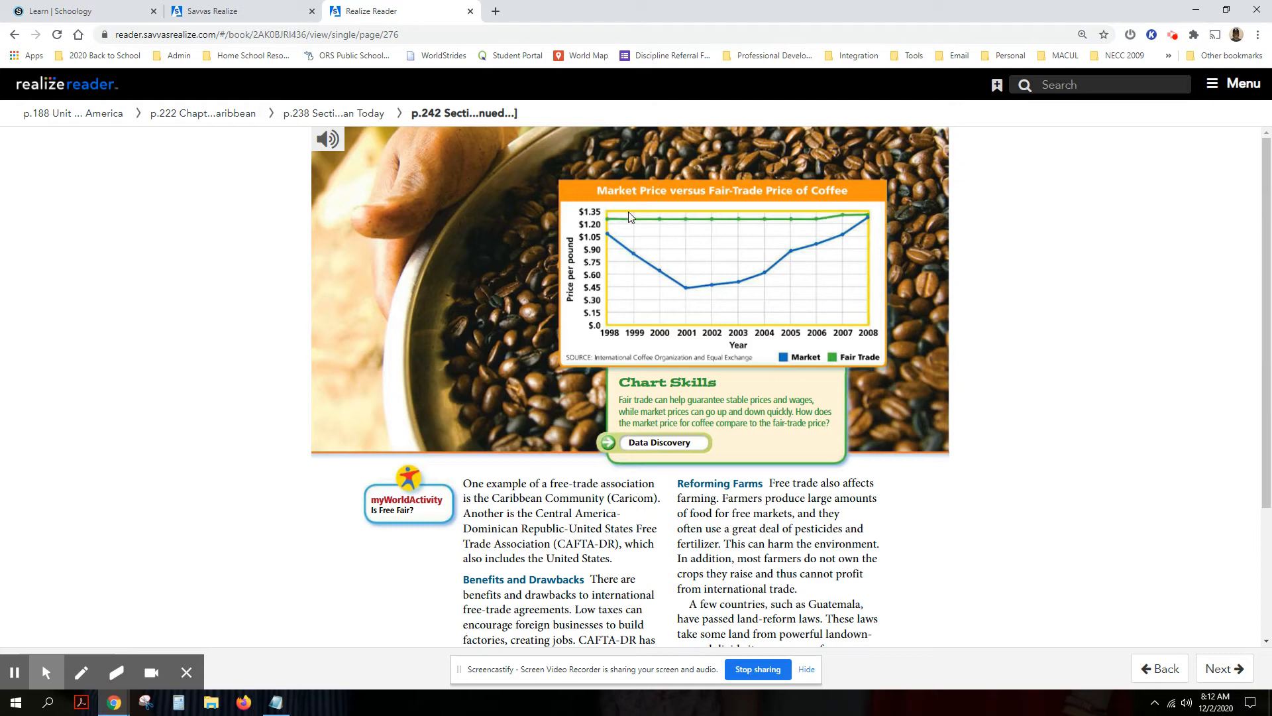
{"action": "mouse_move", "coordinate": [863, 222]}
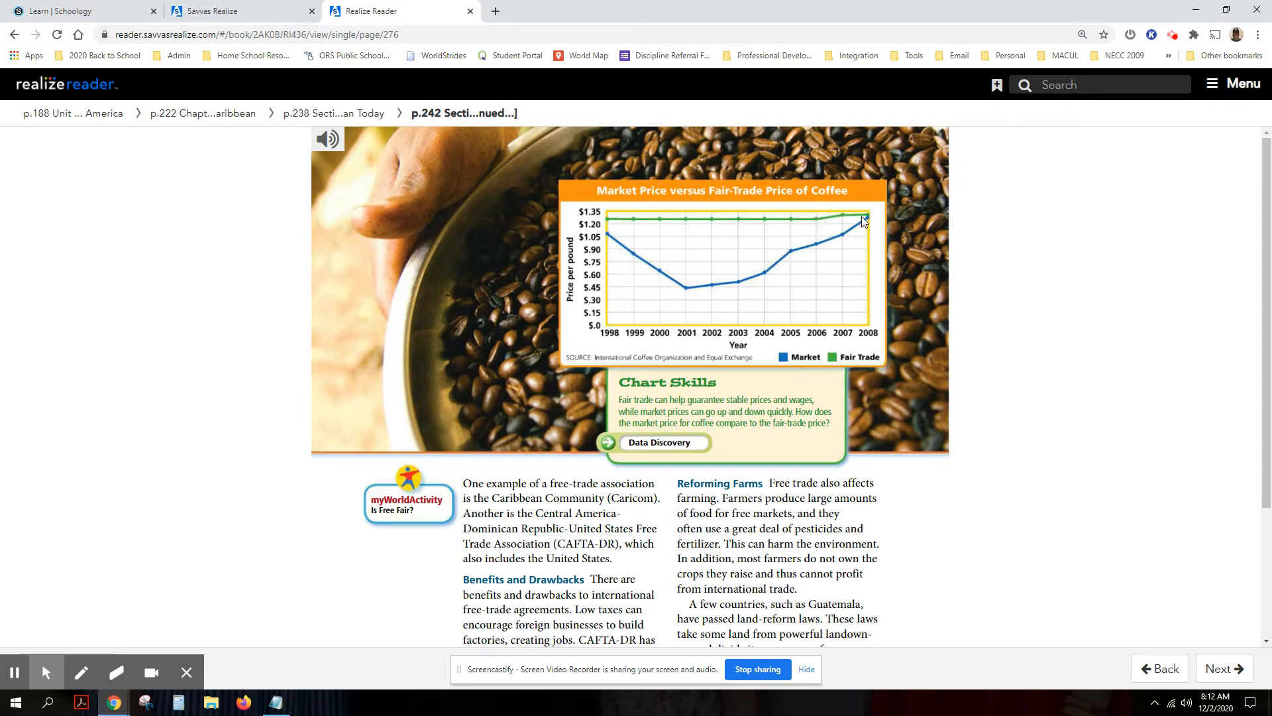
{"action": "mouse_move", "coordinate": [857, 238]}
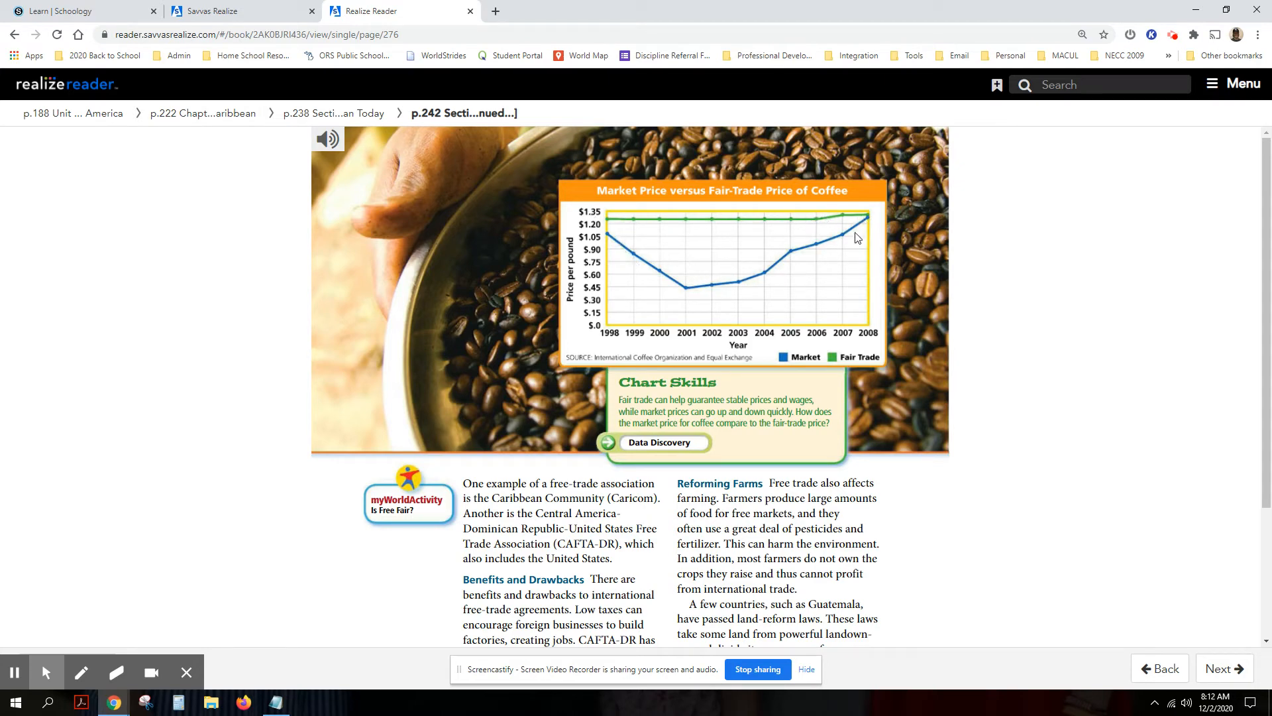
{"action": "scroll", "scroll_direction": "down", "scroll_amount": 3}
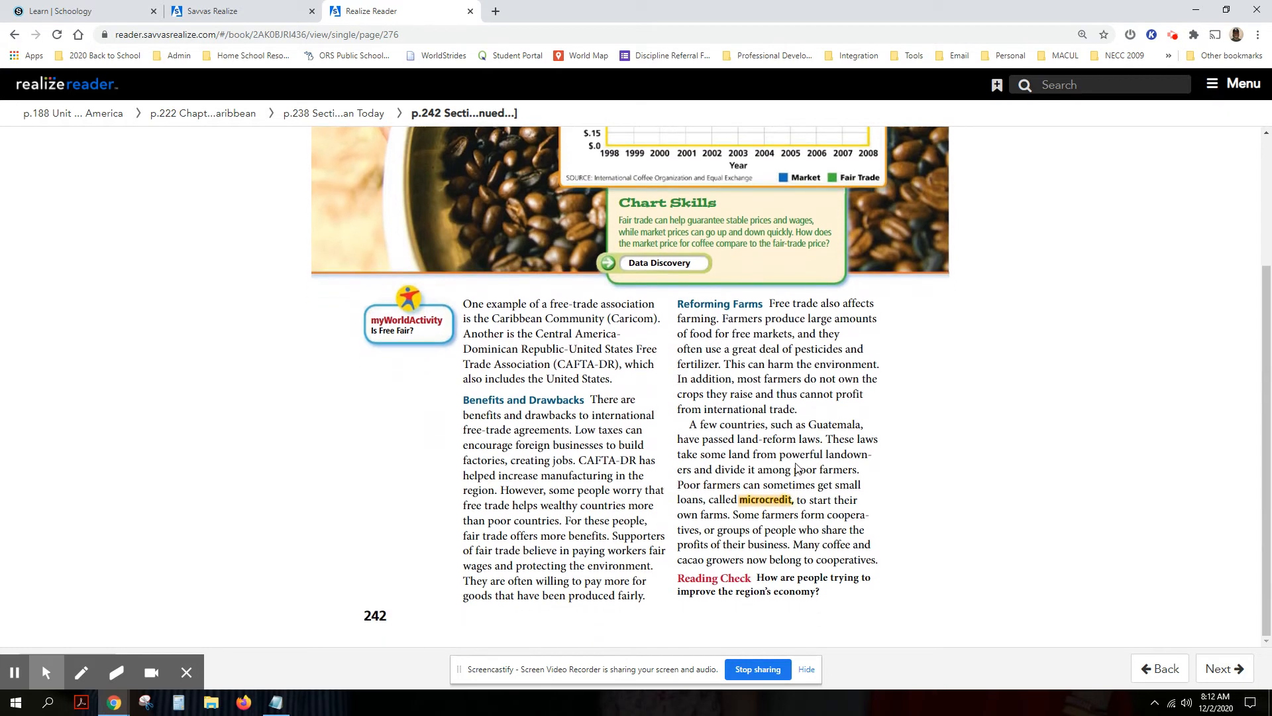
{"action": "mouse_move", "coordinate": [765, 499]}
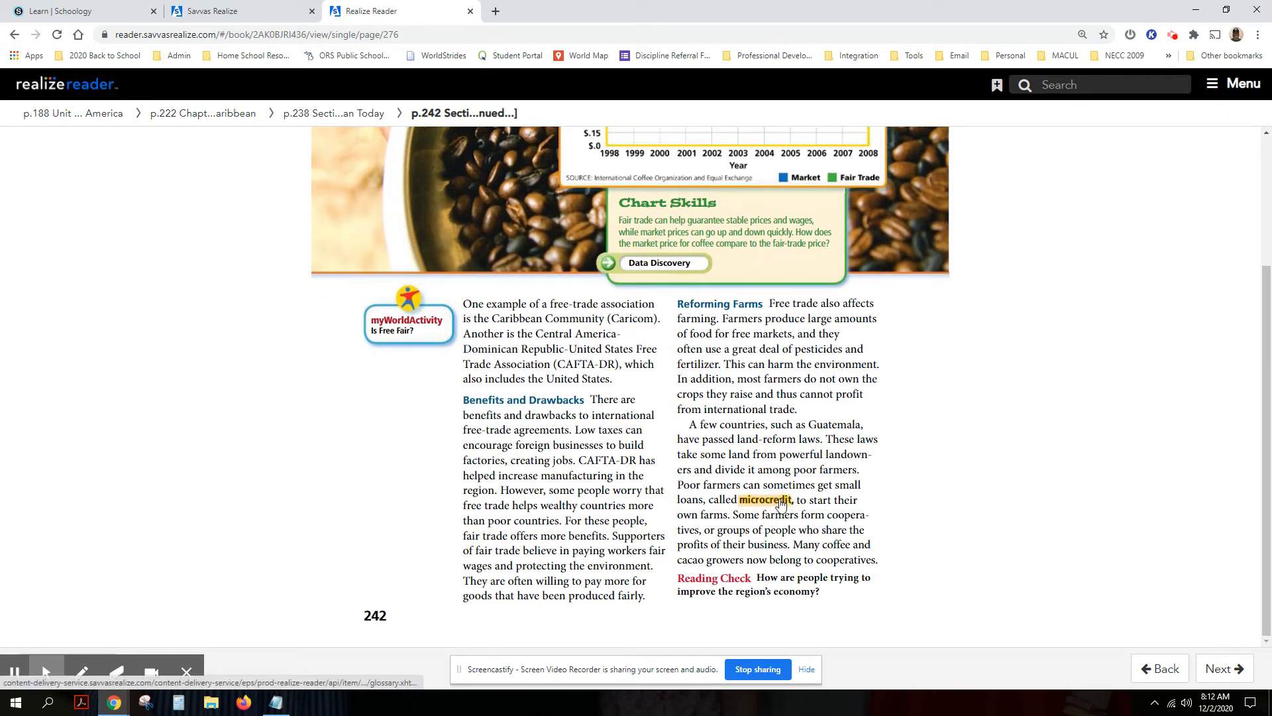
{"action": "left_click", "coordinate": [1223, 668]}
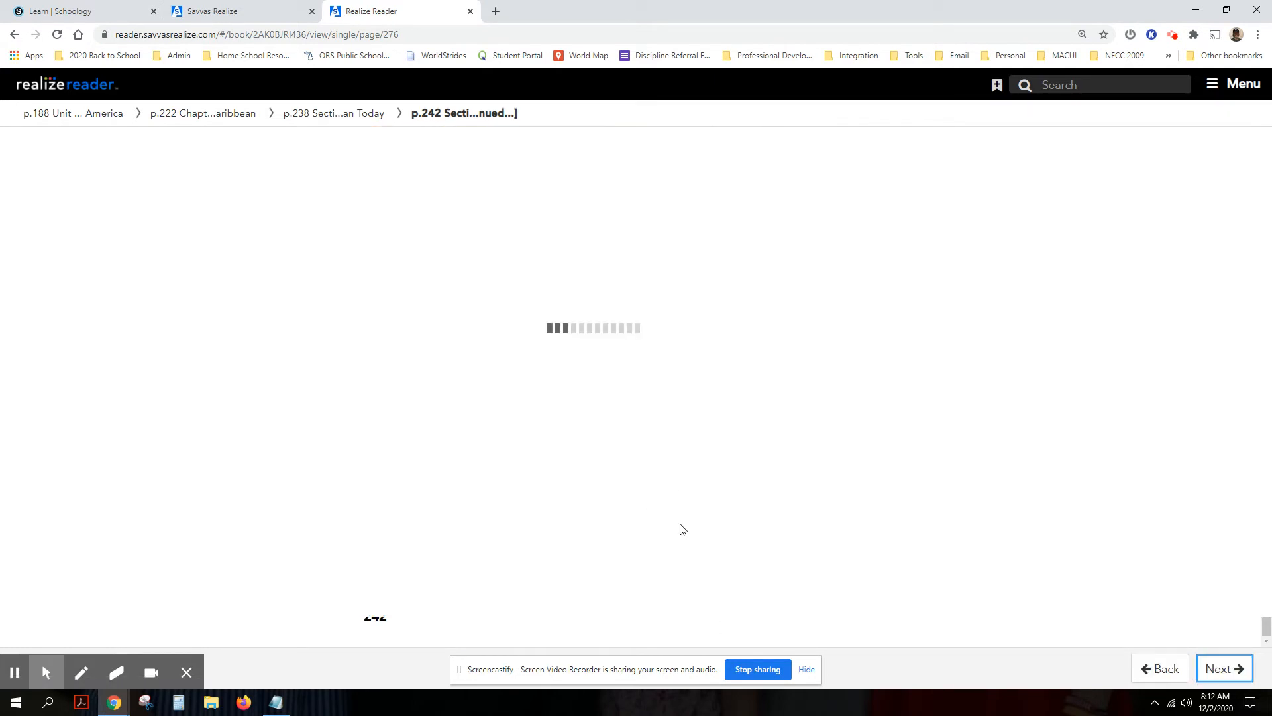
{"action": "left_click", "coordinate": [1224, 668]}
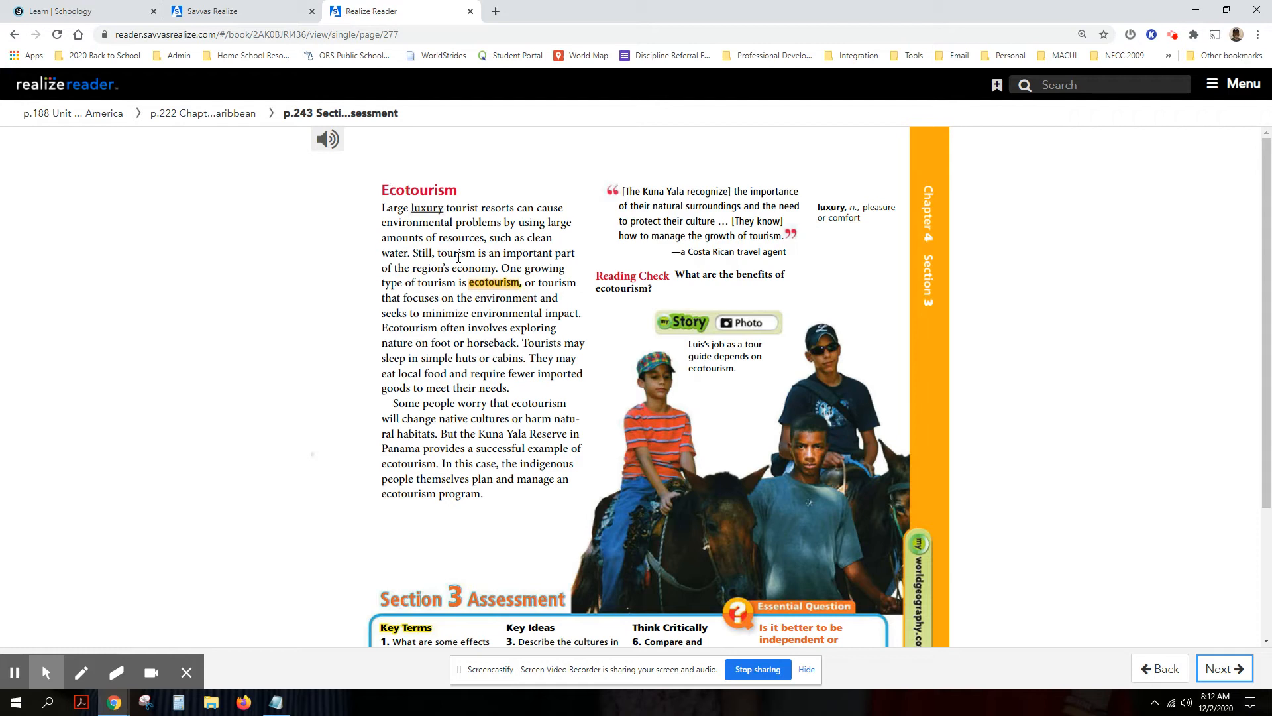
{"action": "scroll", "scroll_direction": "down", "scroll_amount": 3}
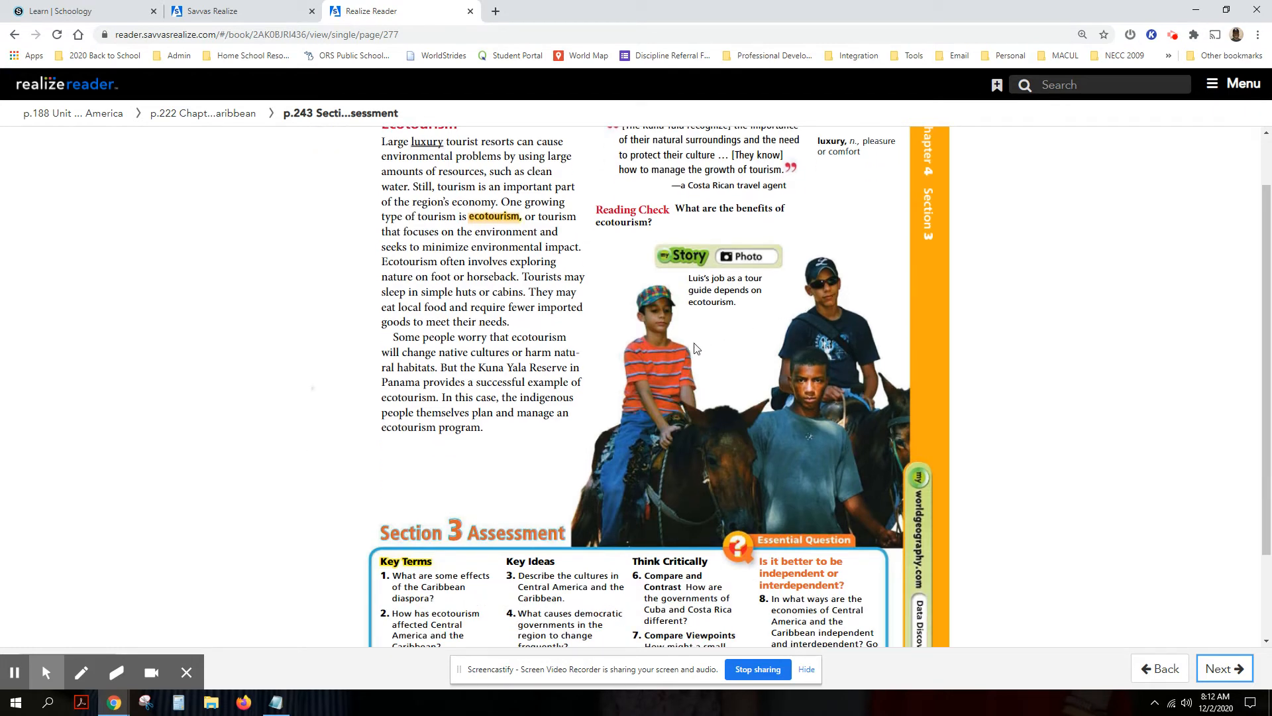
{"action": "mouse_move", "coordinate": [771, 357]}
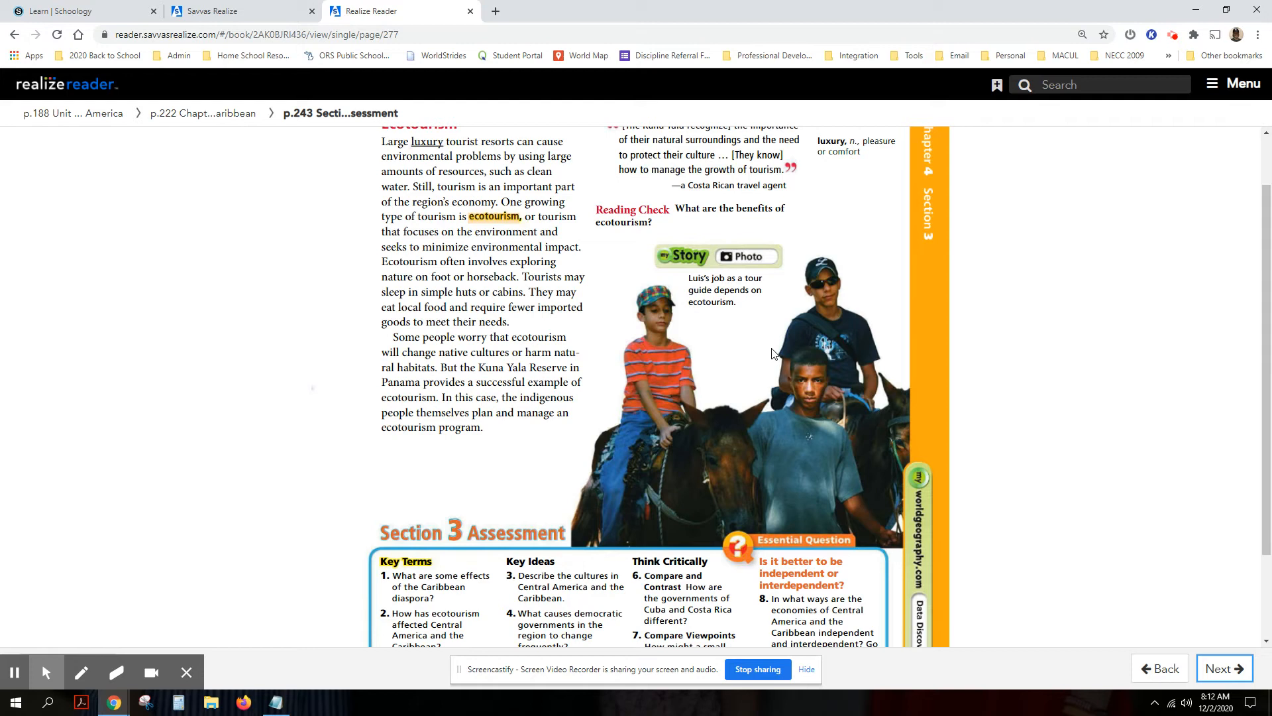
{"action": "mouse_move", "coordinate": [736, 442]}
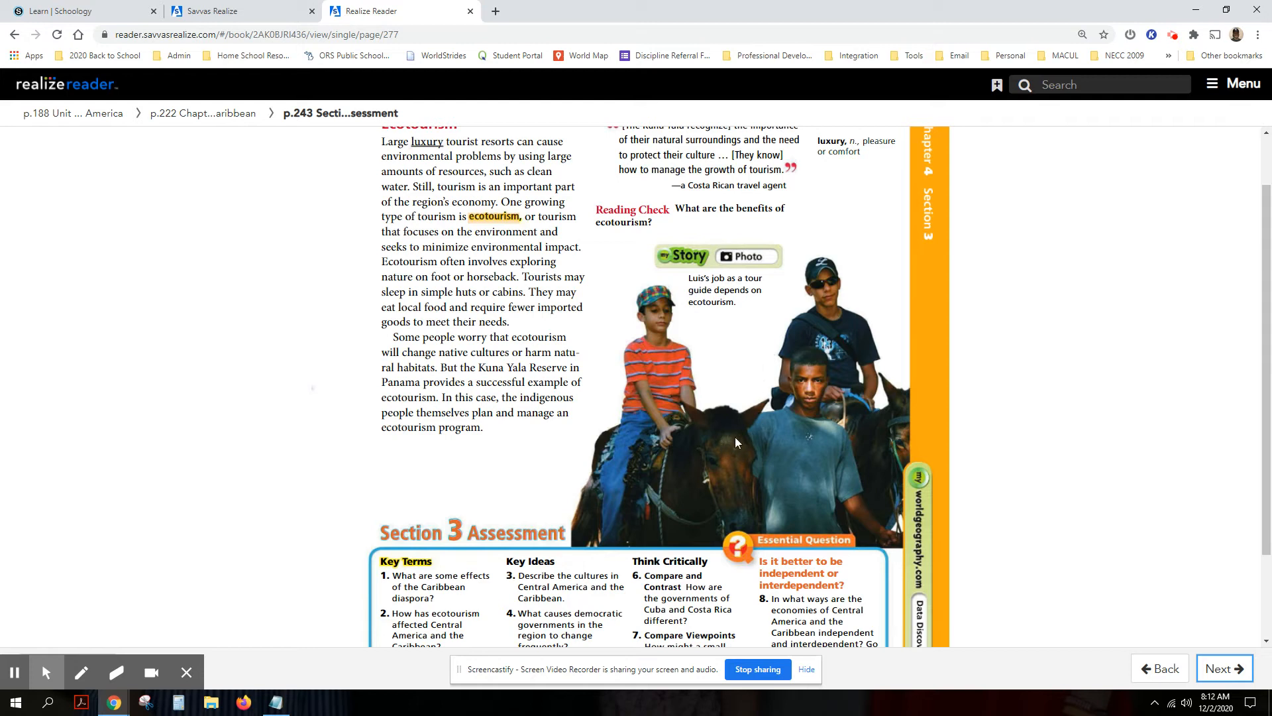
{"action": "mouse_move", "coordinate": [712, 458]}
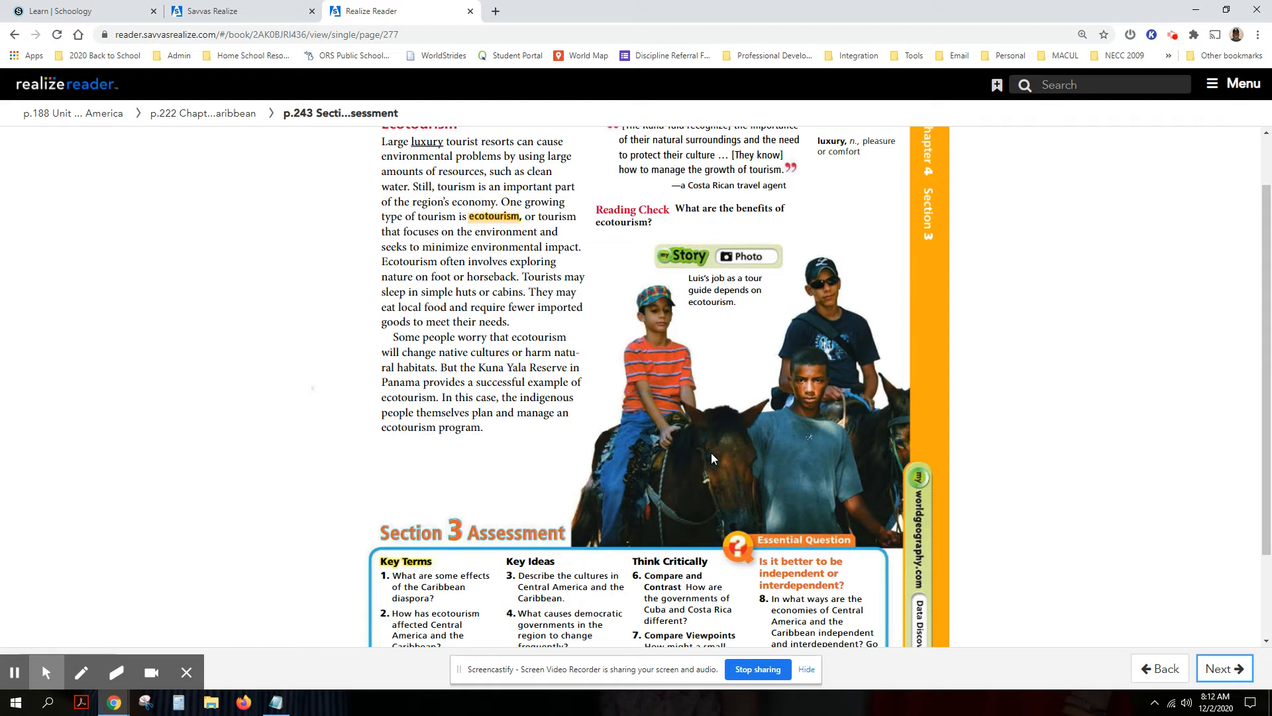
{"action": "mouse_move", "coordinate": [736, 441]}
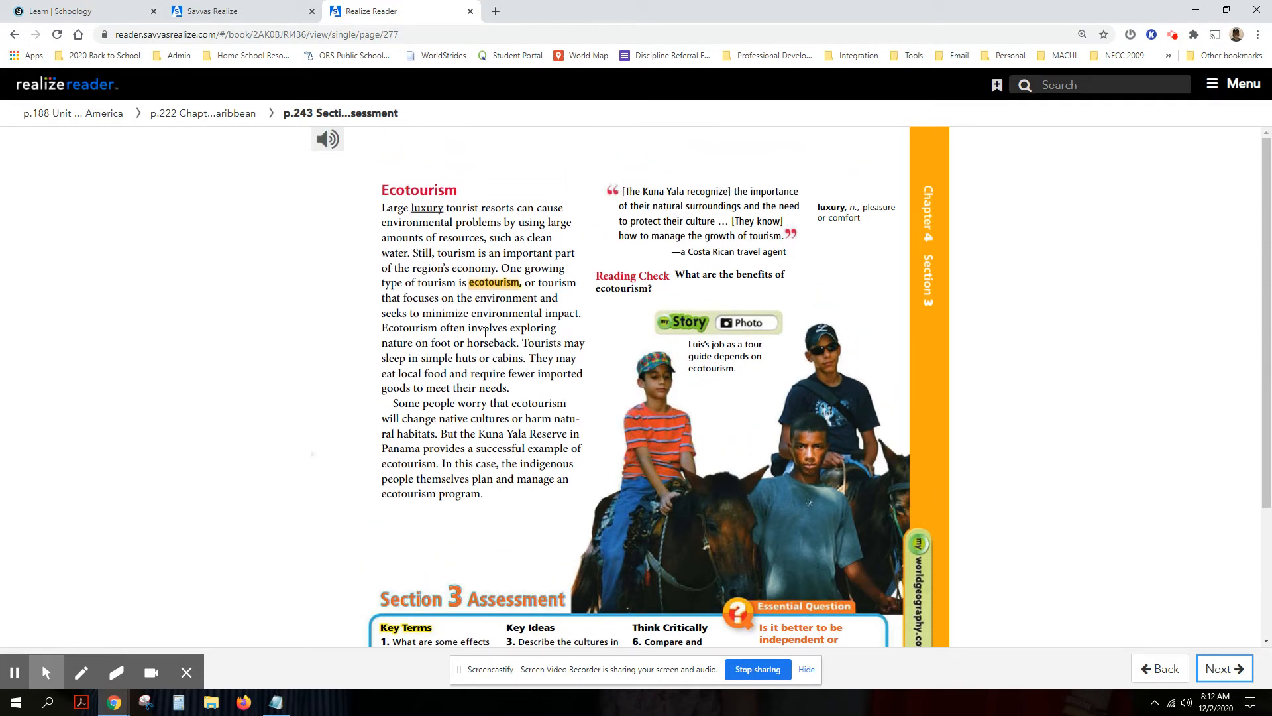
{"action": "mouse_move", "coordinate": [1205, 118]}
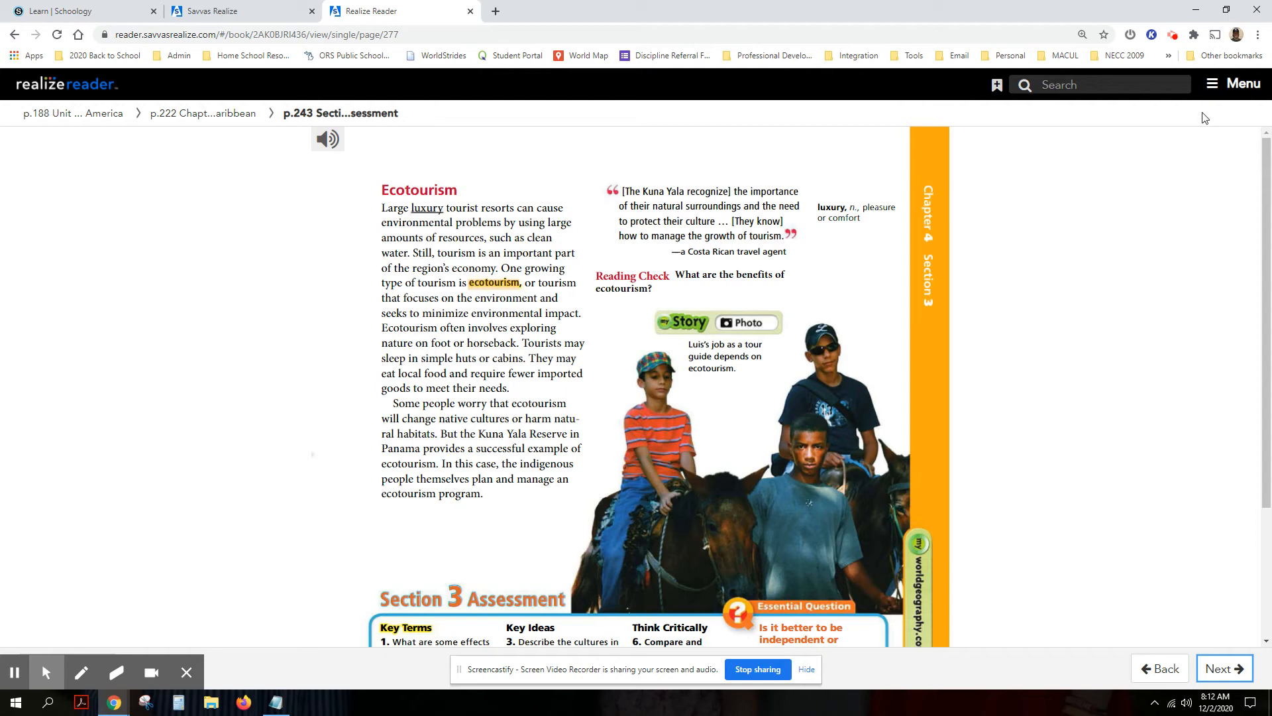
{"action": "mouse_move", "coordinate": [1126, 416]}
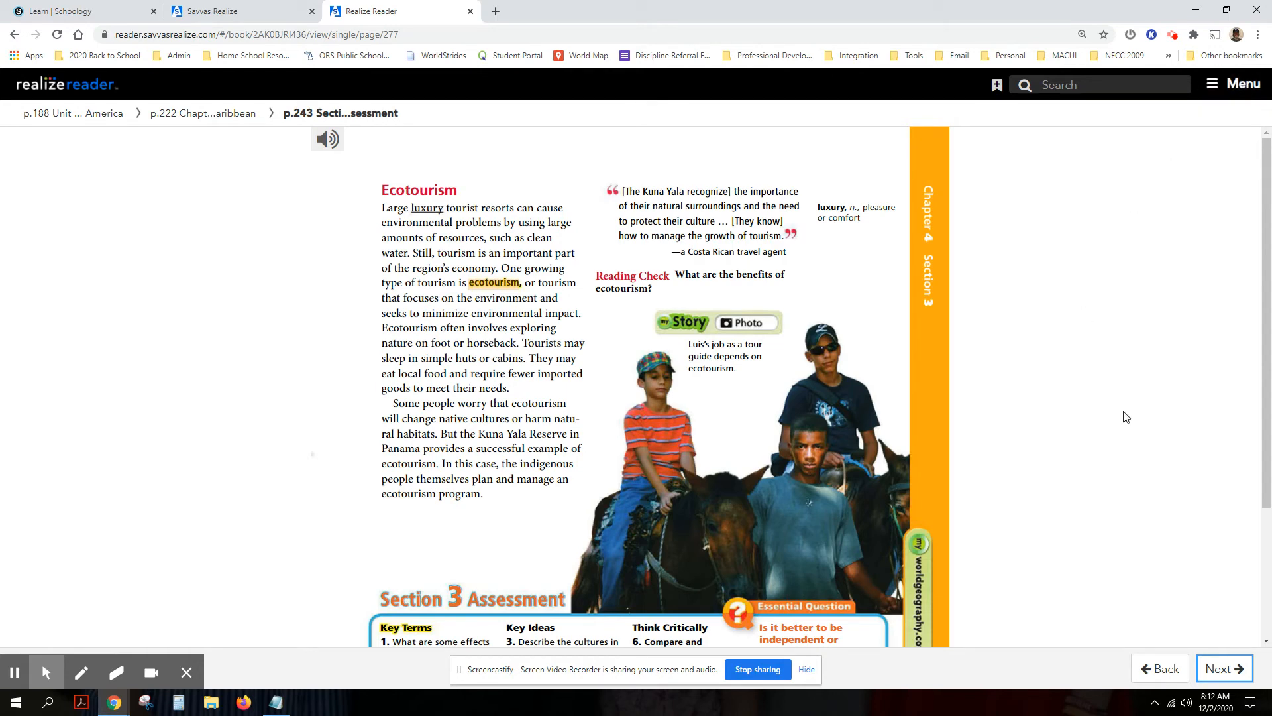
Page back five times to page 238, Central America and the Caribbean Today
{"action": "left_click", "coordinate": [1160, 668]}
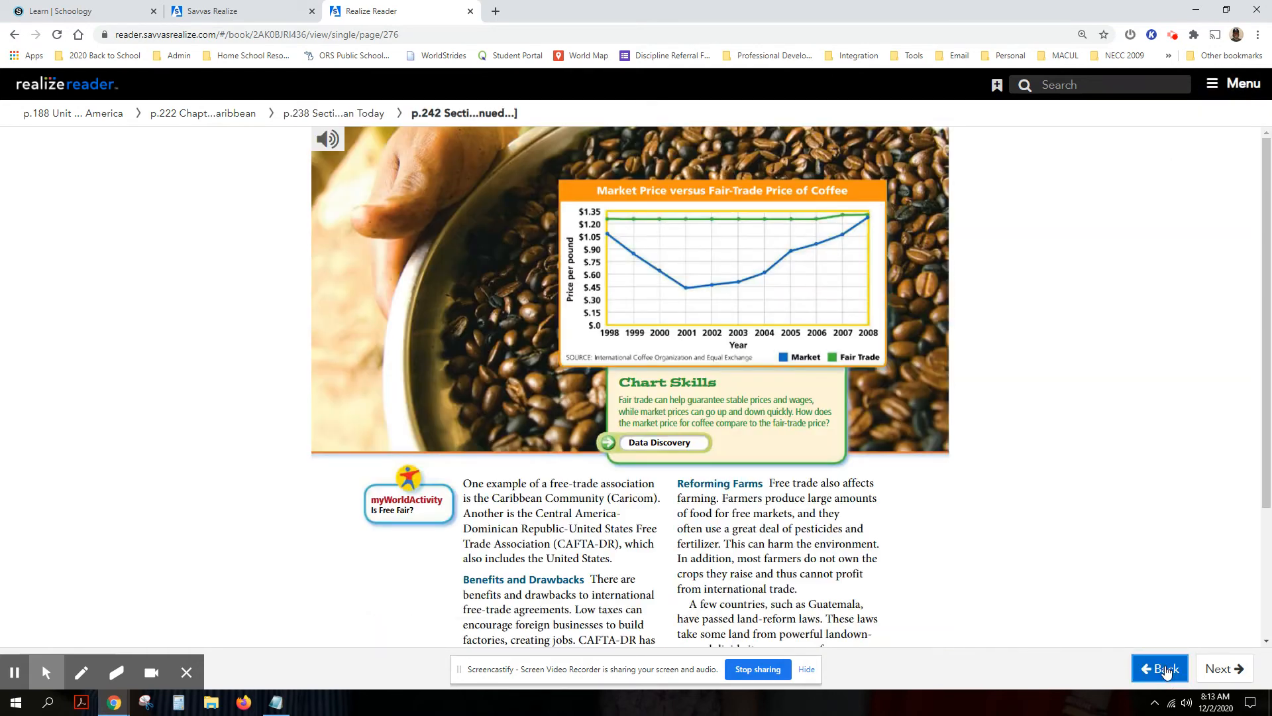
{"action": "left_click", "coordinate": [1159, 668]}
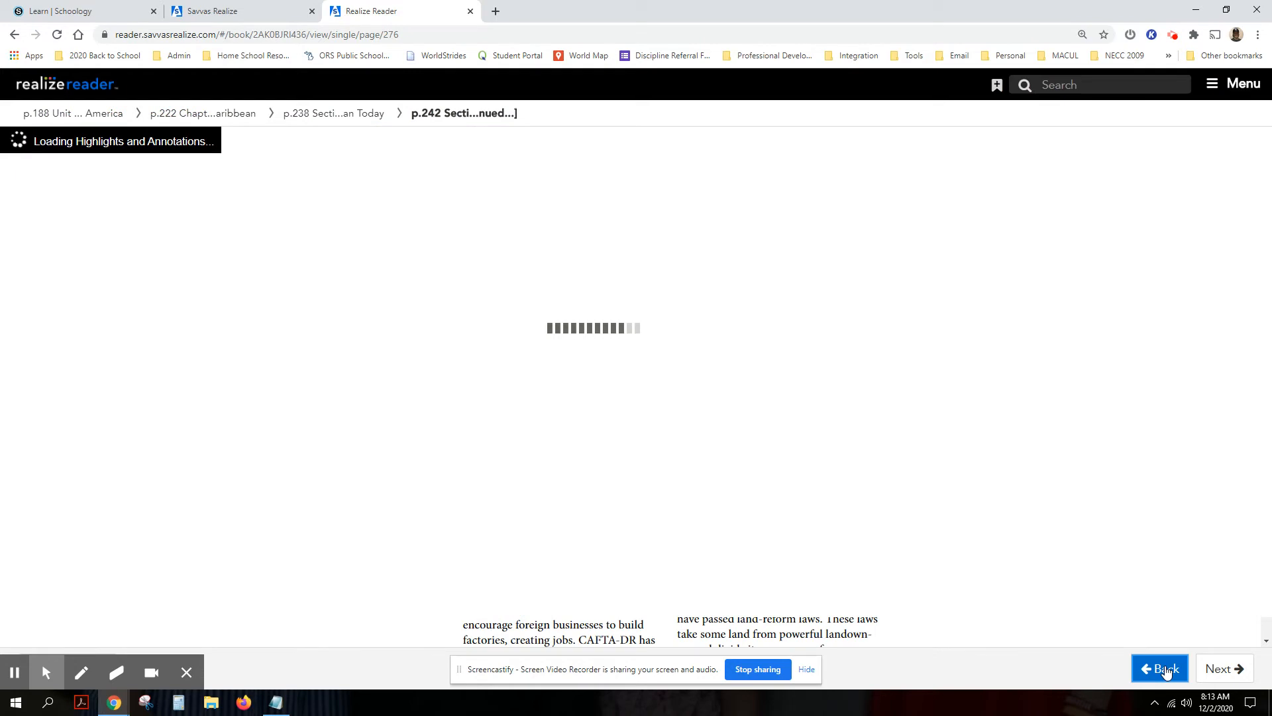
{"action": "left_click", "coordinate": [1159, 668]}
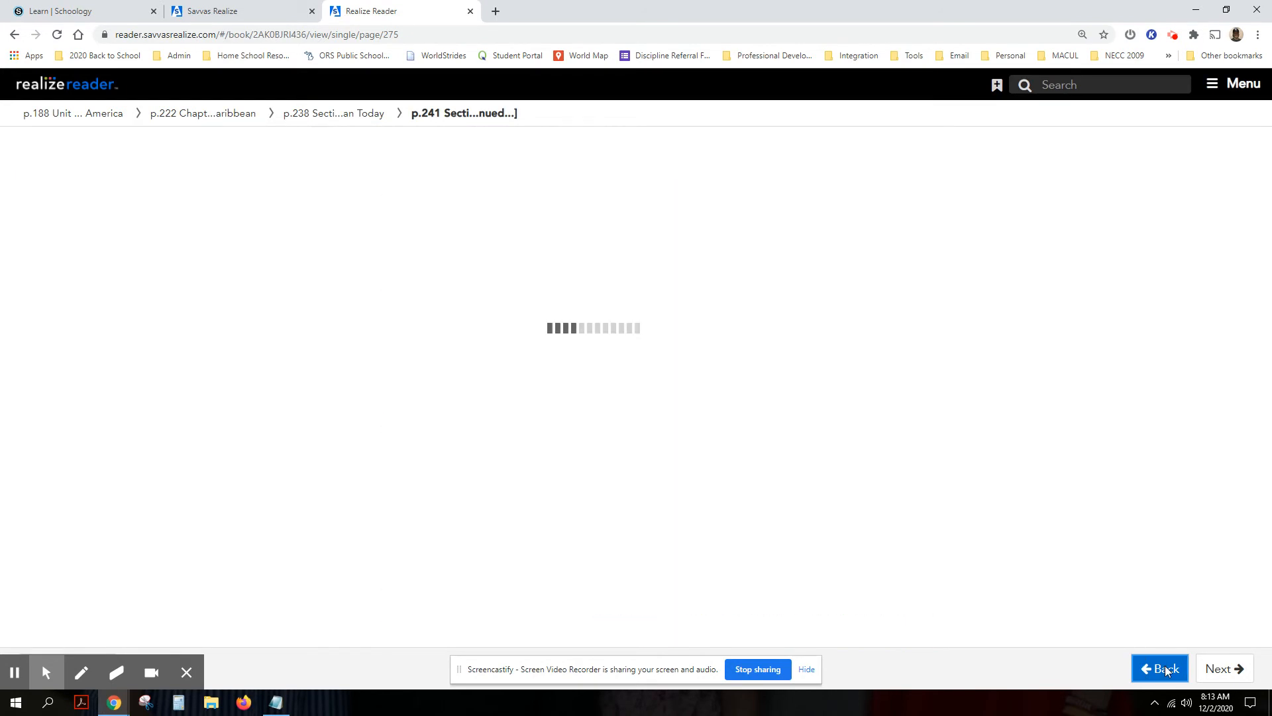
{"action": "left_click", "coordinate": [1160, 668]}
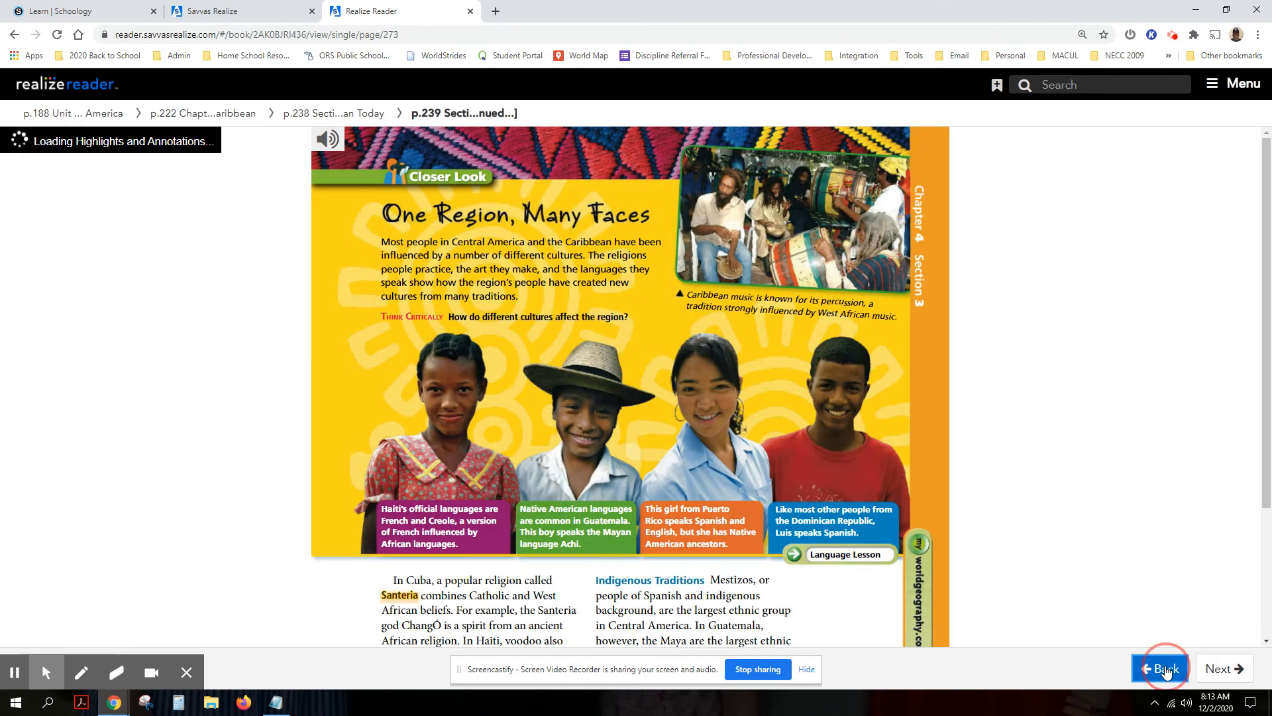
{"action": "left_click", "coordinate": [1159, 668]}
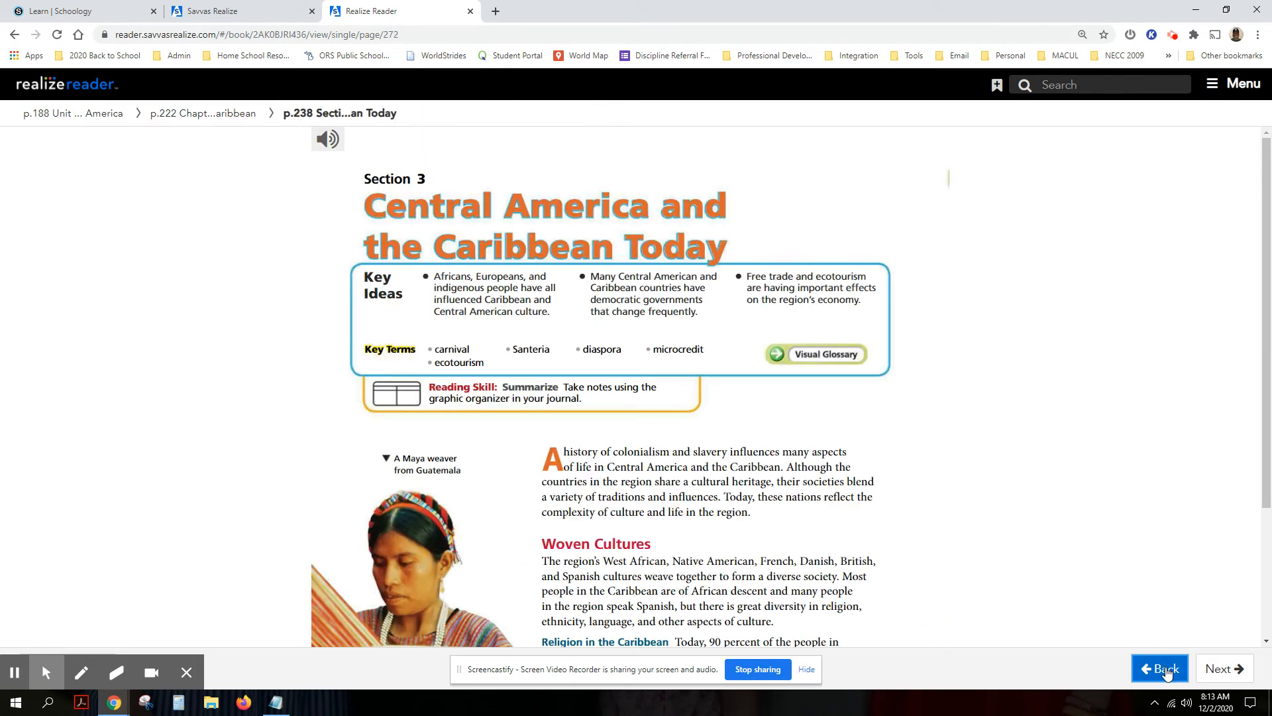
Switch to the Learn | Schoology tab listing Savvas Realize, Close Reading Questions and Student Journal
{"action": "left_click", "coordinate": [1224, 668]}
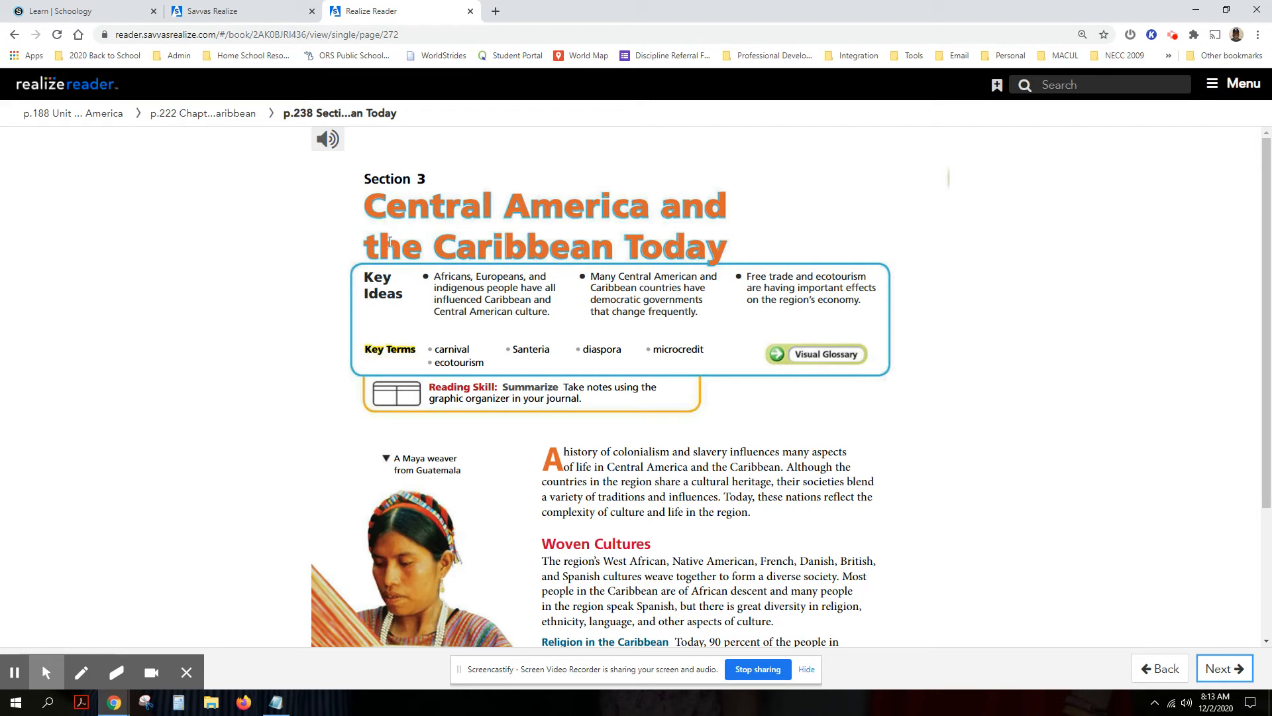
{"action": "left_click", "coordinate": [81, 11]}
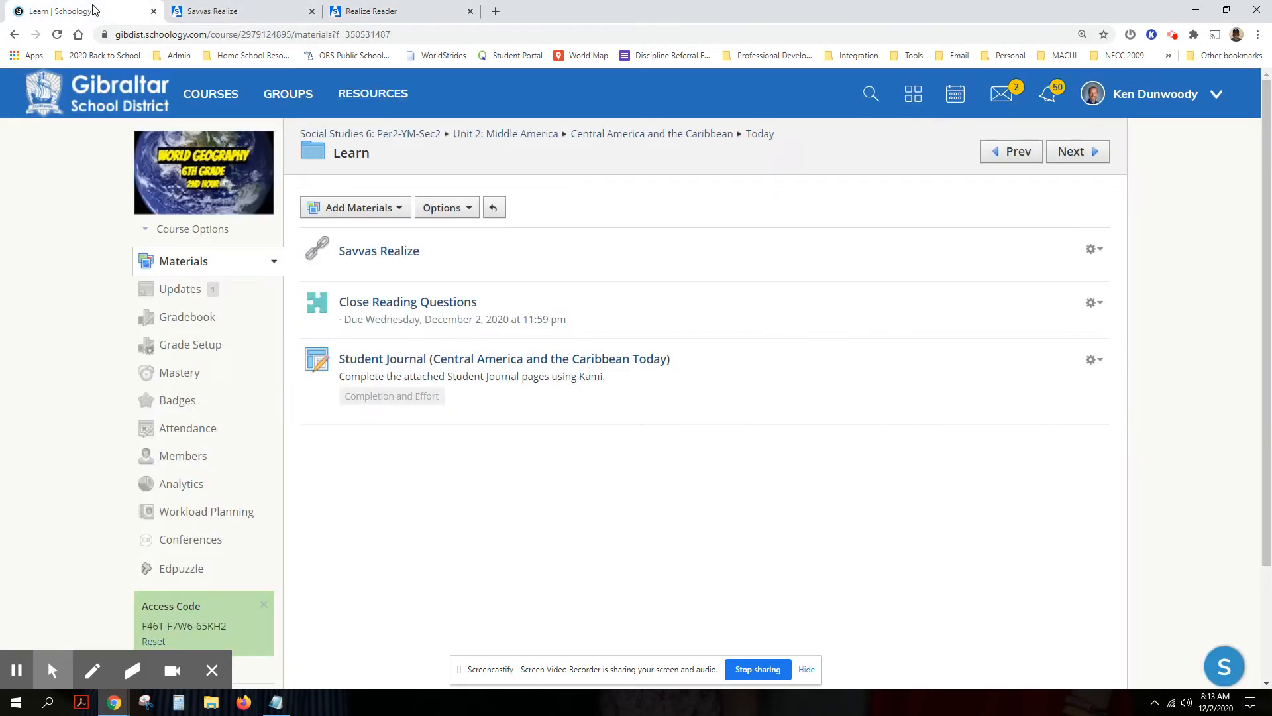
Preview a new Close Reading Questions attempt, select the Woven Cultures title, and return to the reader
{"action": "left_click", "coordinate": [408, 301]}
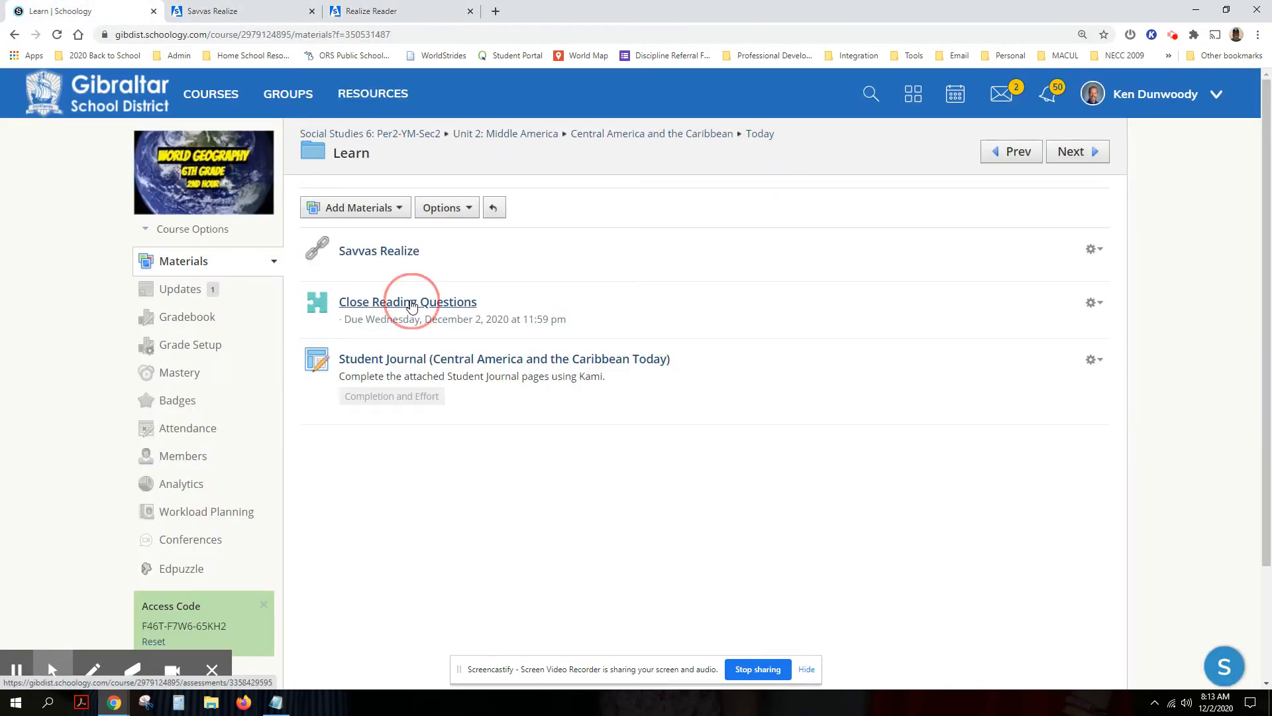
{"action": "left_click", "coordinate": [408, 300]}
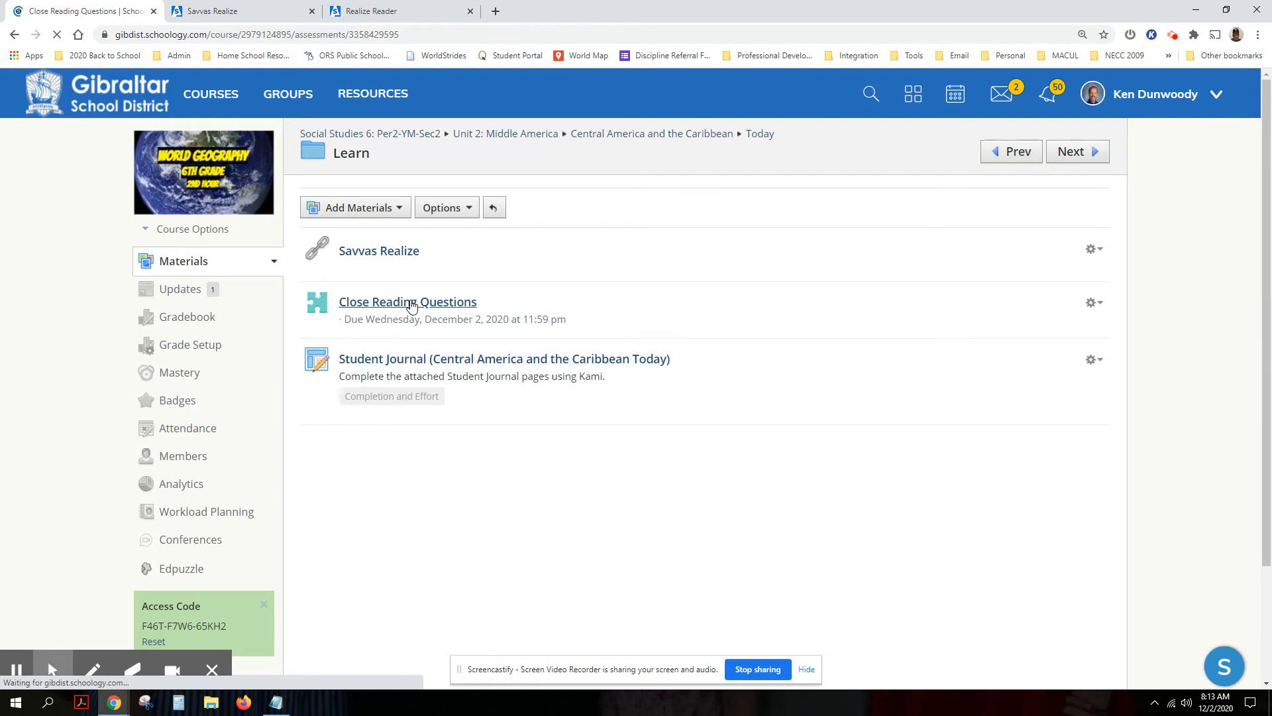
{"action": "left_click", "coordinate": [407, 301]}
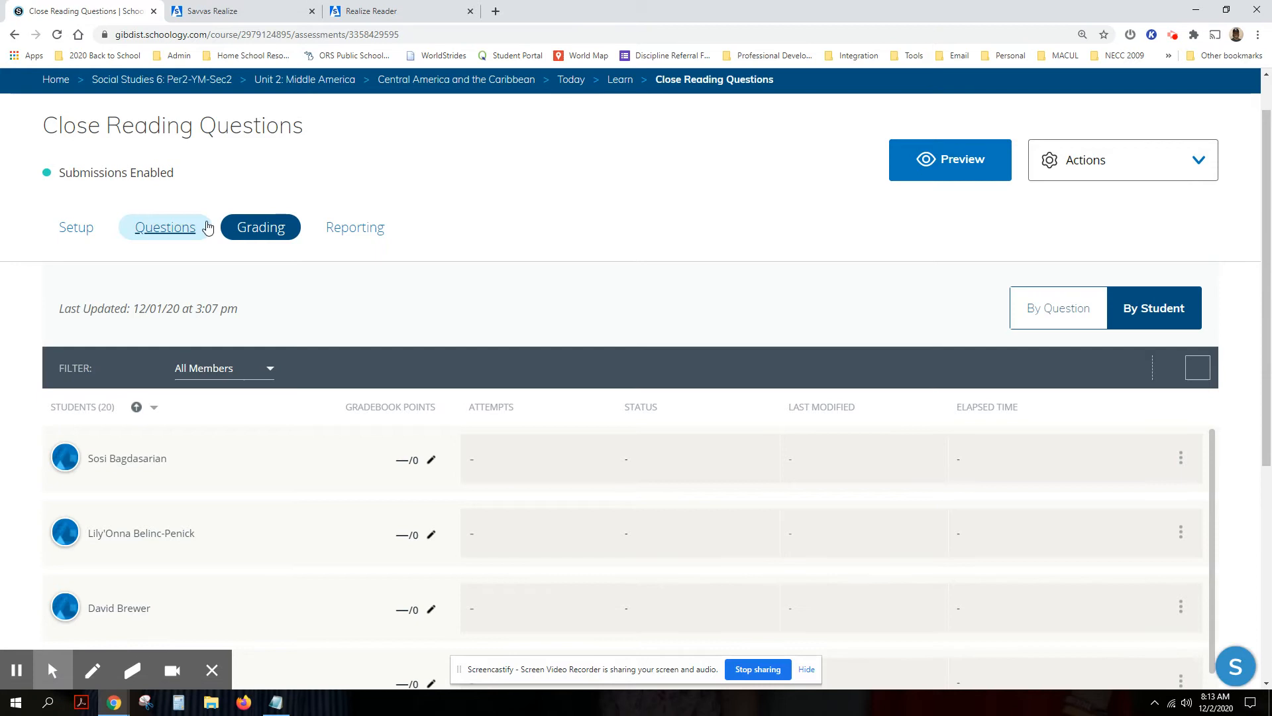
{"action": "left_click", "coordinate": [948, 159]}
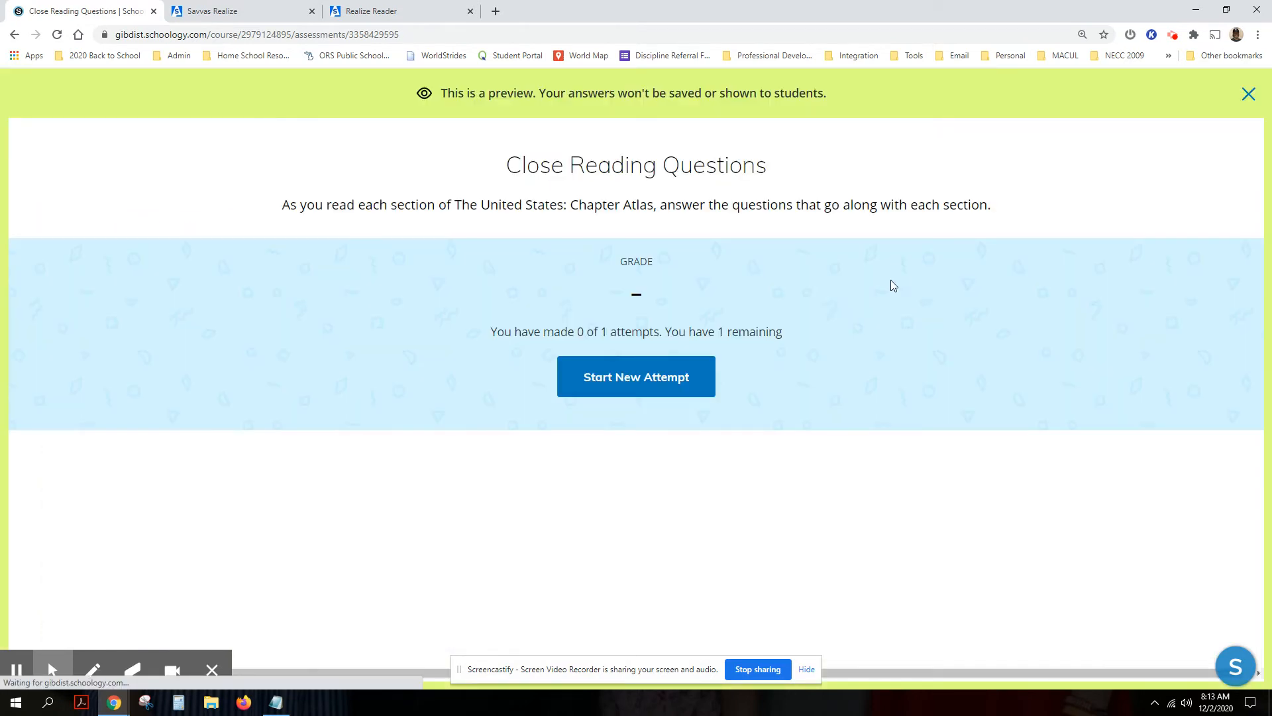
{"action": "left_click", "coordinate": [635, 377]}
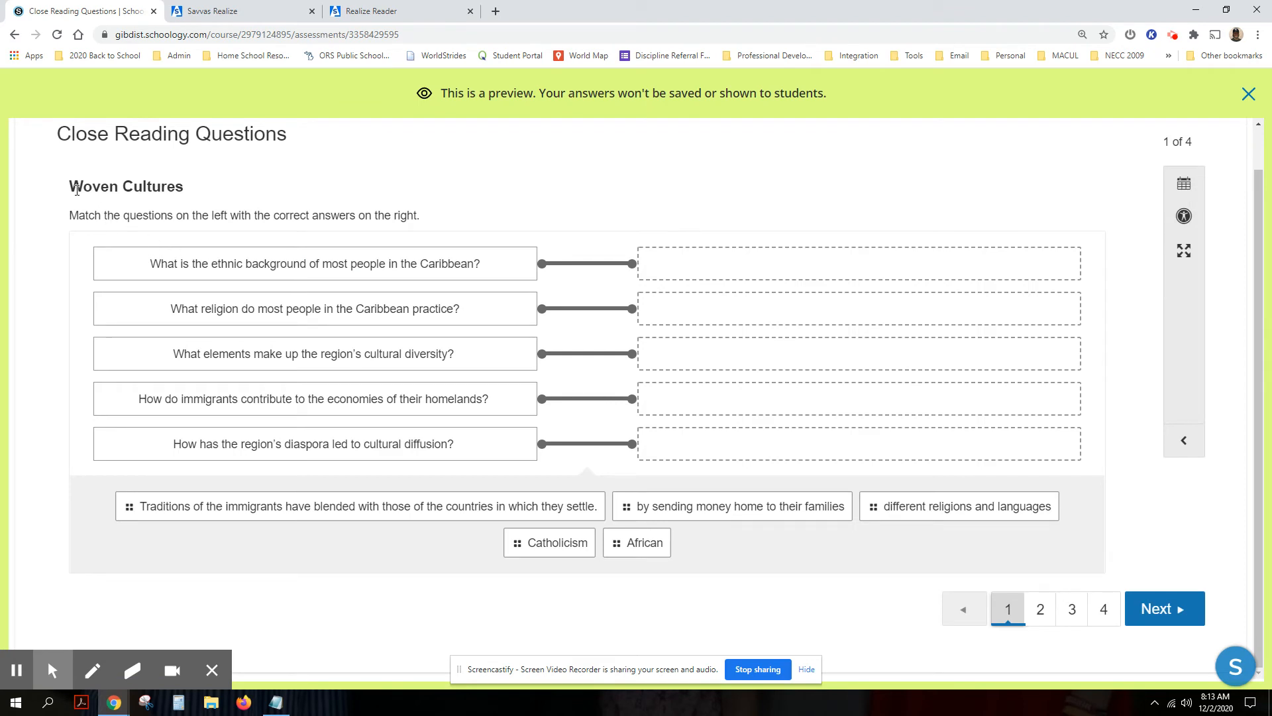
{"action": "double_click", "coordinate": [126, 187]}
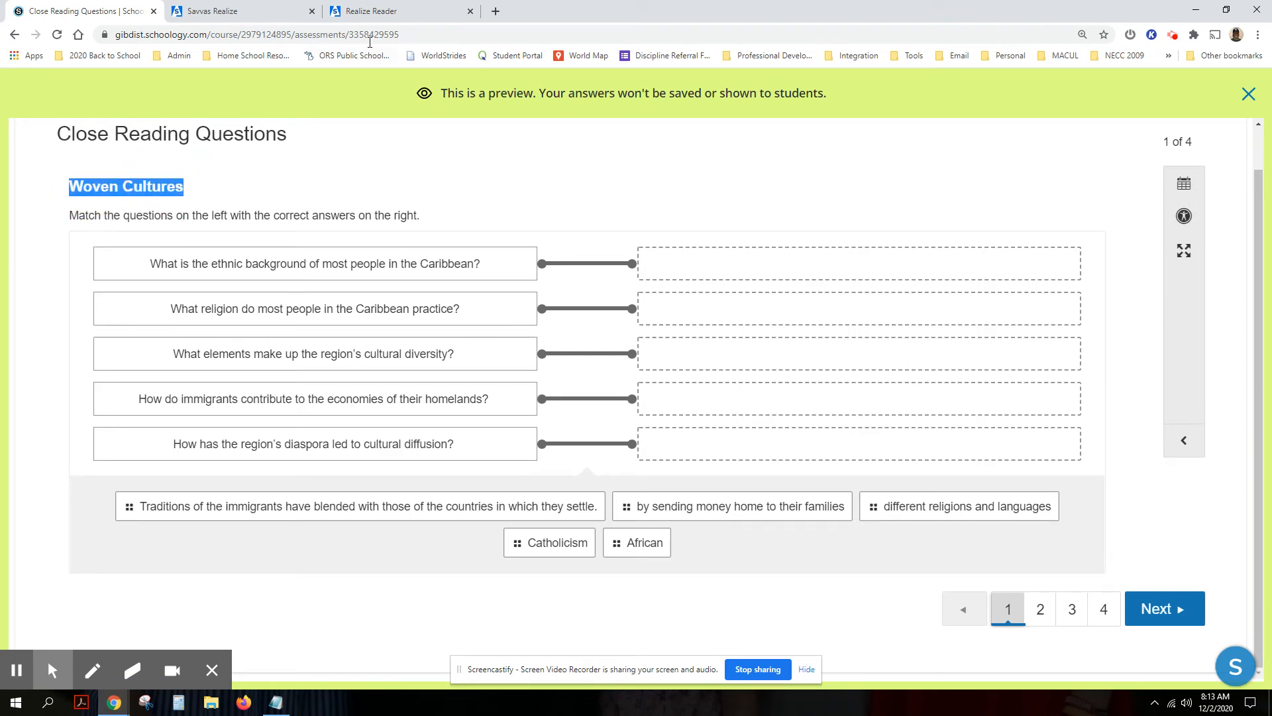
{"action": "left_click", "coordinate": [398, 10]}
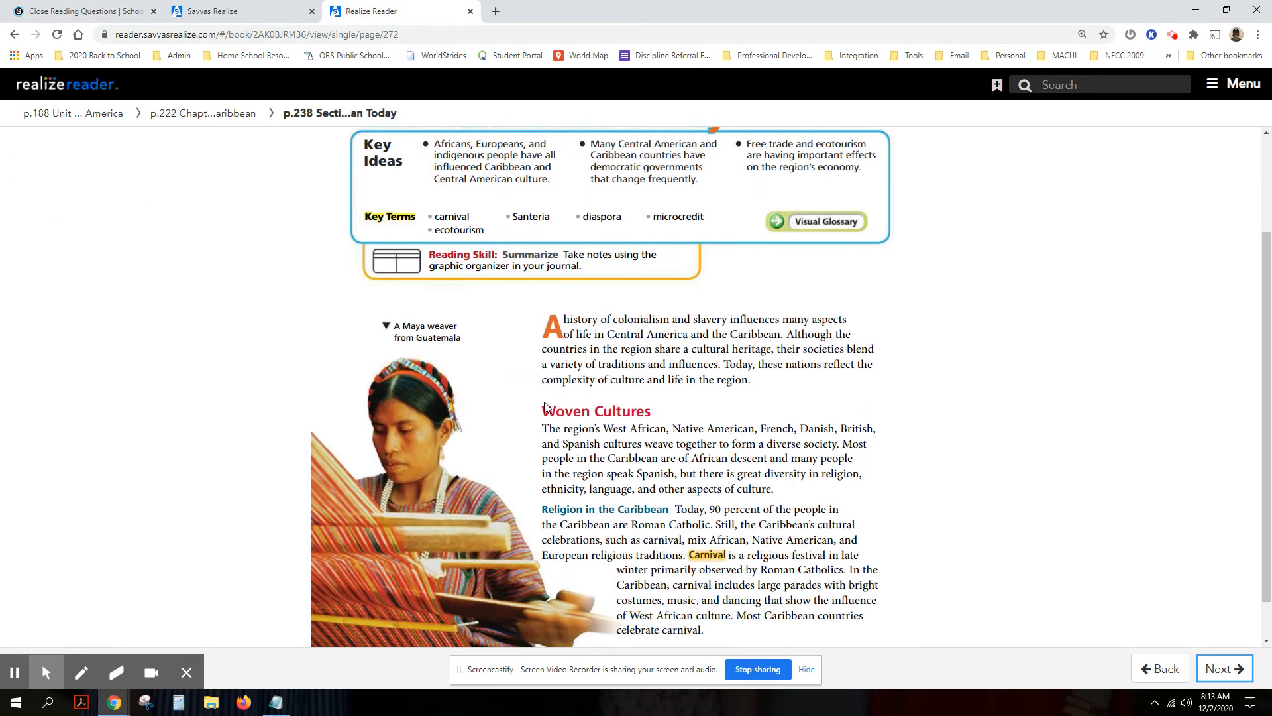
Select the Woven Cultures answer text on page 238, checking it against the matching questions
{"action": "double_click", "coordinate": [595, 410]}
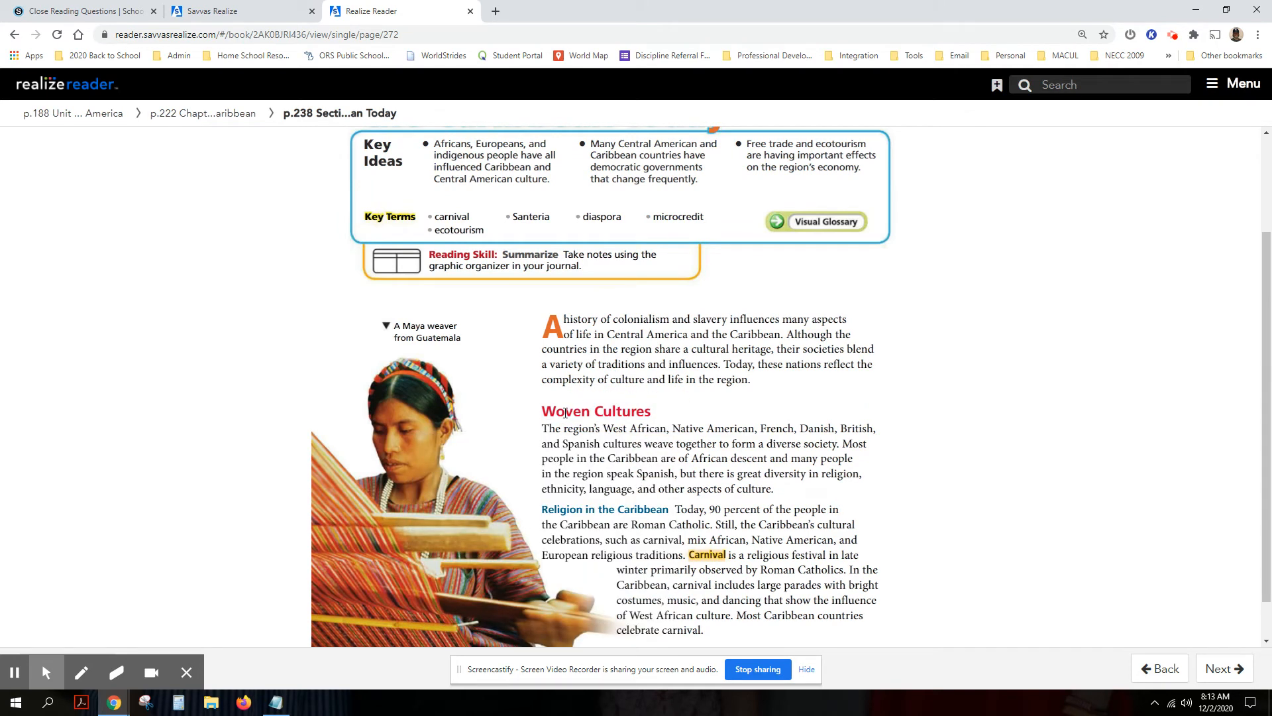
{"action": "scroll", "scroll_direction": "down", "scroll_amount": 3}
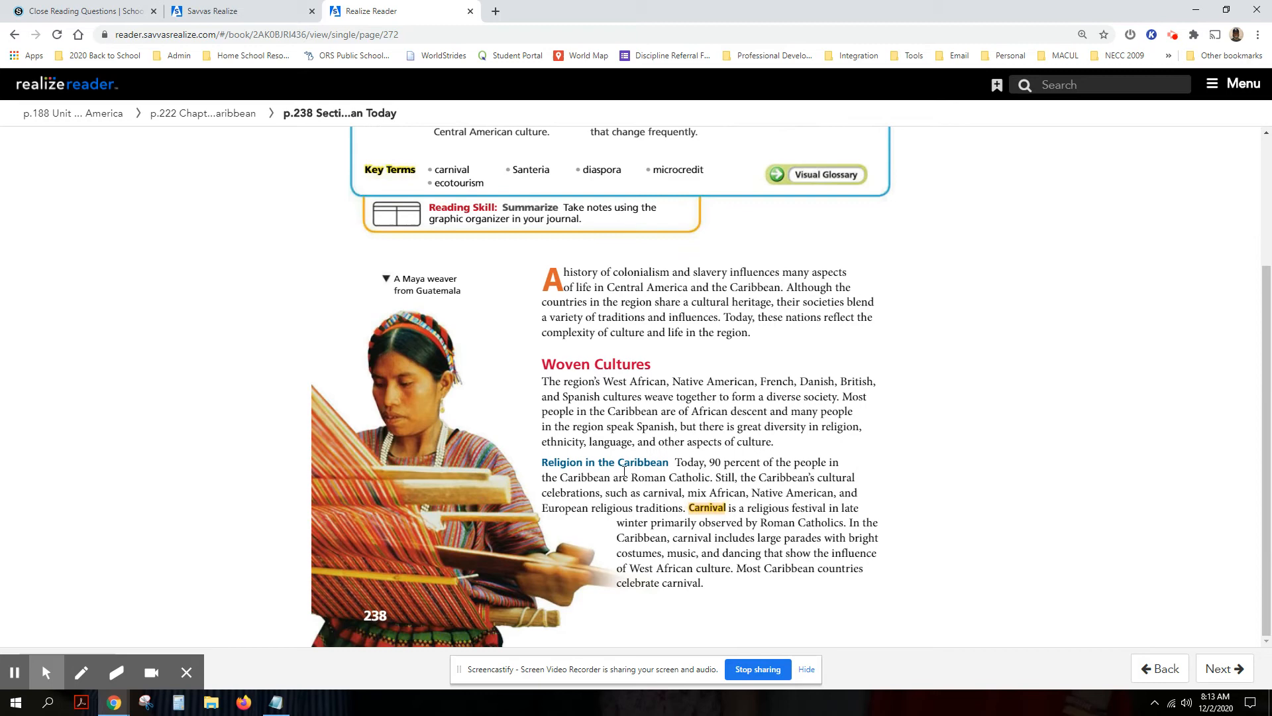
{"action": "left_click", "coordinate": [81, 10]}
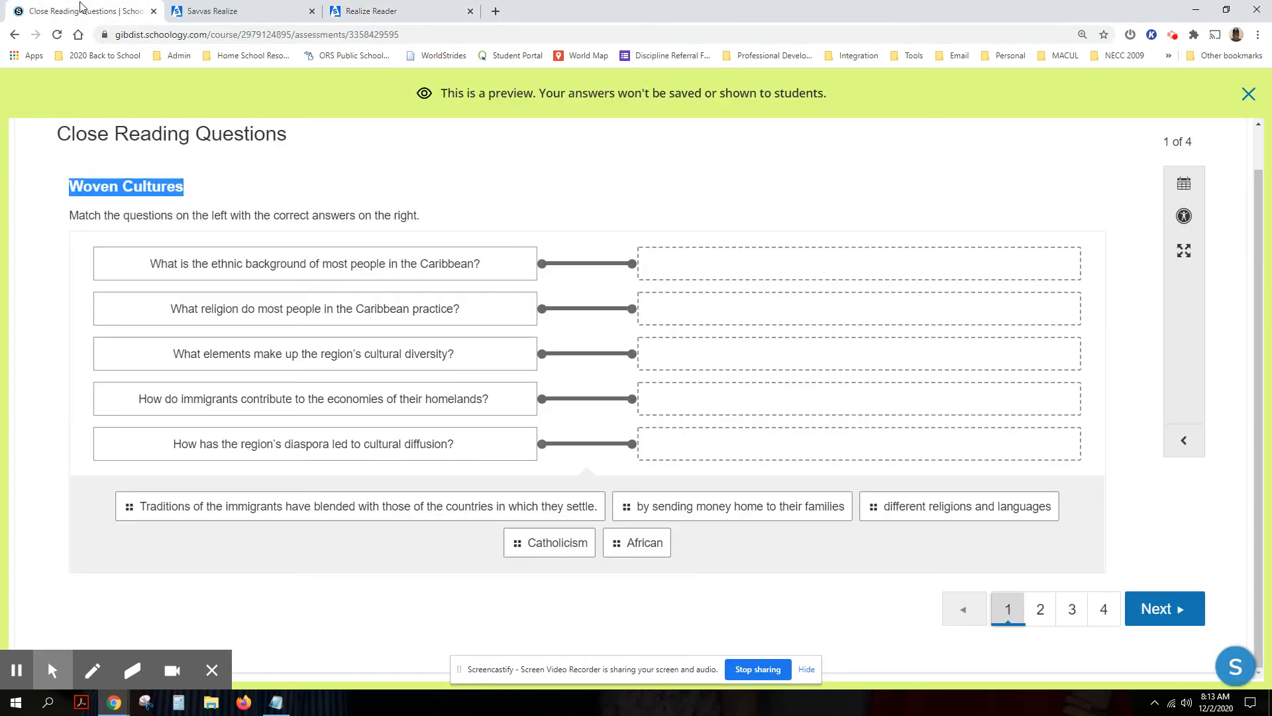
{"action": "mouse_move", "coordinate": [289, 264]}
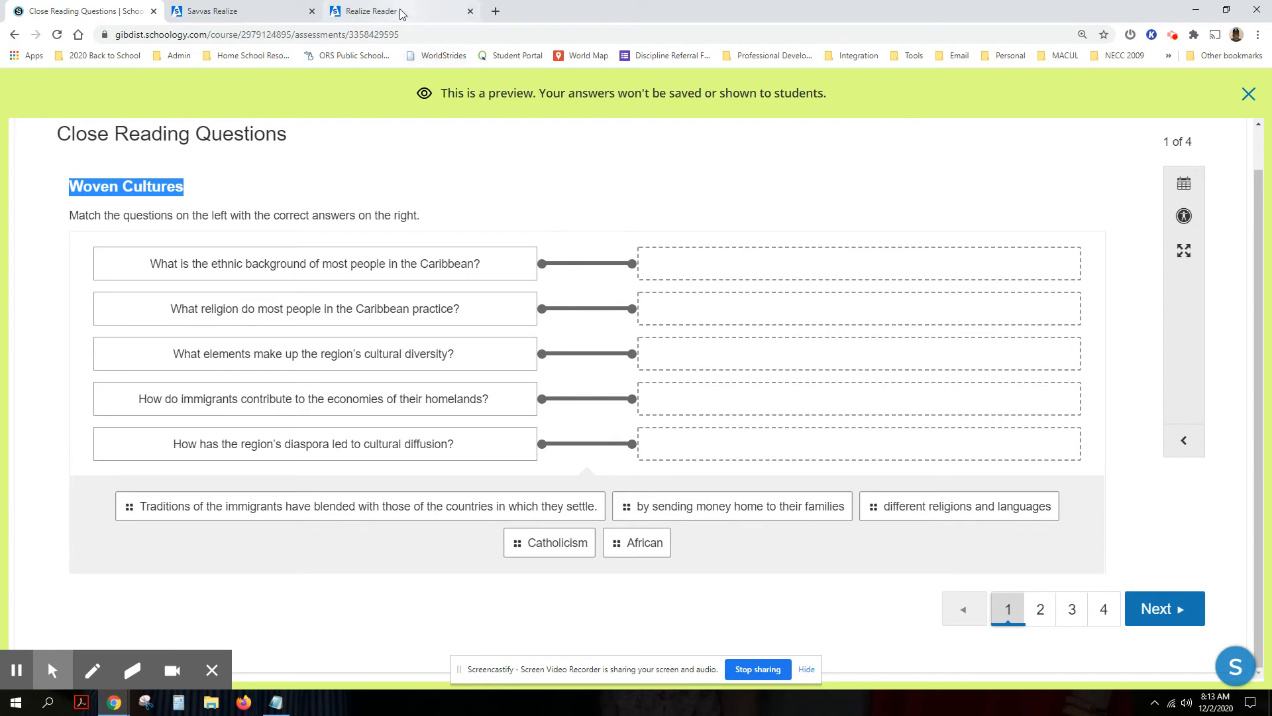
{"action": "left_click", "coordinate": [366, 11]}
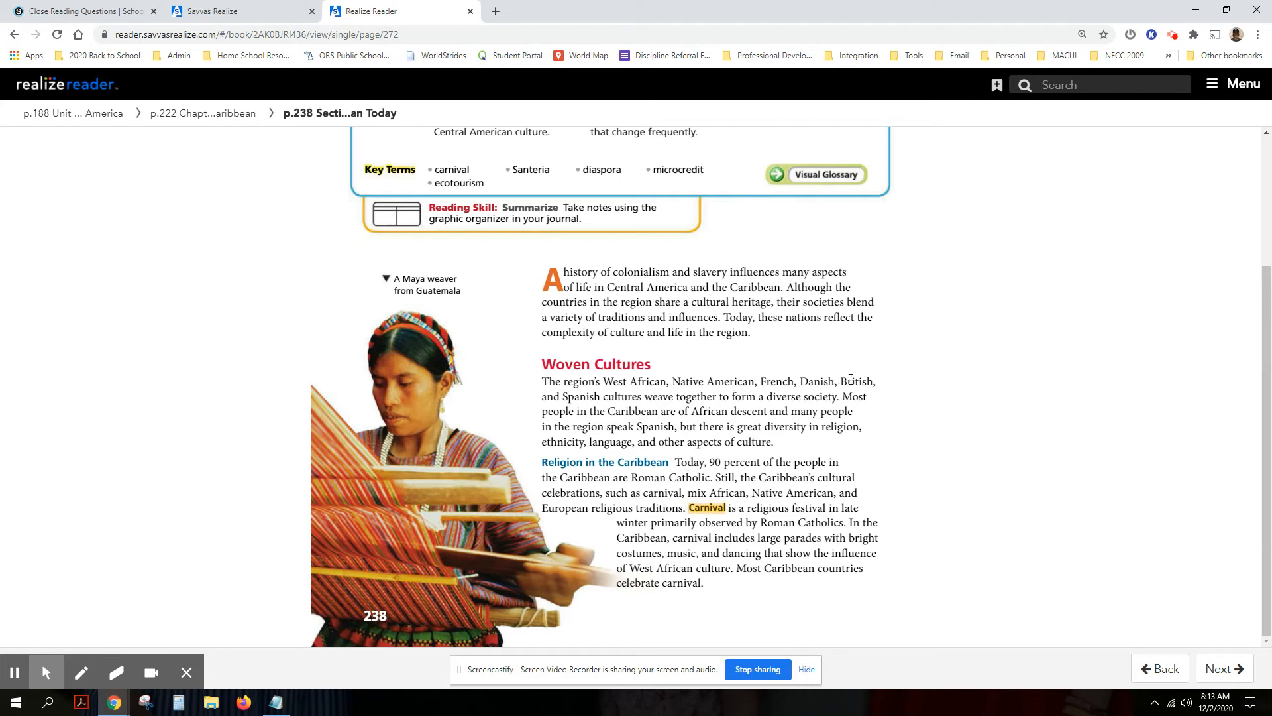
{"action": "mouse_move", "coordinate": [692, 398]}
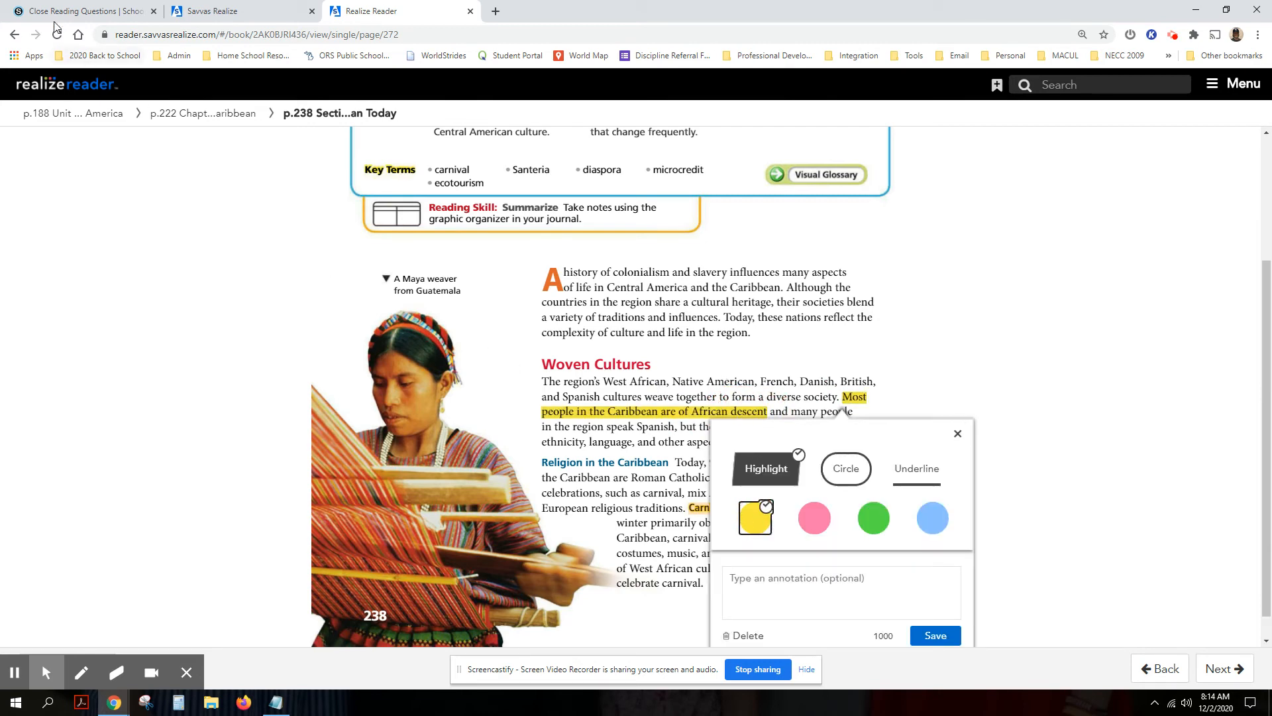
Highlight 'Most people in the Caribbean are of African descent' in yellow and go to the next page
{"action": "left_click", "coordinate": [80, 10]}
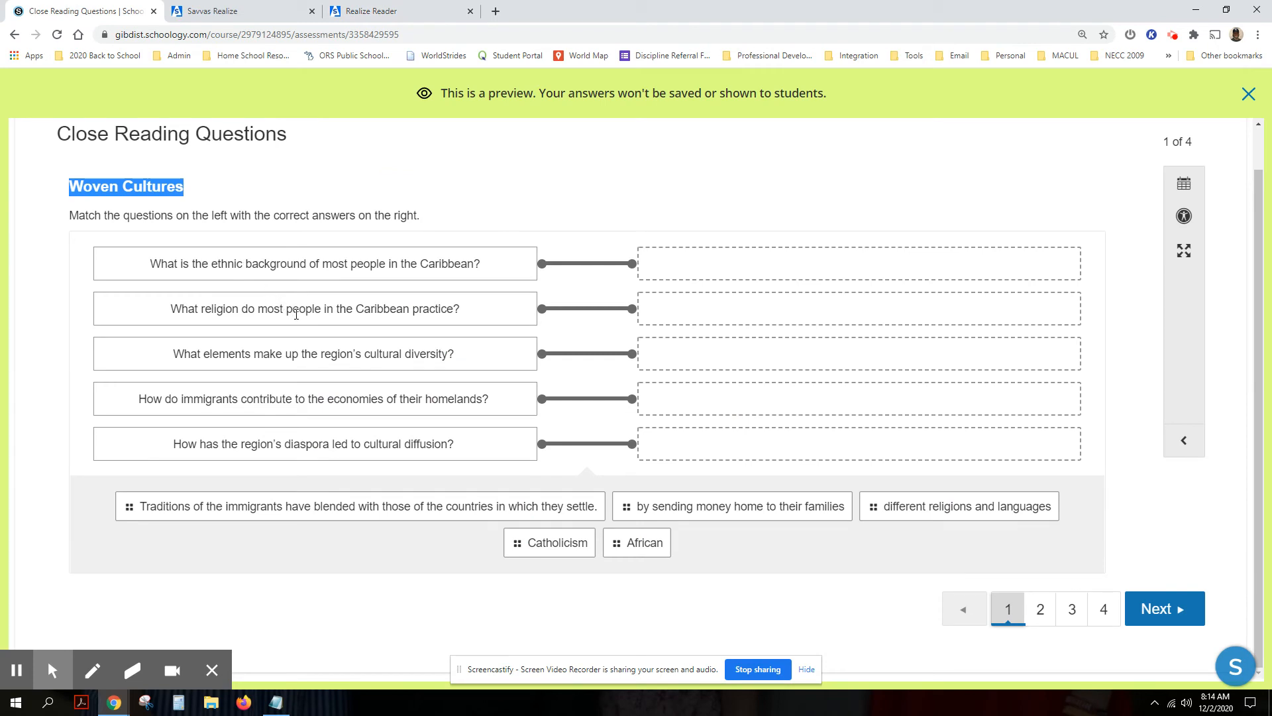
{"action": "mouse_move", "coordinate": [376, 332]}
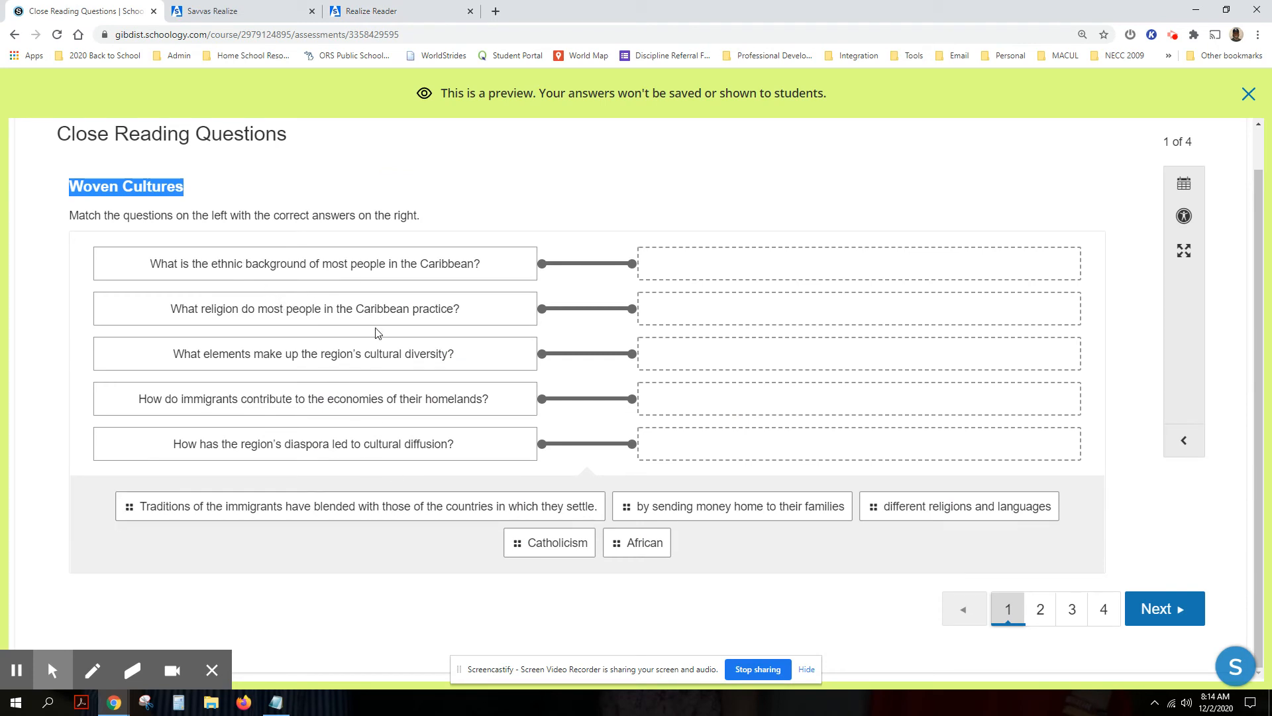
{"action": "left_click", "coordinate": [364, 11]}
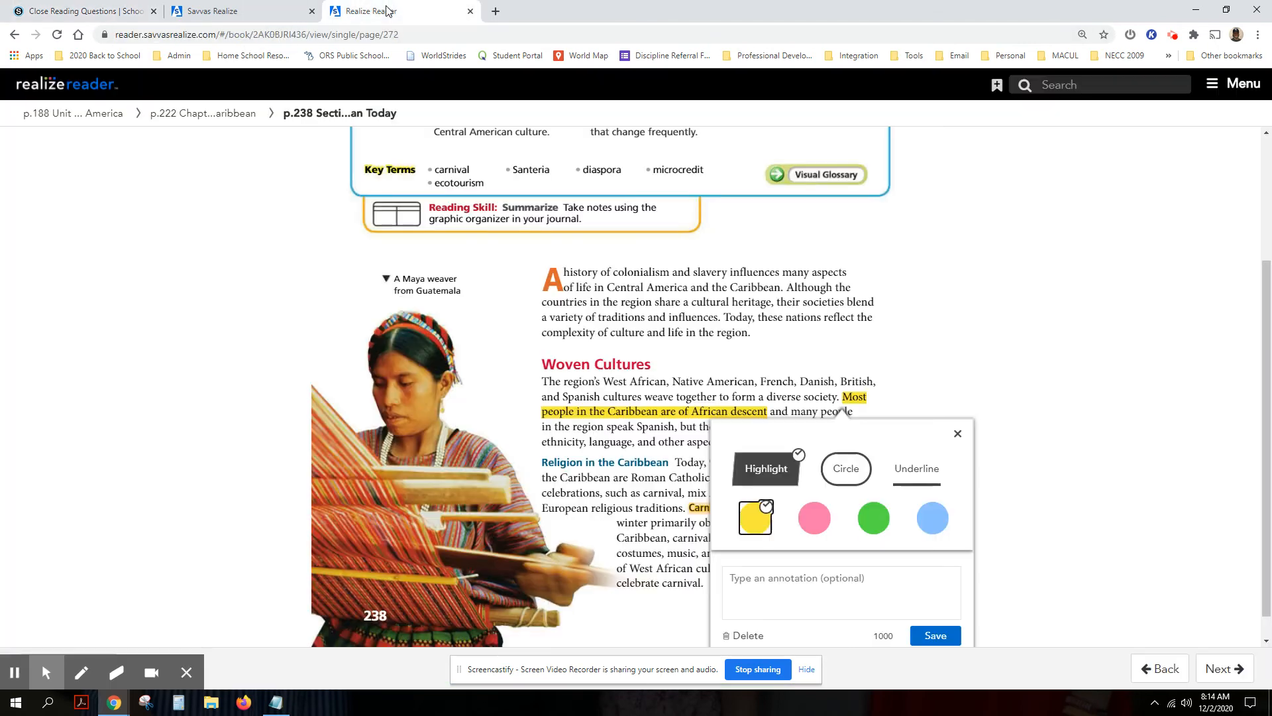
{"action": "left_click", "coordinate": [957, 433]}
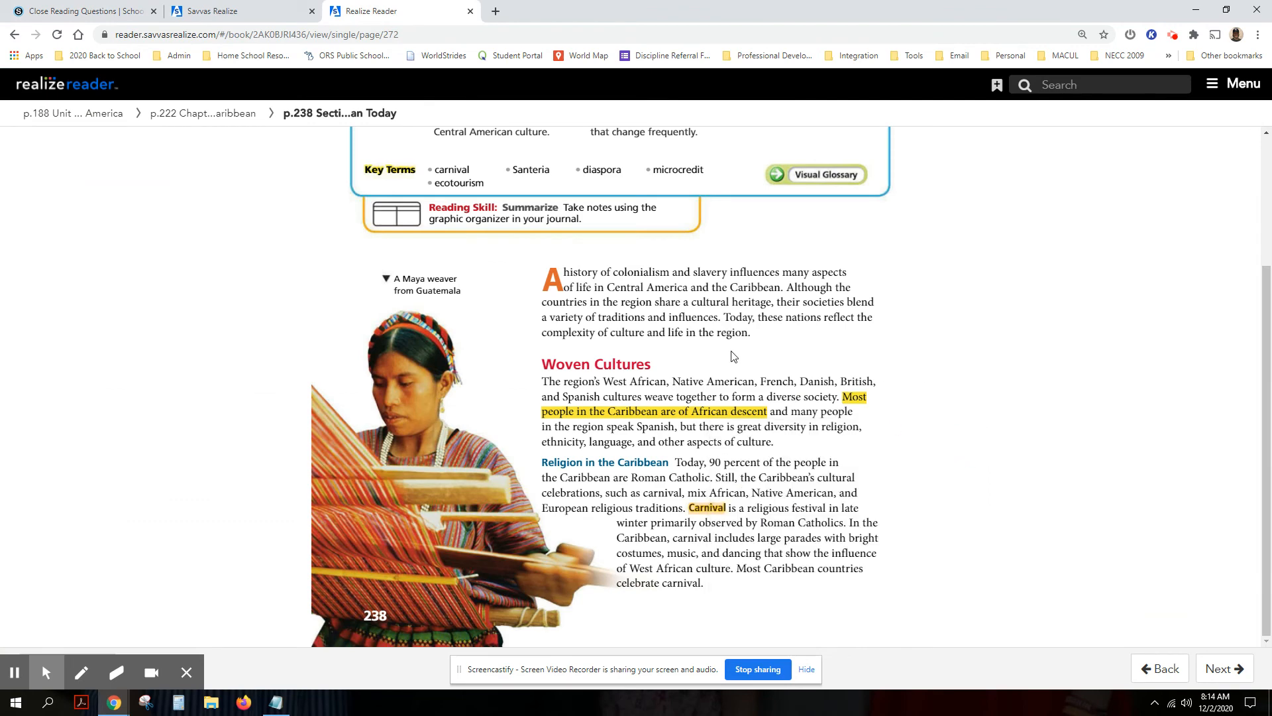
{"action": "left_click", "coordinate": [1224, 668]}
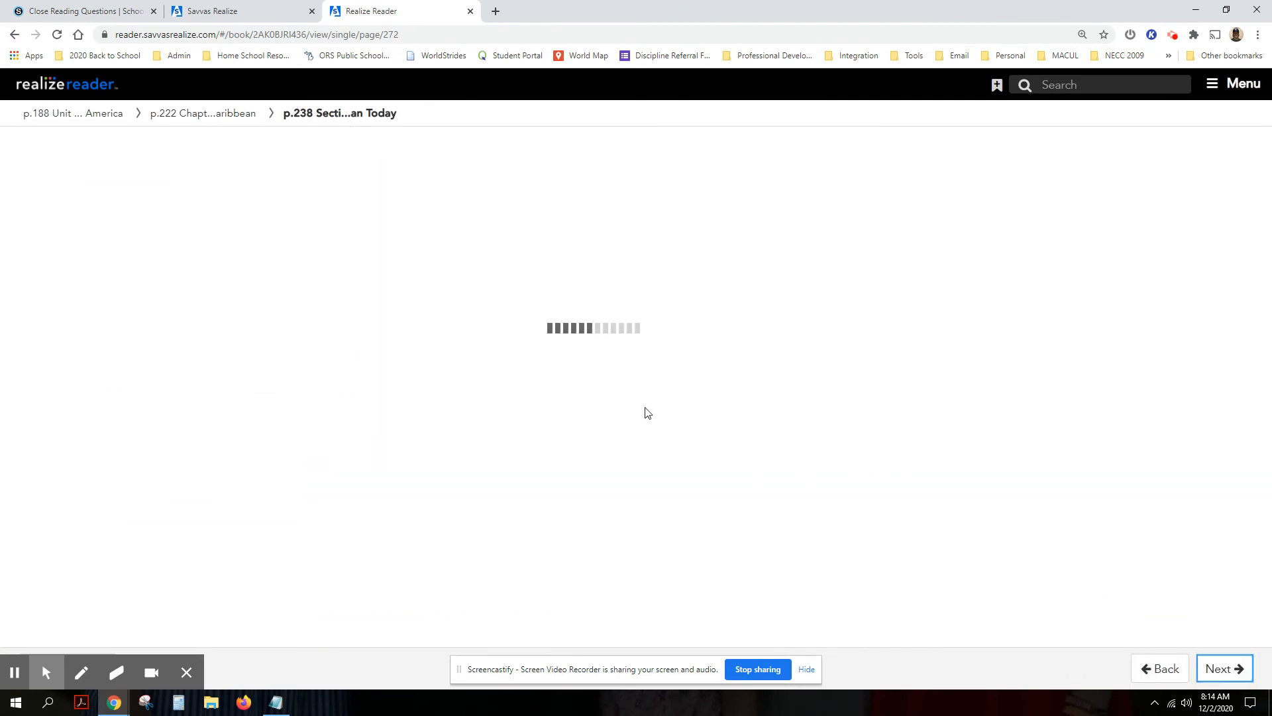
Advance through page 239 to page 240, then return to the Close Reading Questions
{"action": "left_click", "coordinate": [1225, 667]}
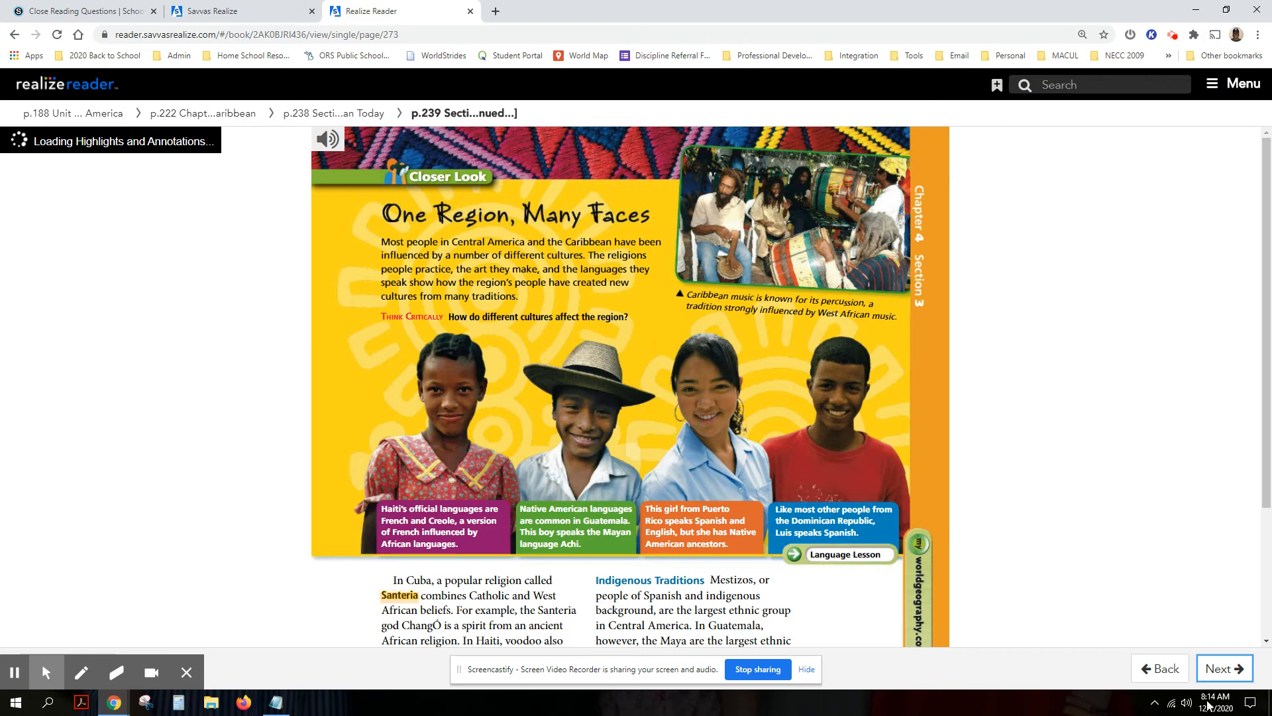
{"action": "left_click", "coordinate": [1224, 668]}
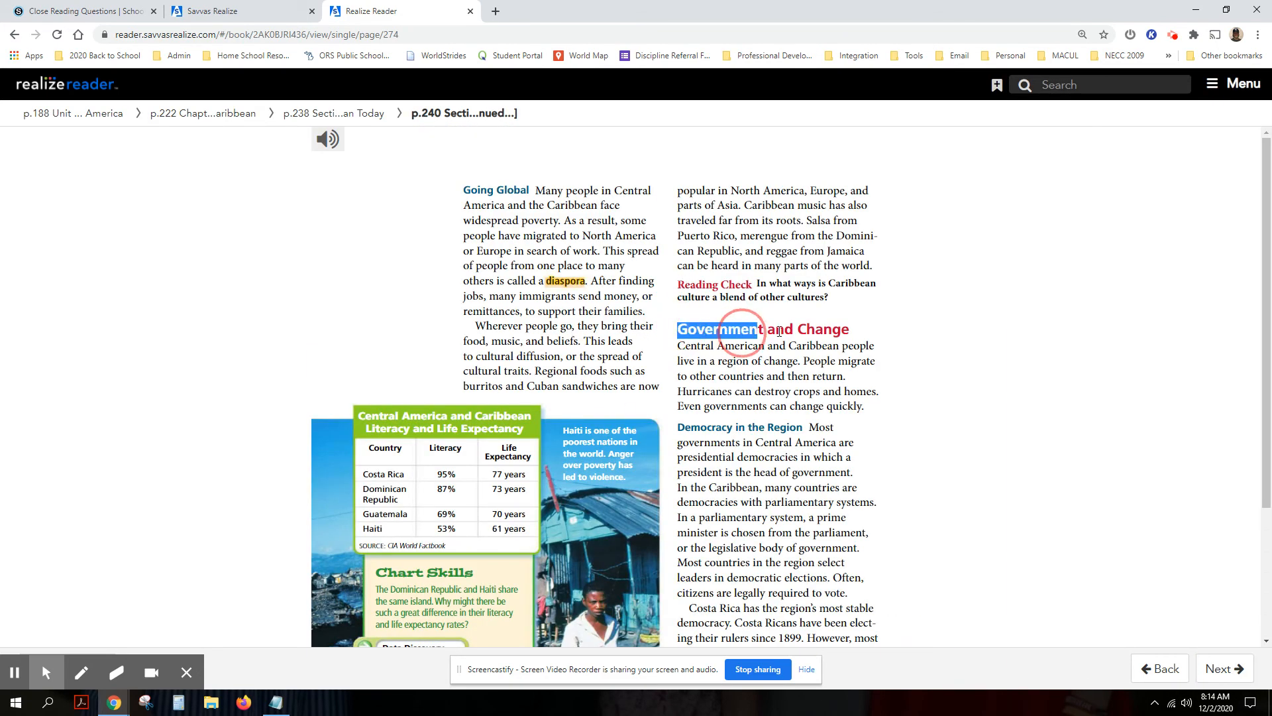
{"action": "left_click", "coordinate": [81, 10]}
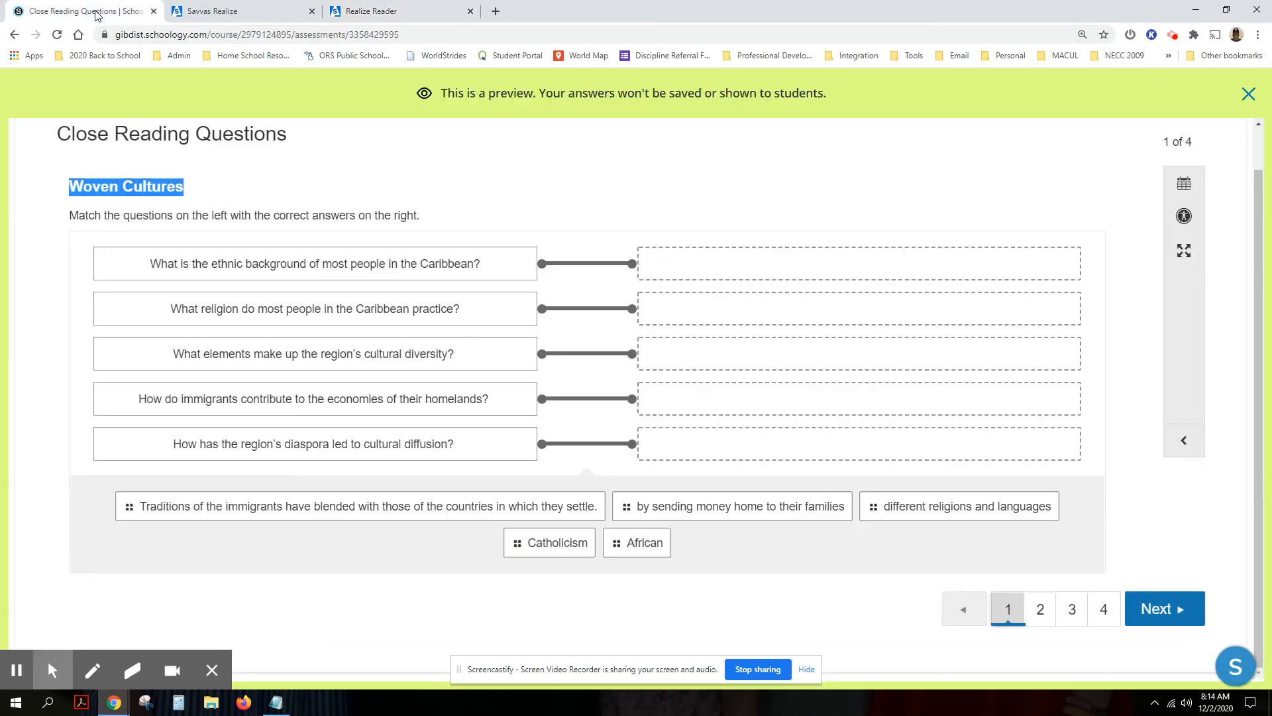
{"action": "mouse_move", "coordinate": [1040, 608]}
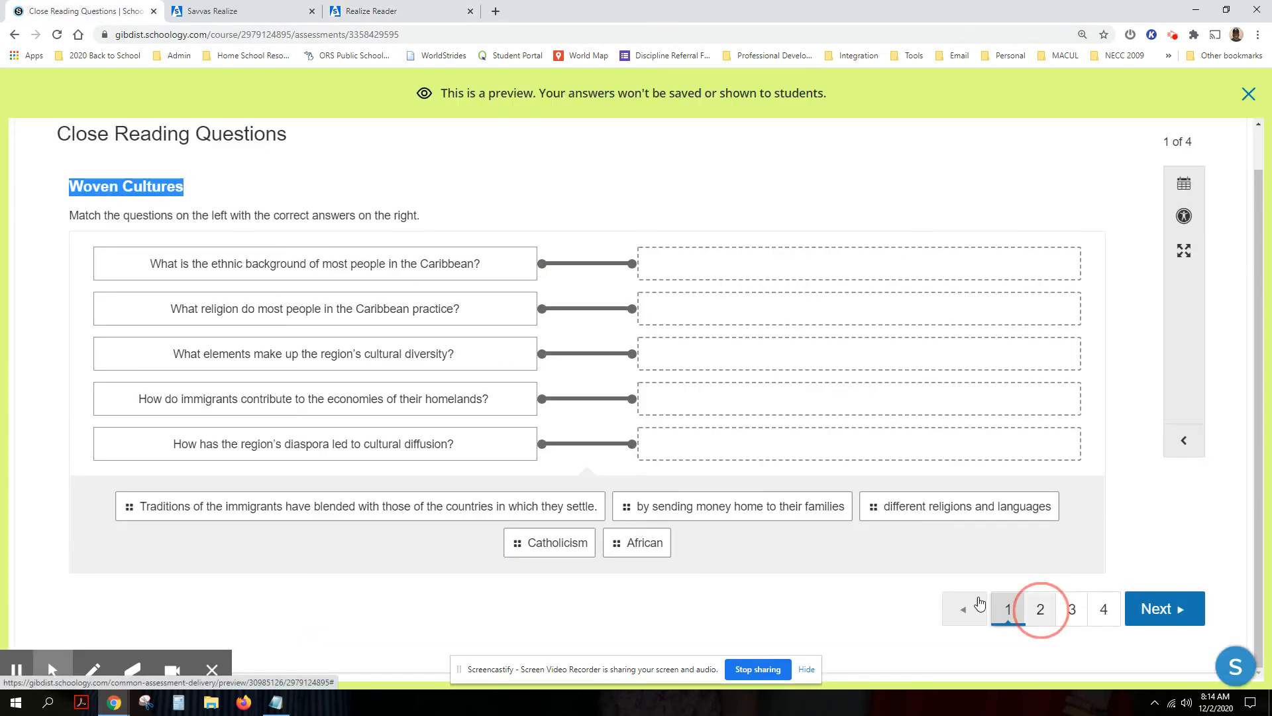
Page through question sets 3 and 4 (Ecotourism), then return to the textbook
{"action": "left_click", "coordinate": [1040, 609]}
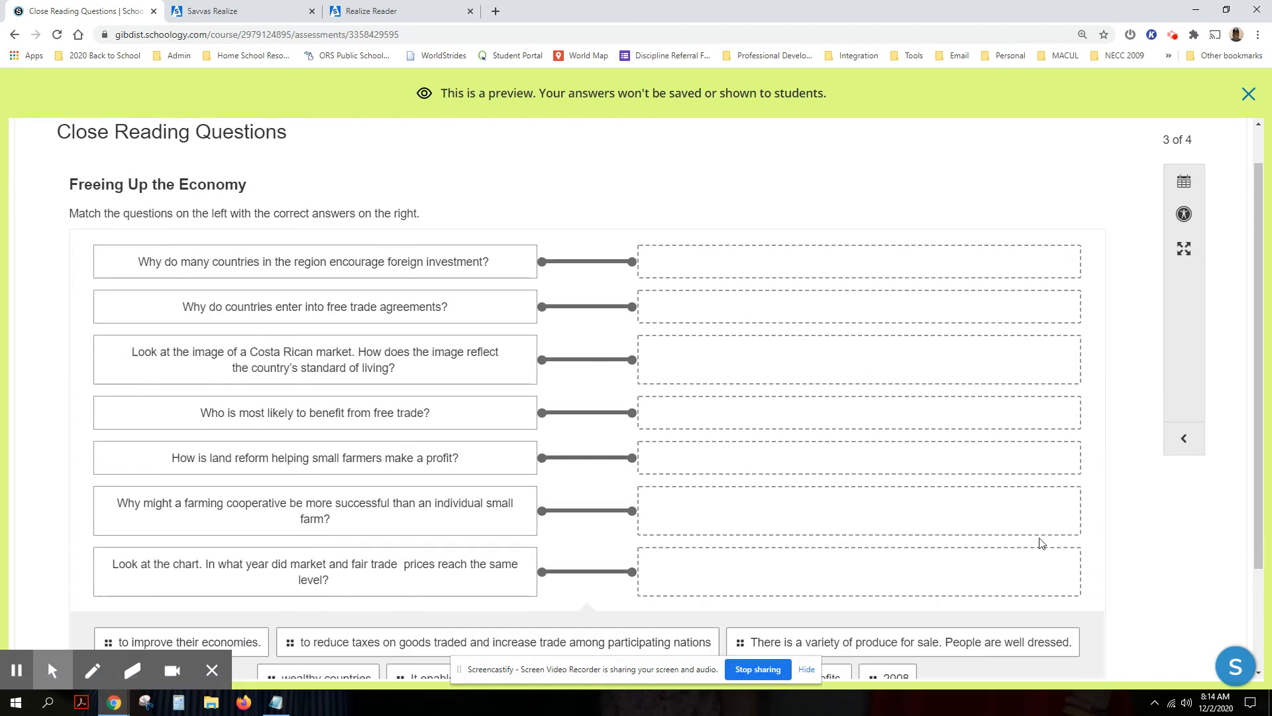
{"action": "left_click", "coordinate": [1097, 531]}
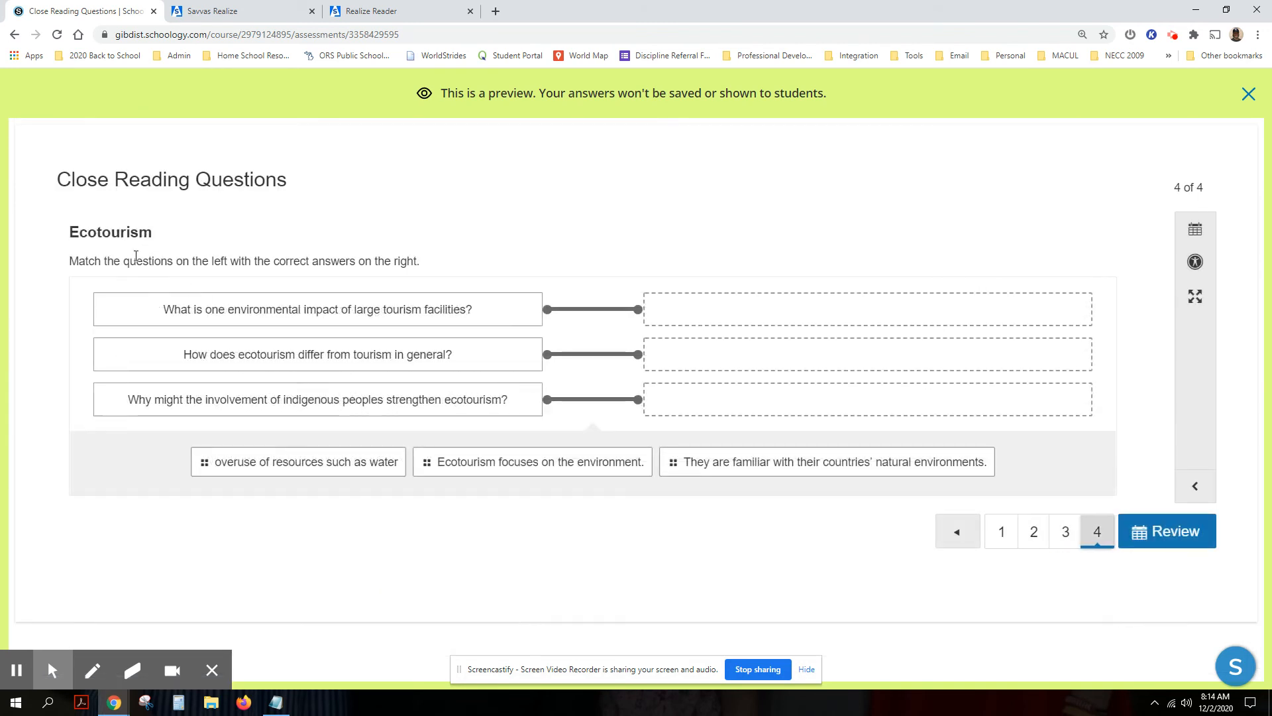
{"action": "mouse_move", "coordinate": [189, 166]}
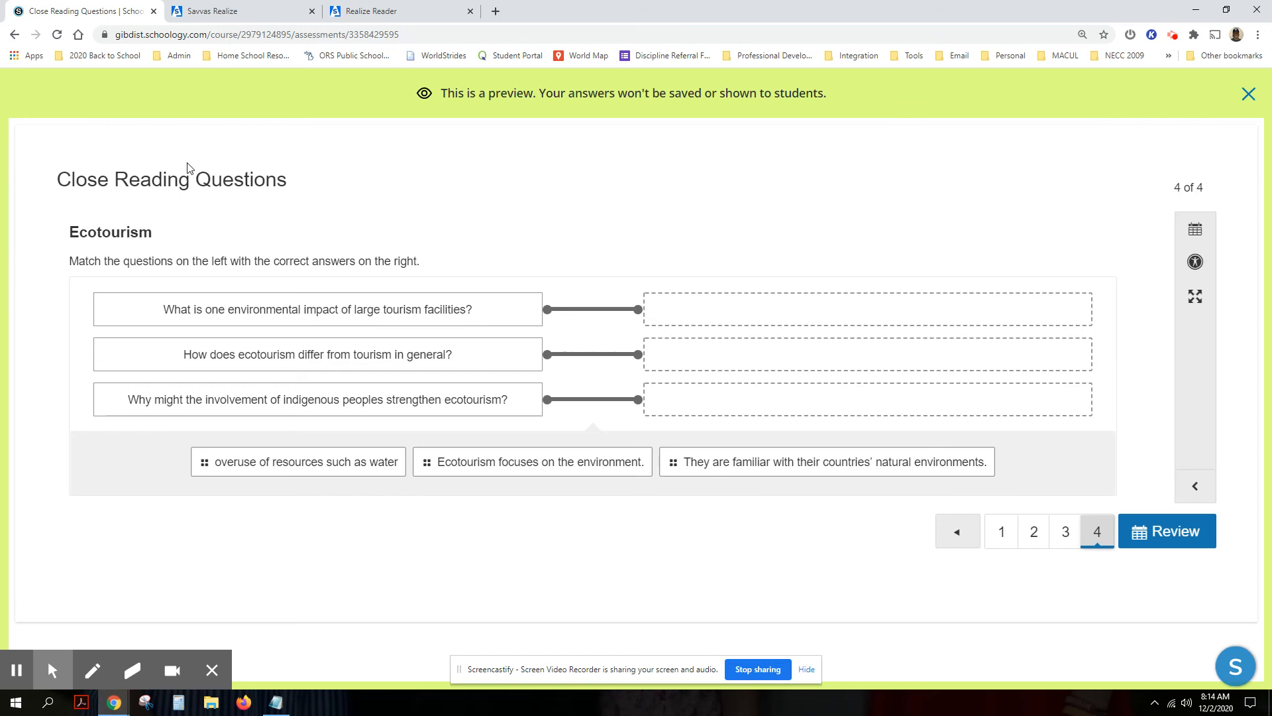
{"action": "left_click", "coordinate": [373, 11]}
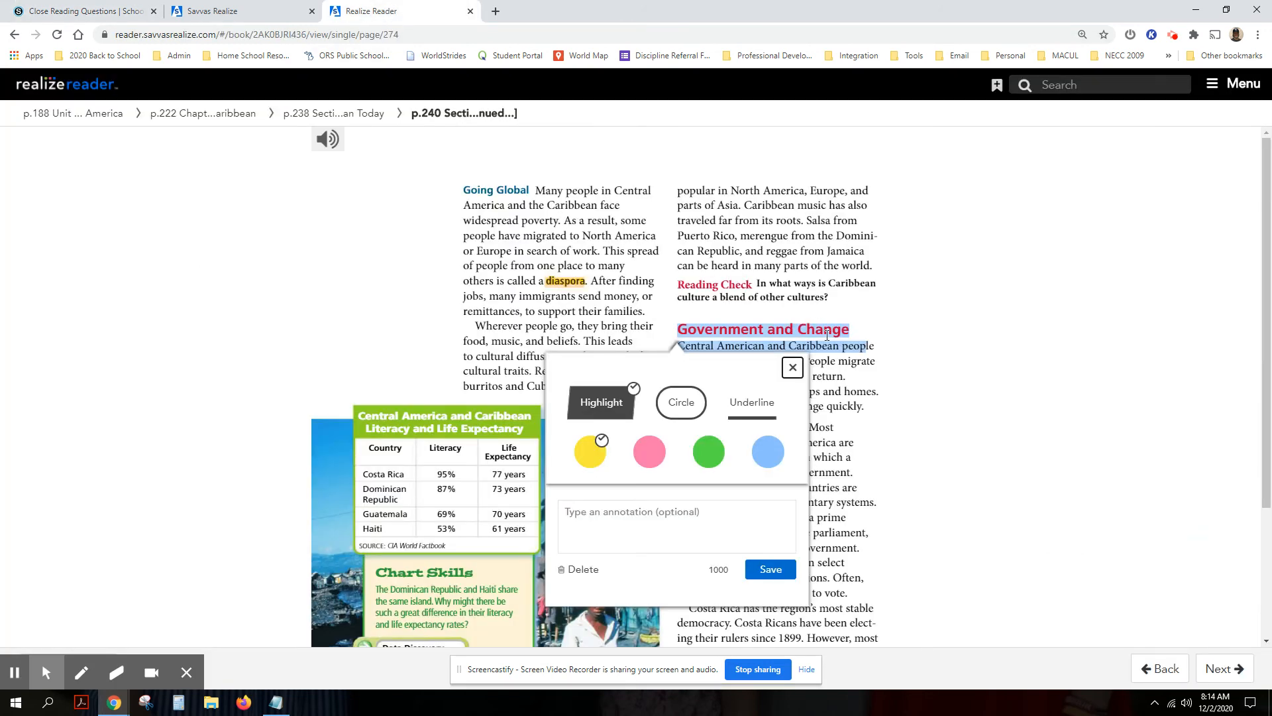
Dismiss the Government and Change annotation popup and page back from 240 to 238
{"action": "left_click", "coordinate": [792, 367]}
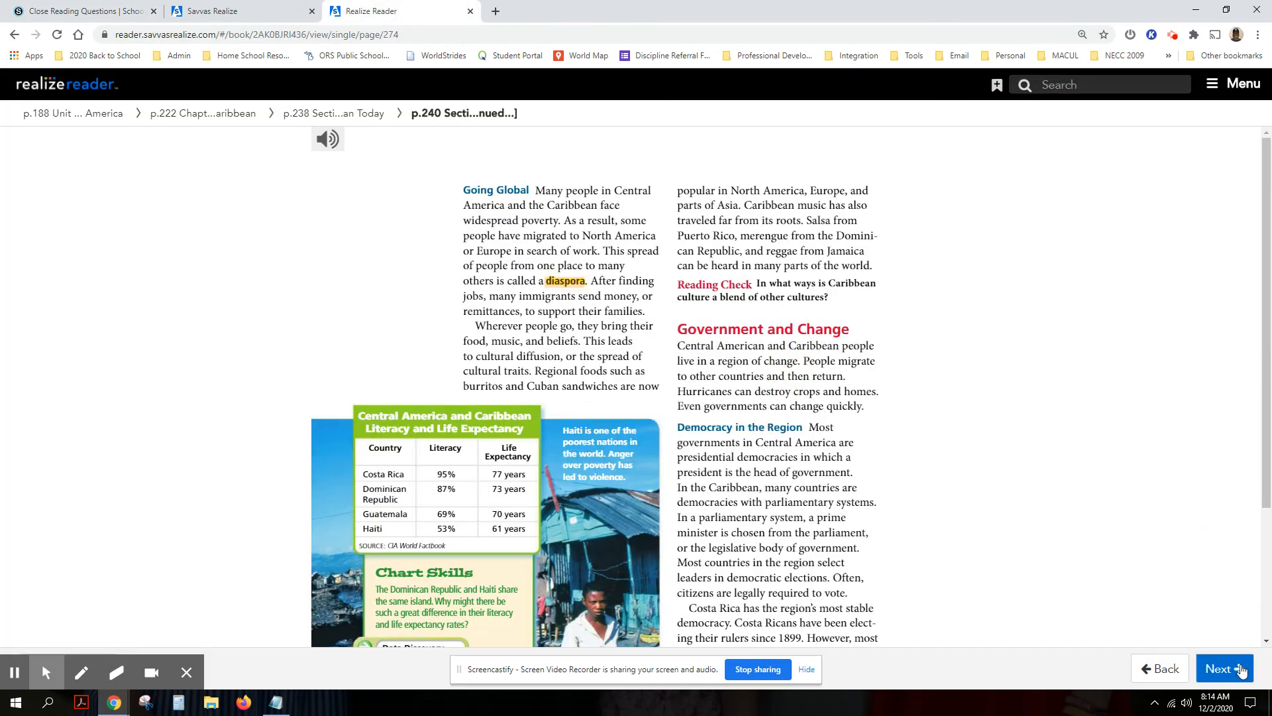
{"action": "left_click", "coordinate": [1225, 668]}
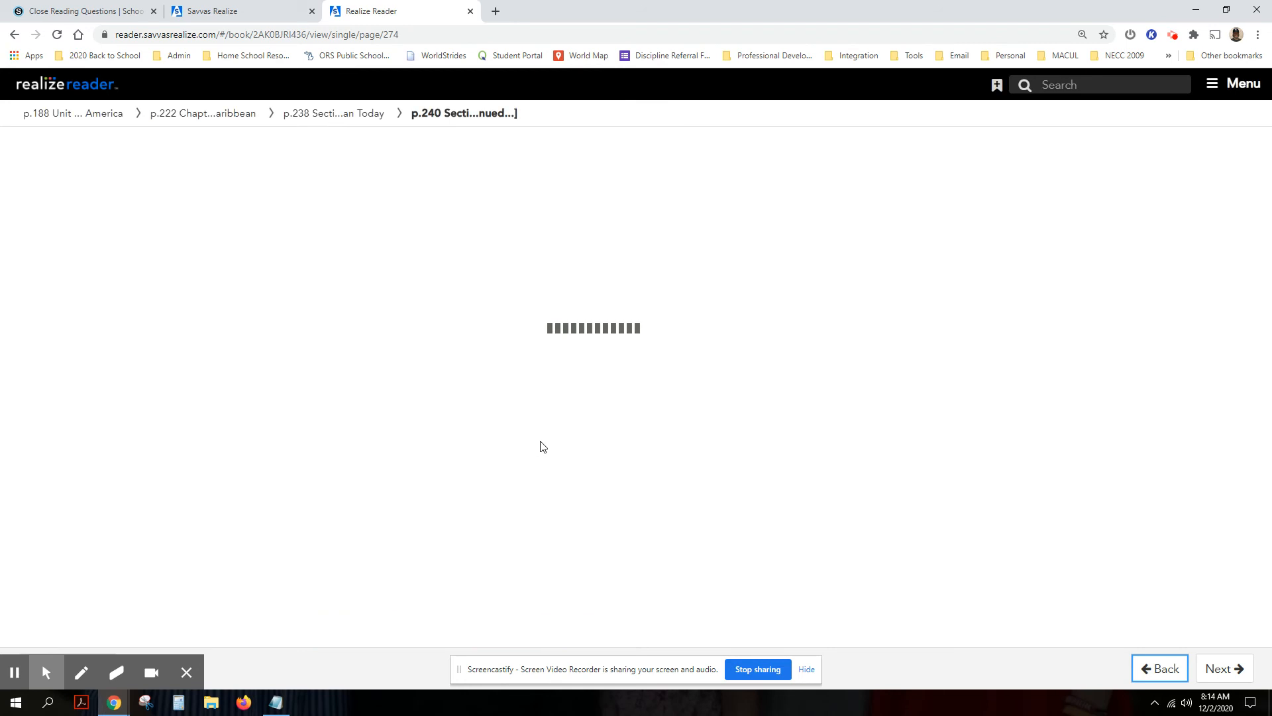
{"action": "left_click", "coordinate": [1159, 668]}
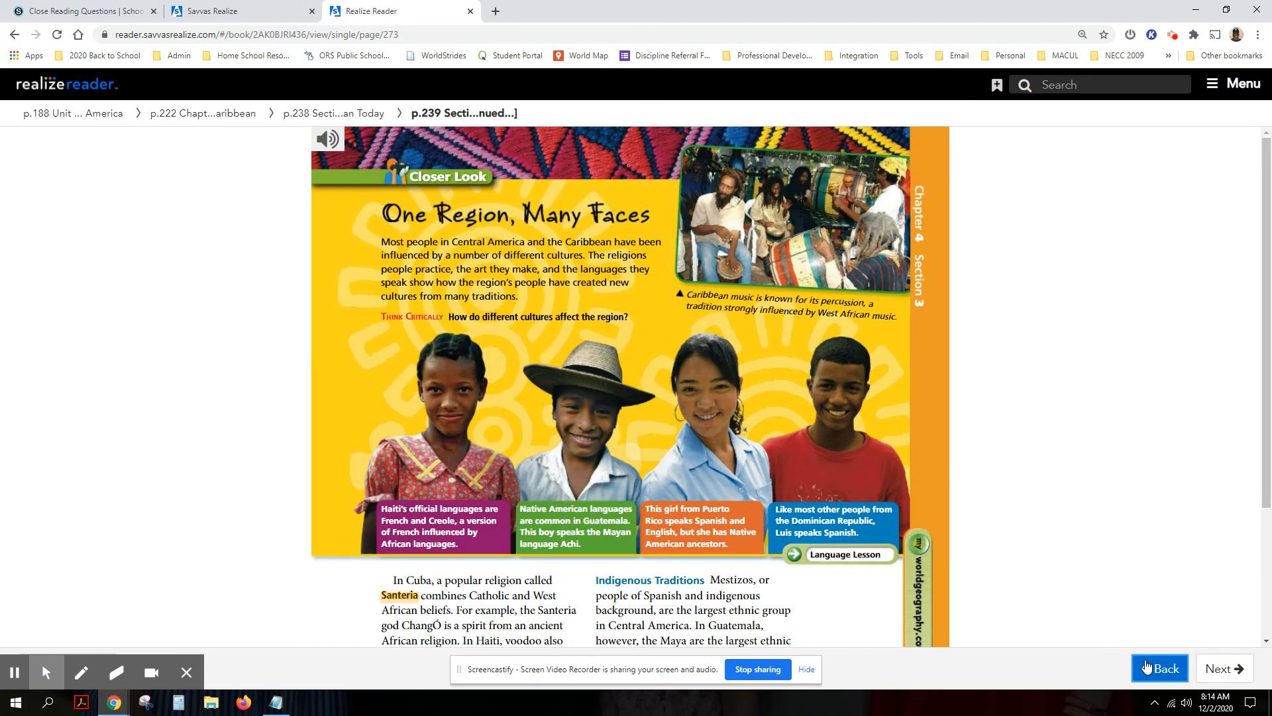
{"action": "left_click", "coordinate": [1158, 668]}
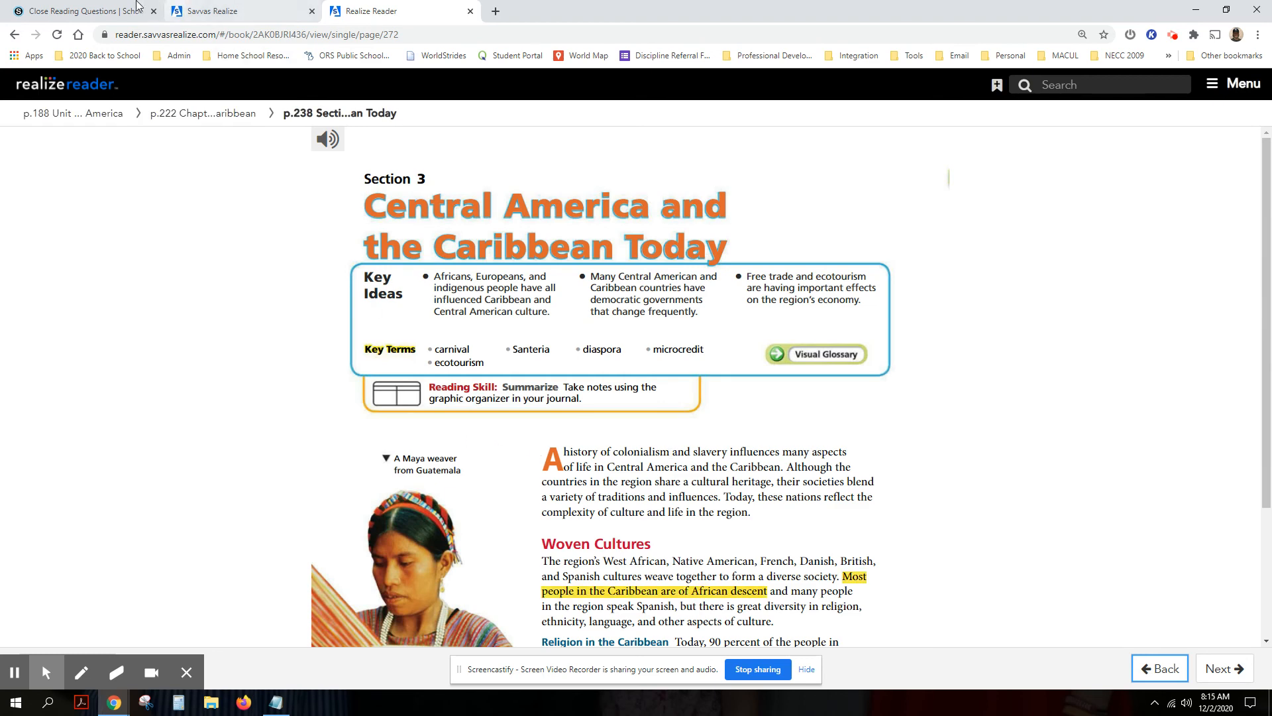
{"action": "left_click", "coordinate": [81, 10]}
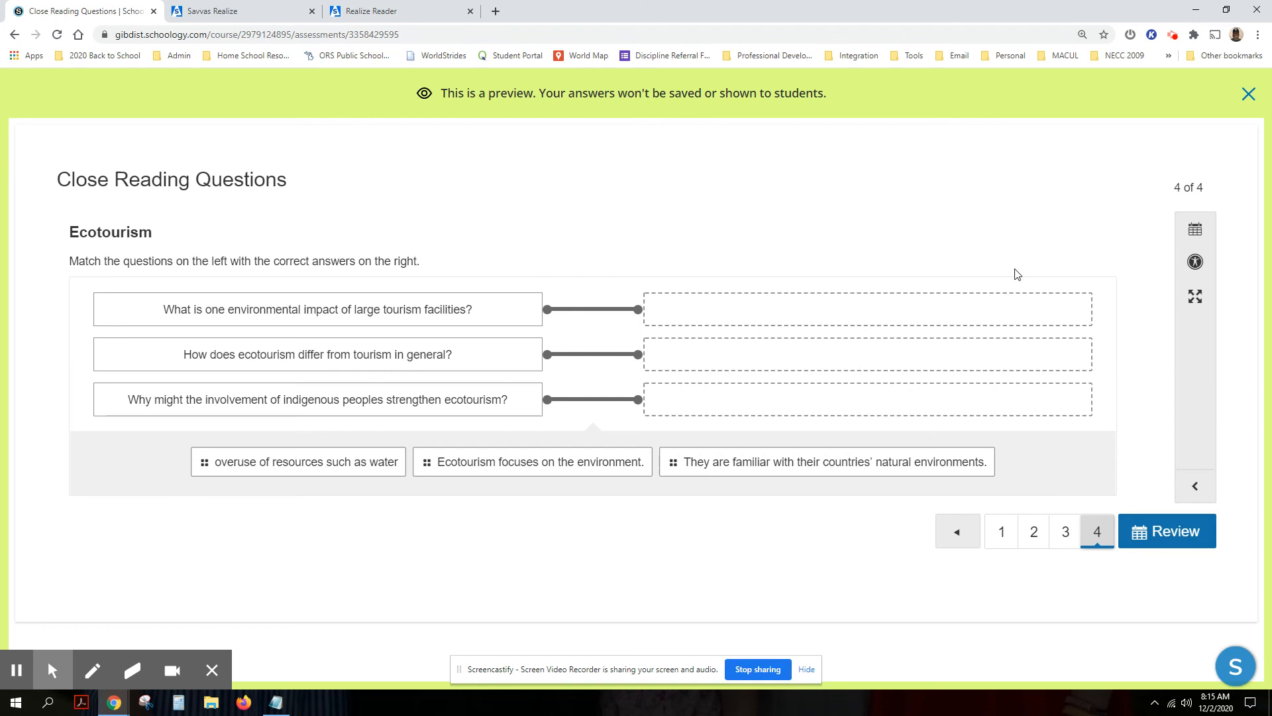
Exit the Close Reading Questions preview and open the Learn folder from the breadcrumb
{"action": "left_click", "coordinate": [1248, 93]}
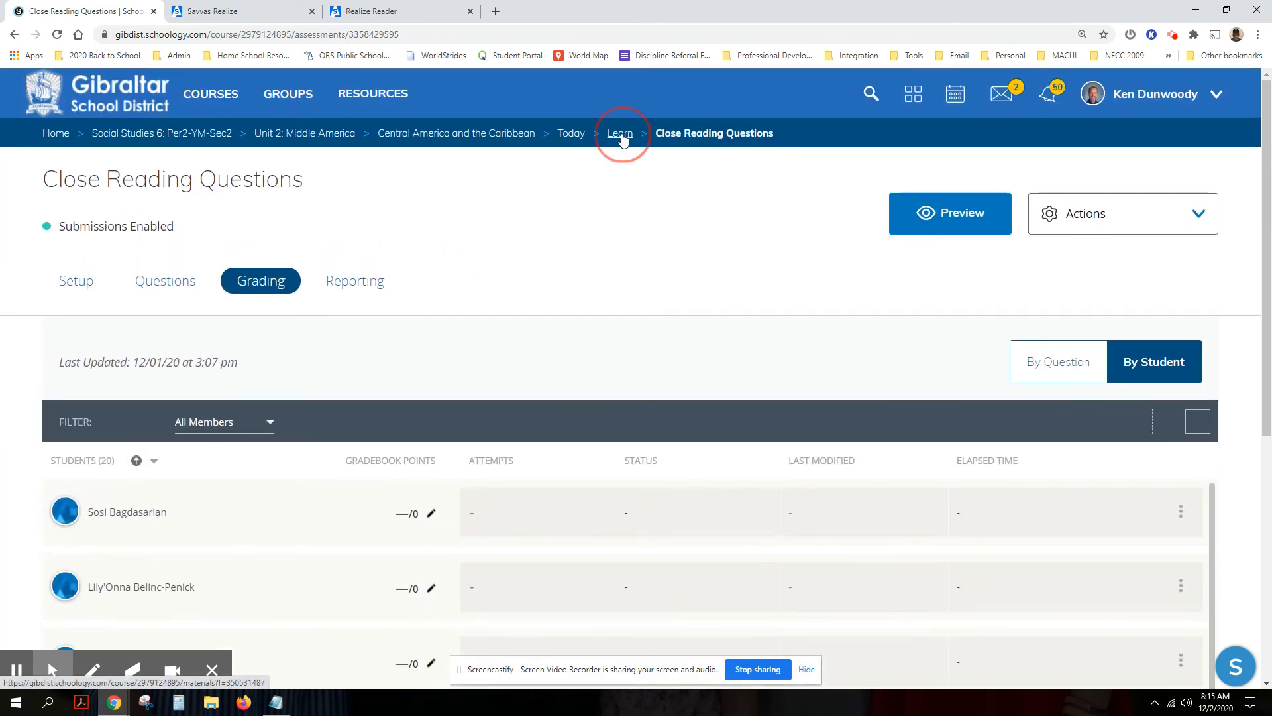
{"action": "left_click", "coordinate": [619, 133]}
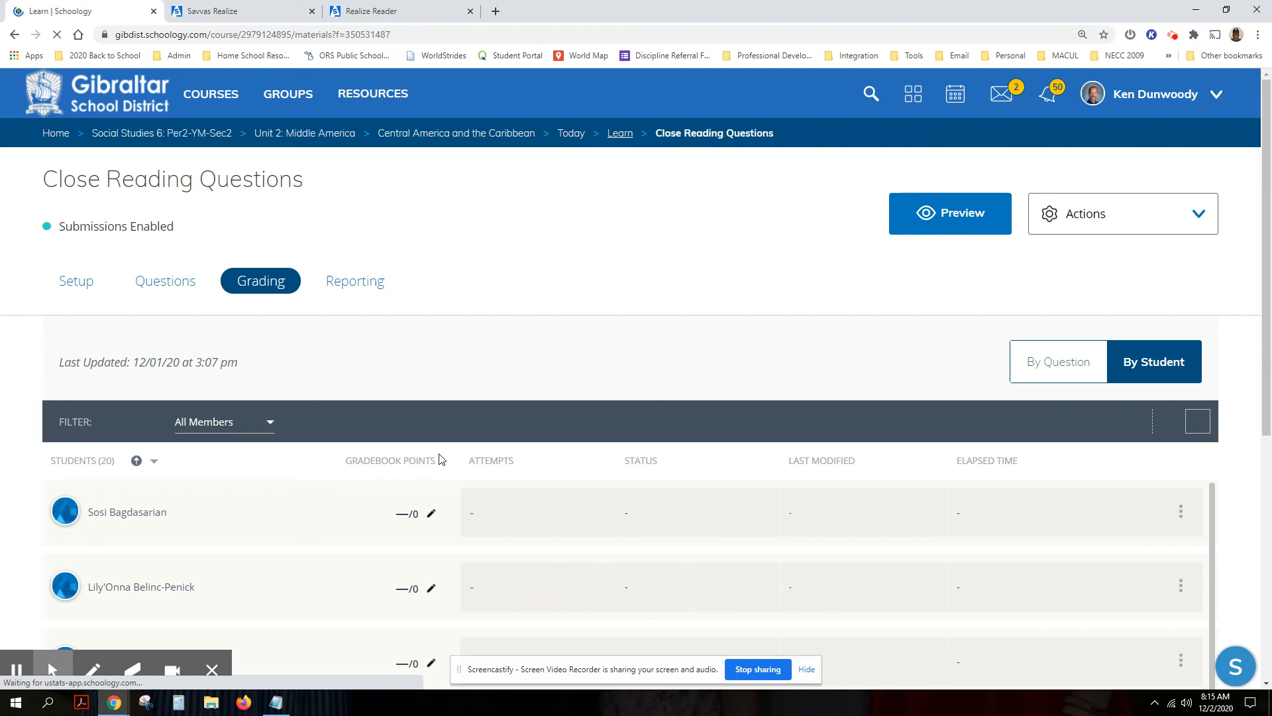
{"action": "left_click", "coordinate": [619, 133]}
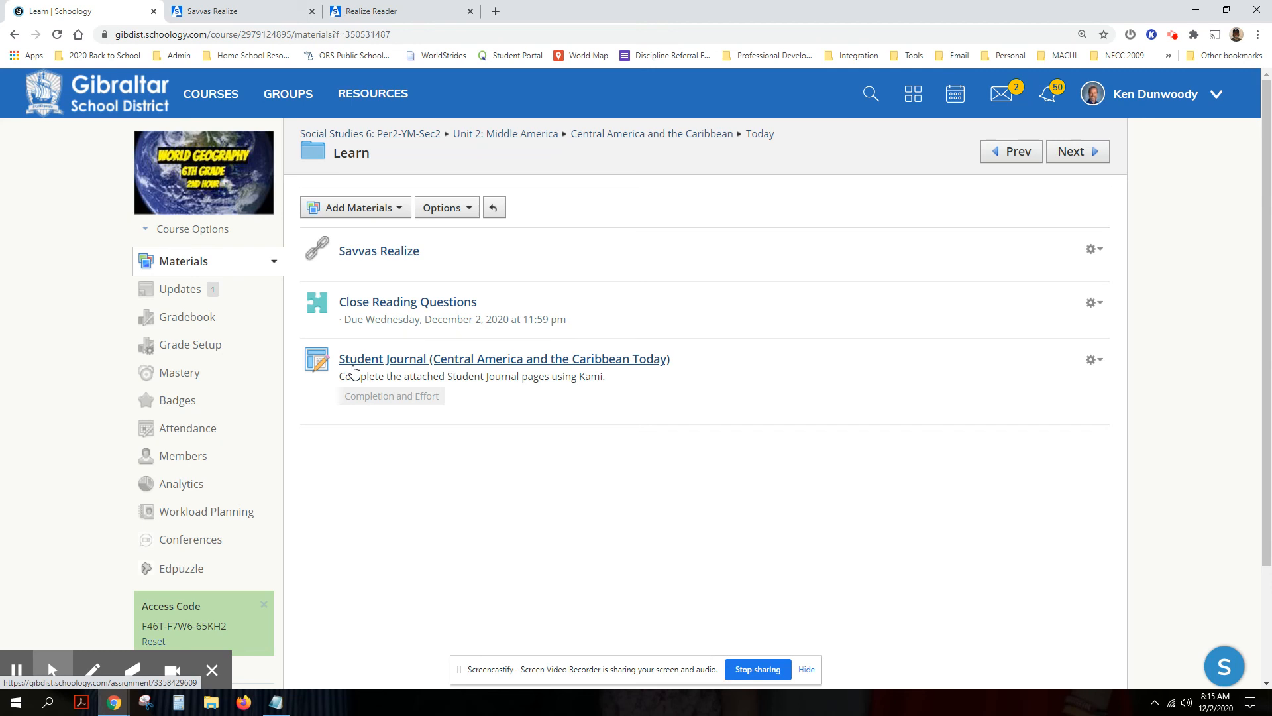
{"action": "mouse_move", "coordinate": [408, 301]}
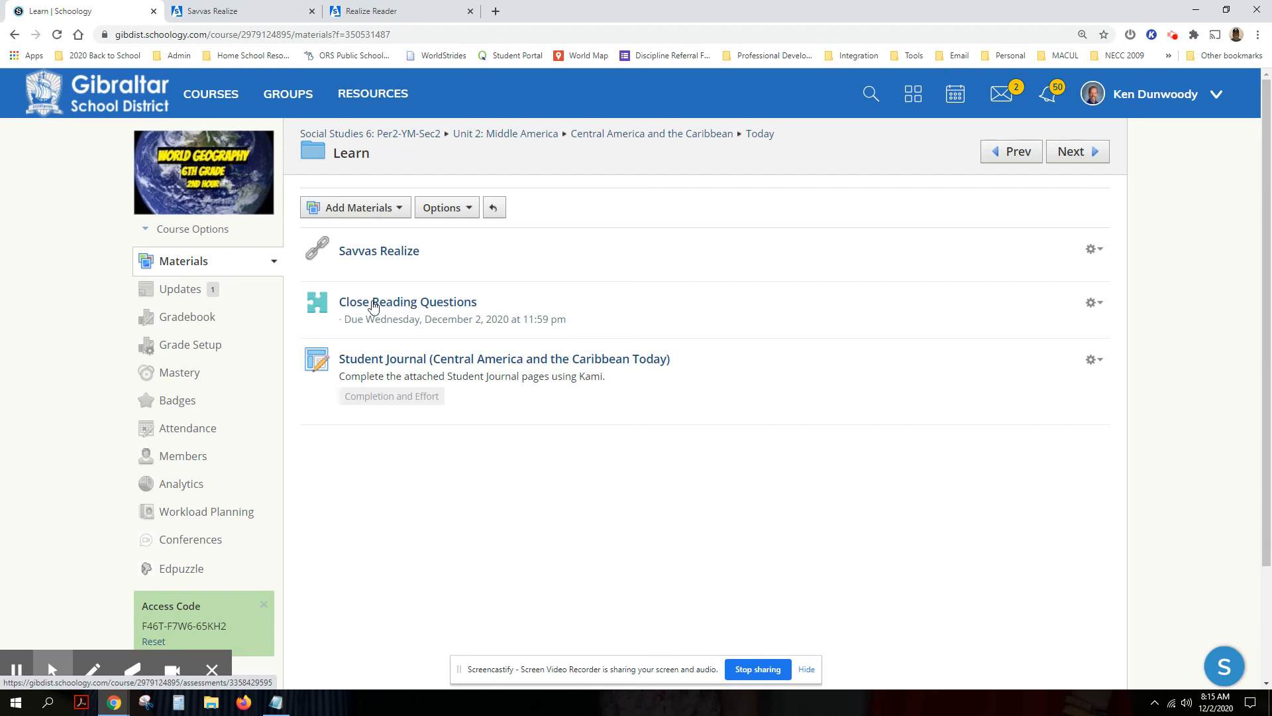
{"action": "mouse_move", "coordinate": [407, 301]}
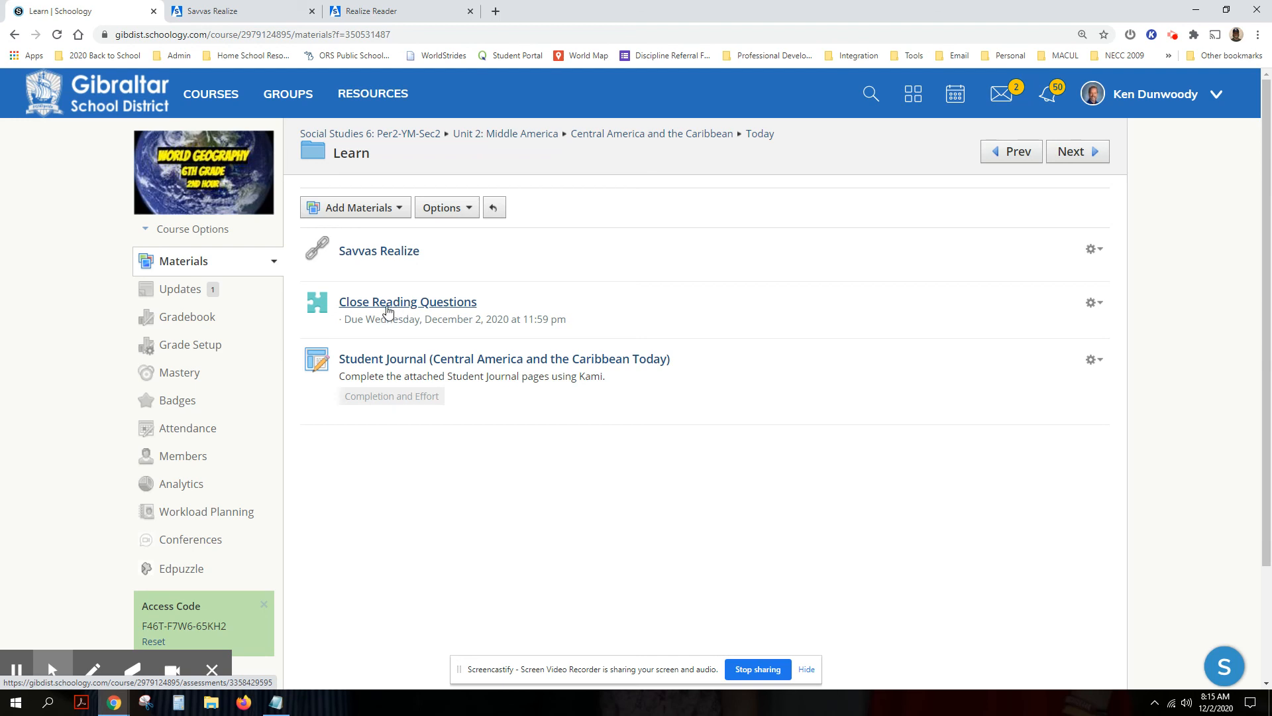
{"action": "mouse_move", "coordinate": [420, 304]}
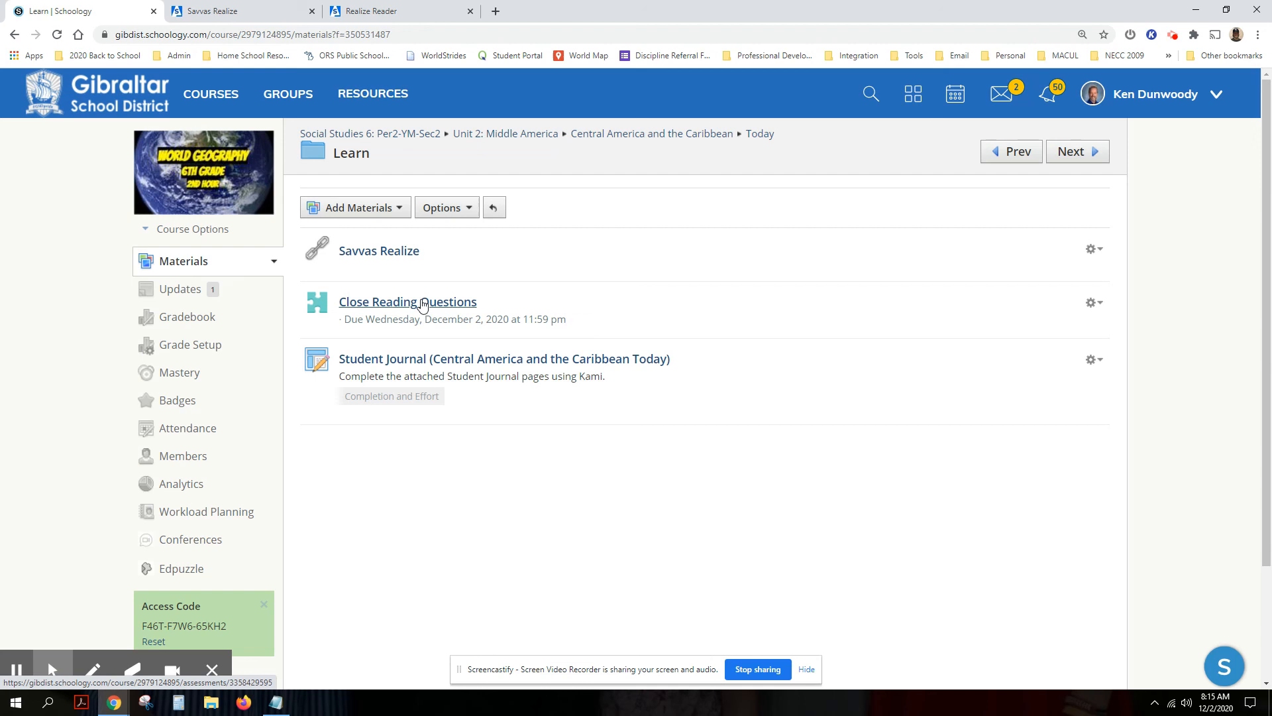
{"action": "mouse_move", "coordinate": [431, 350]}
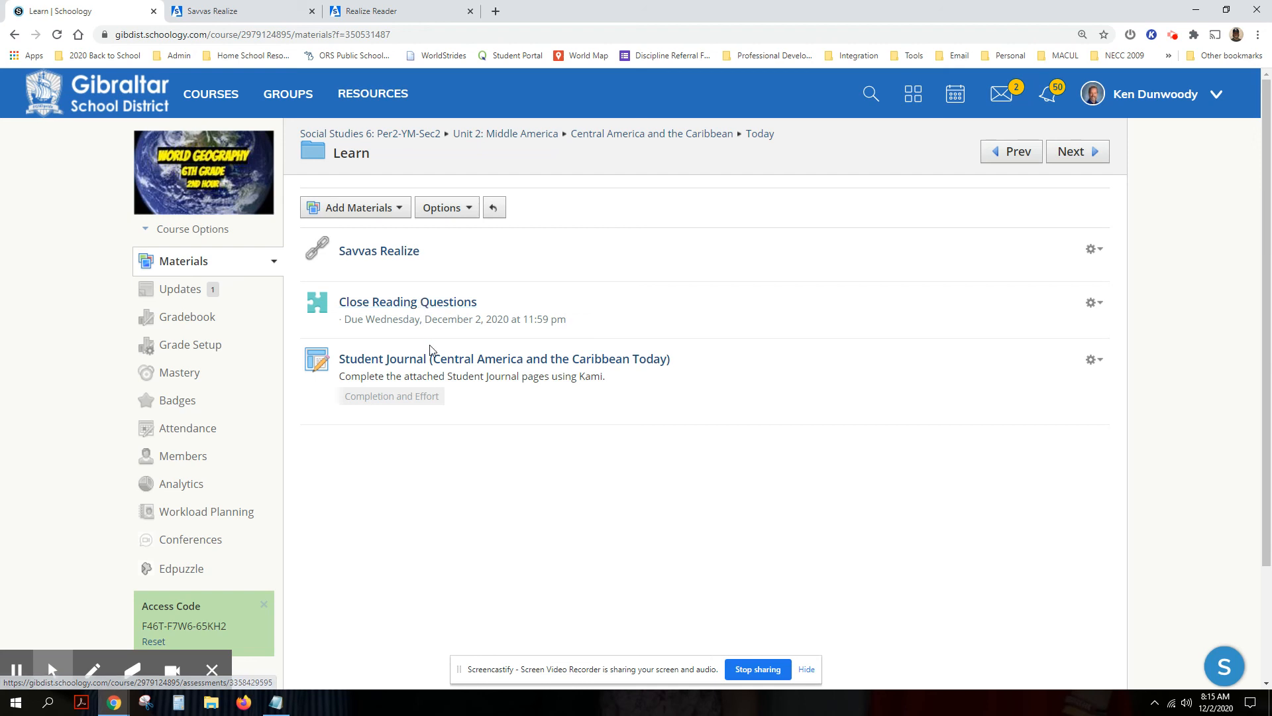
{"action": "mouse_move", "coordinate": [618, 325]}
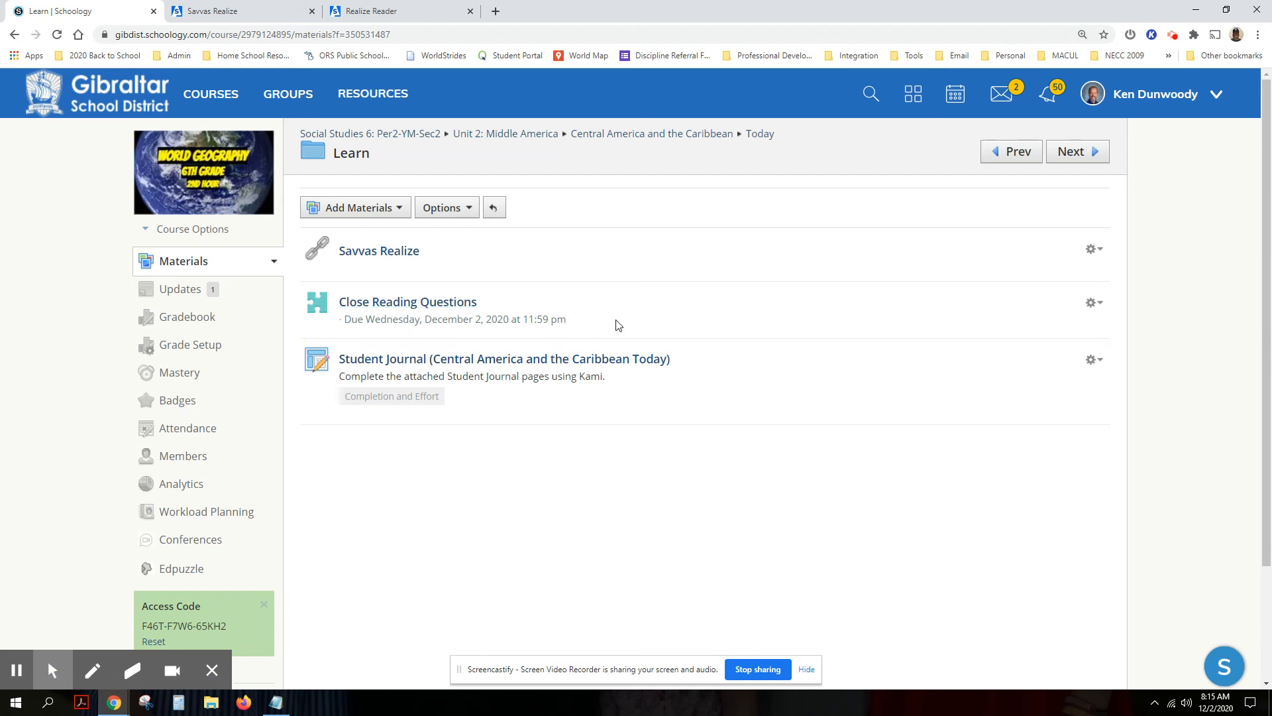
{"action": "mouse_move", "coordinate": [572, 331]}
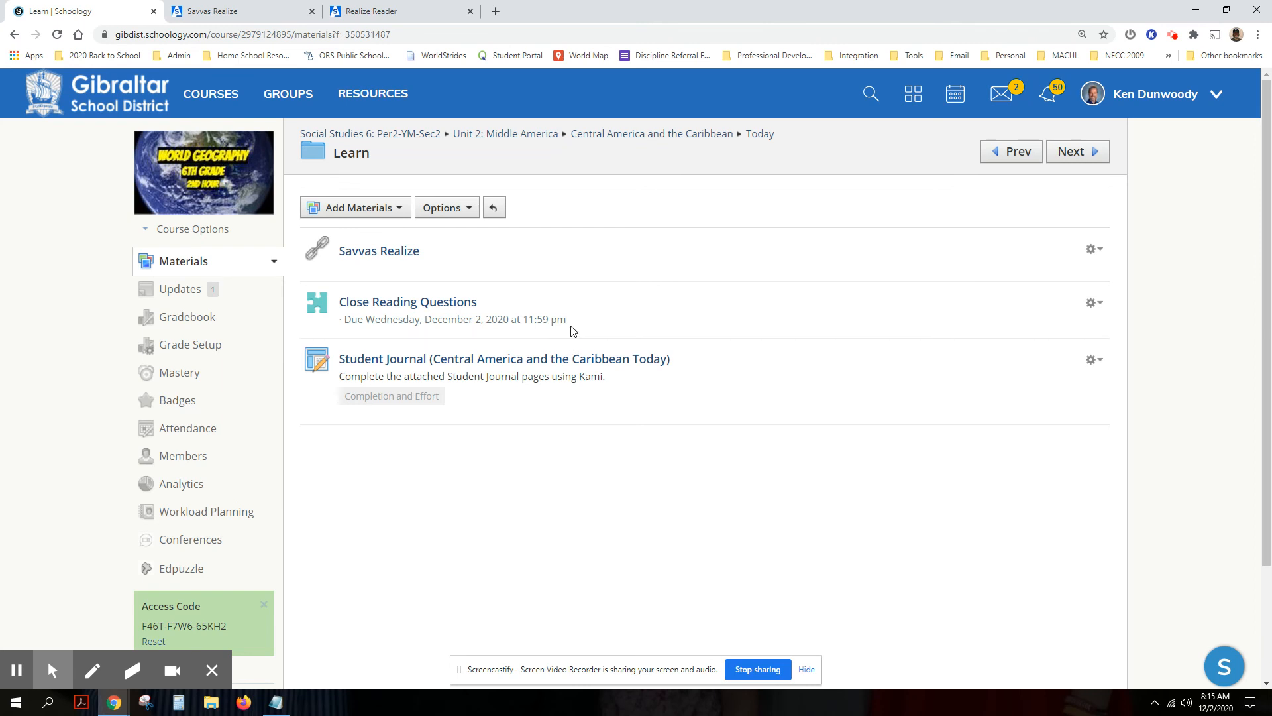